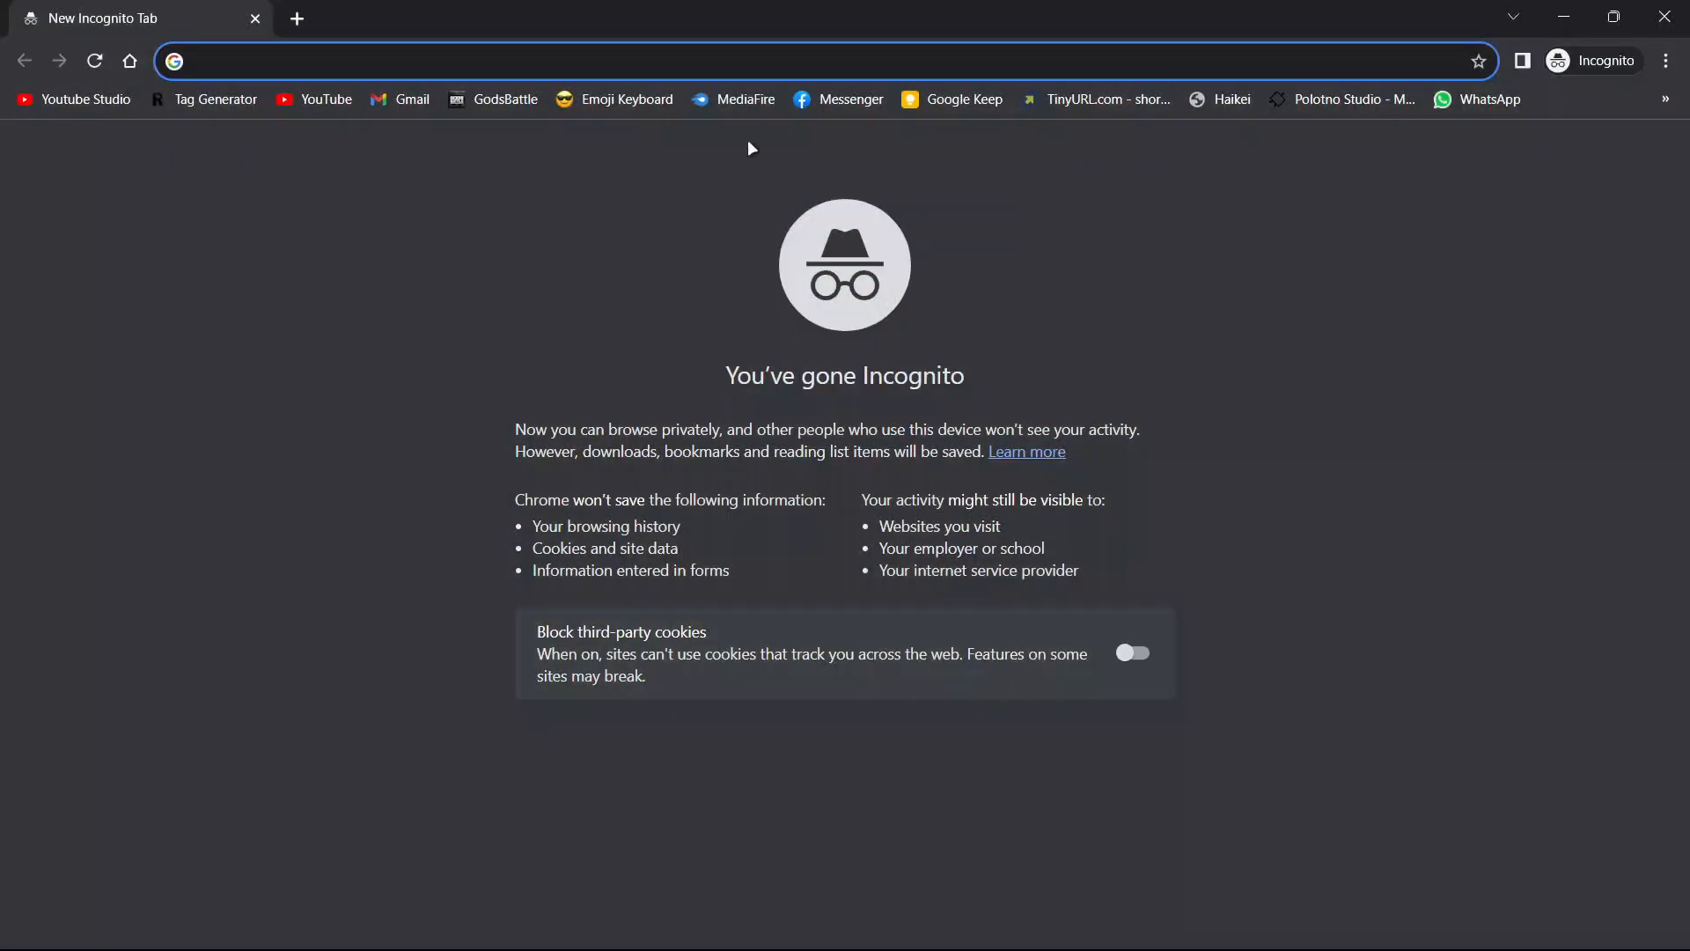
Visit godsbattle.xyz, search 'x360ce' and open the 'How To Play All PC Games With Any Controller' post
{"action": "left_click", "coordinate": [481, 60]}
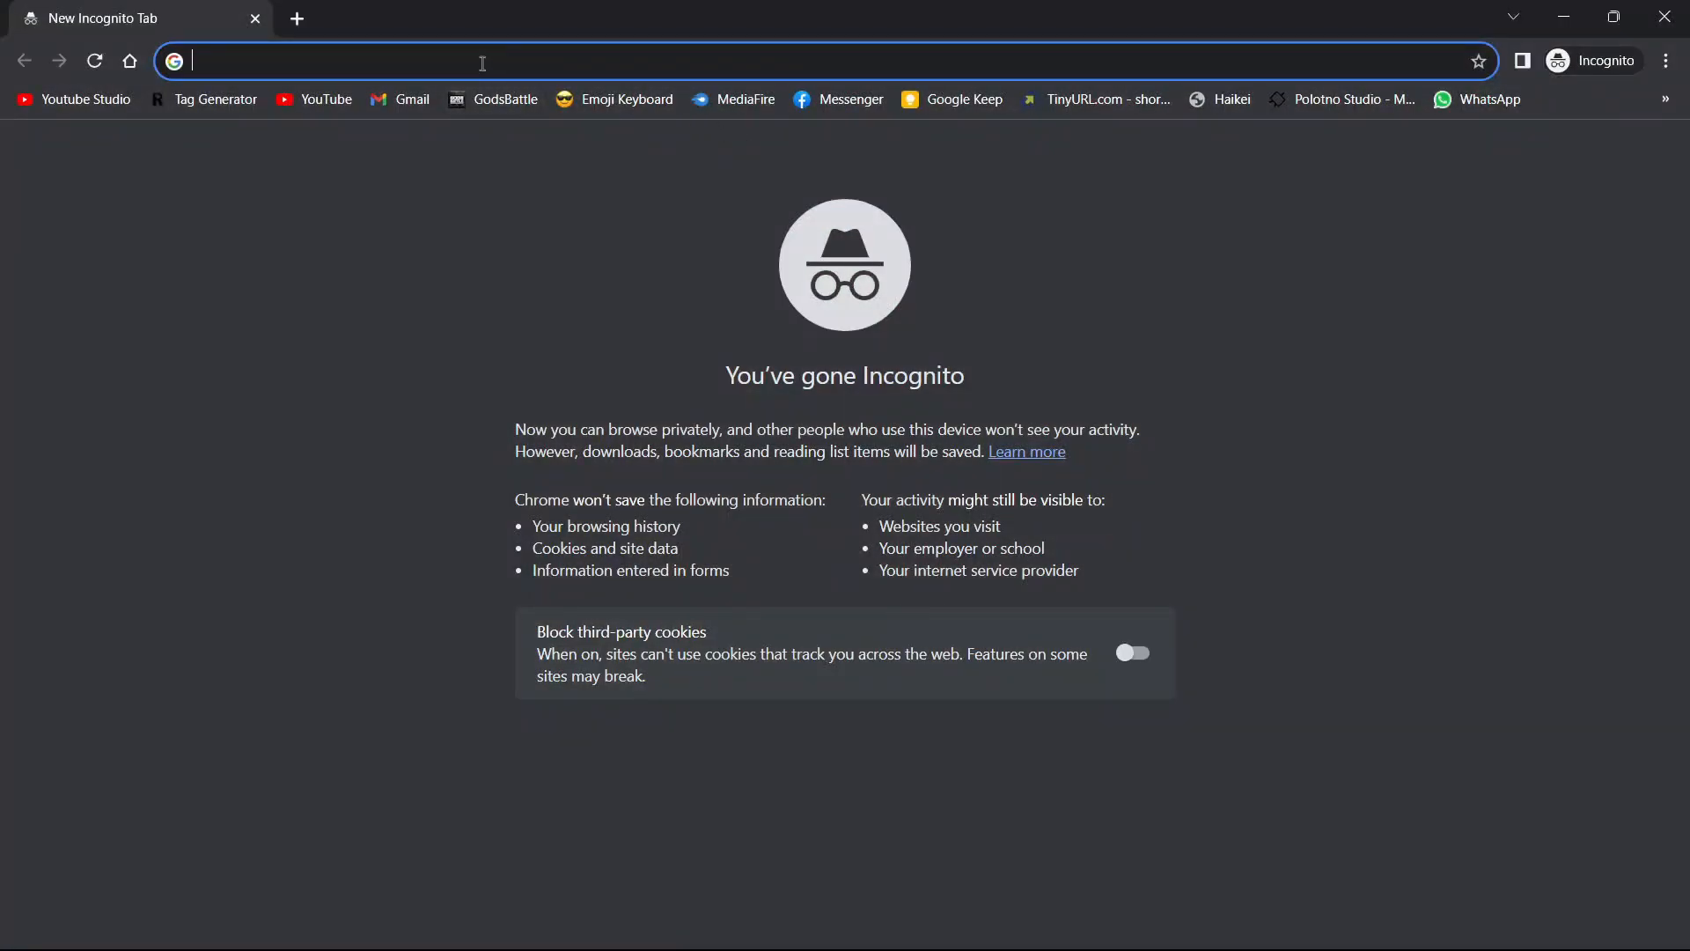
{"action": "type", "text": "godsbattle.xyz"}
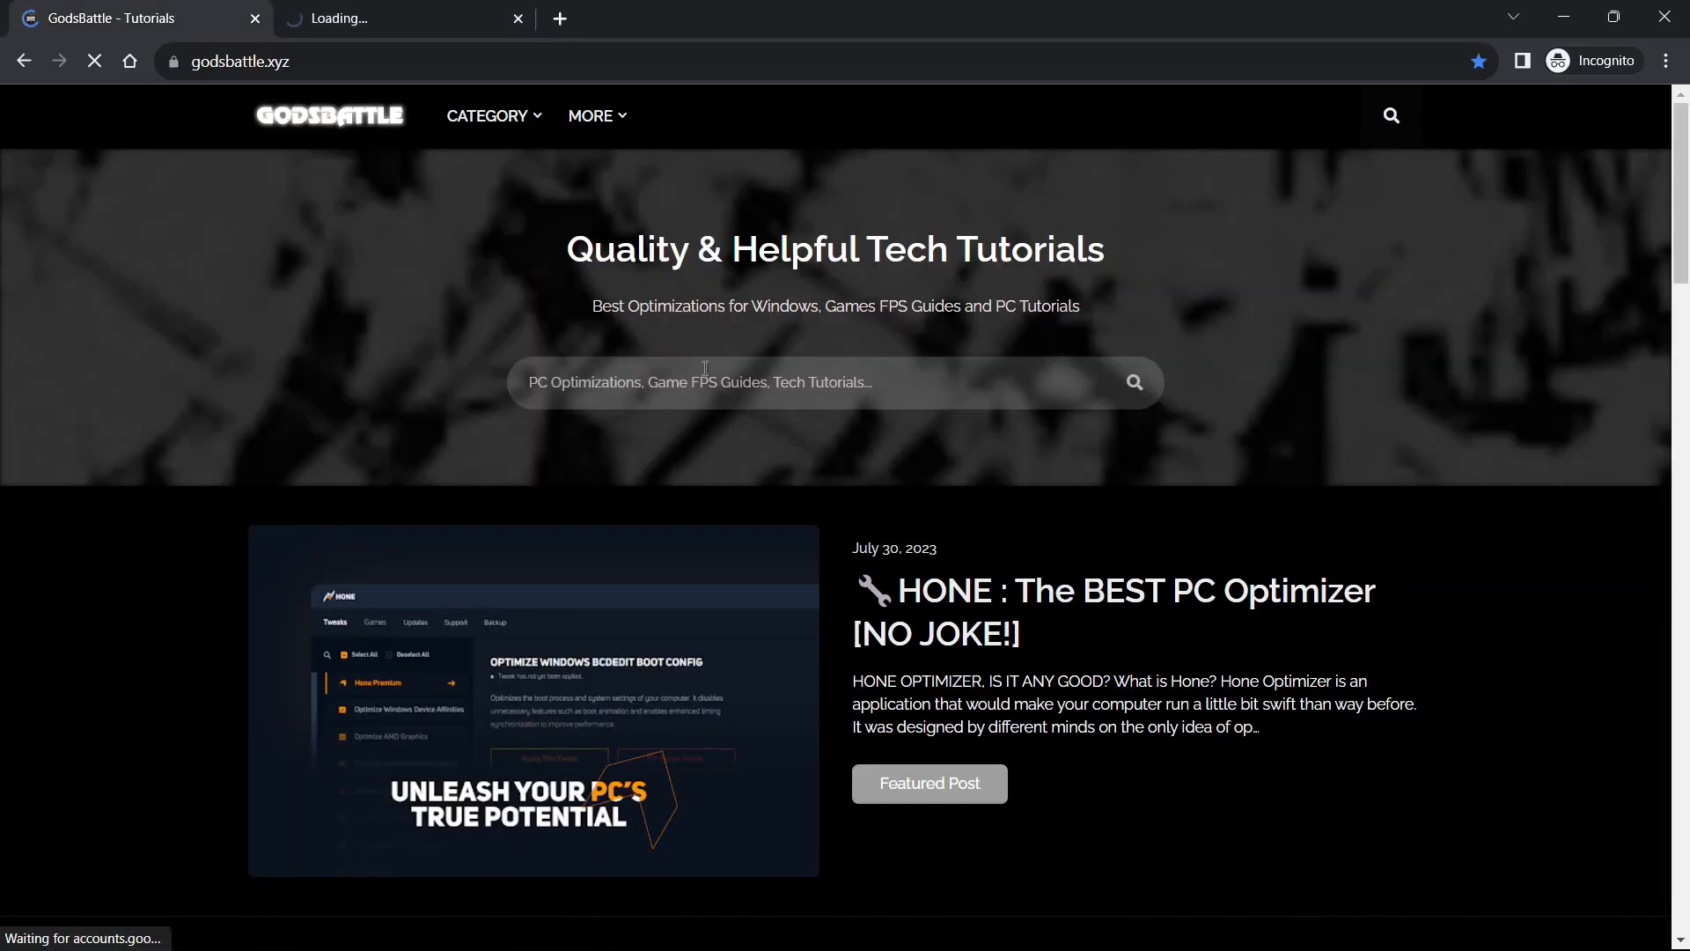
{"action": "type", "text": "x"}
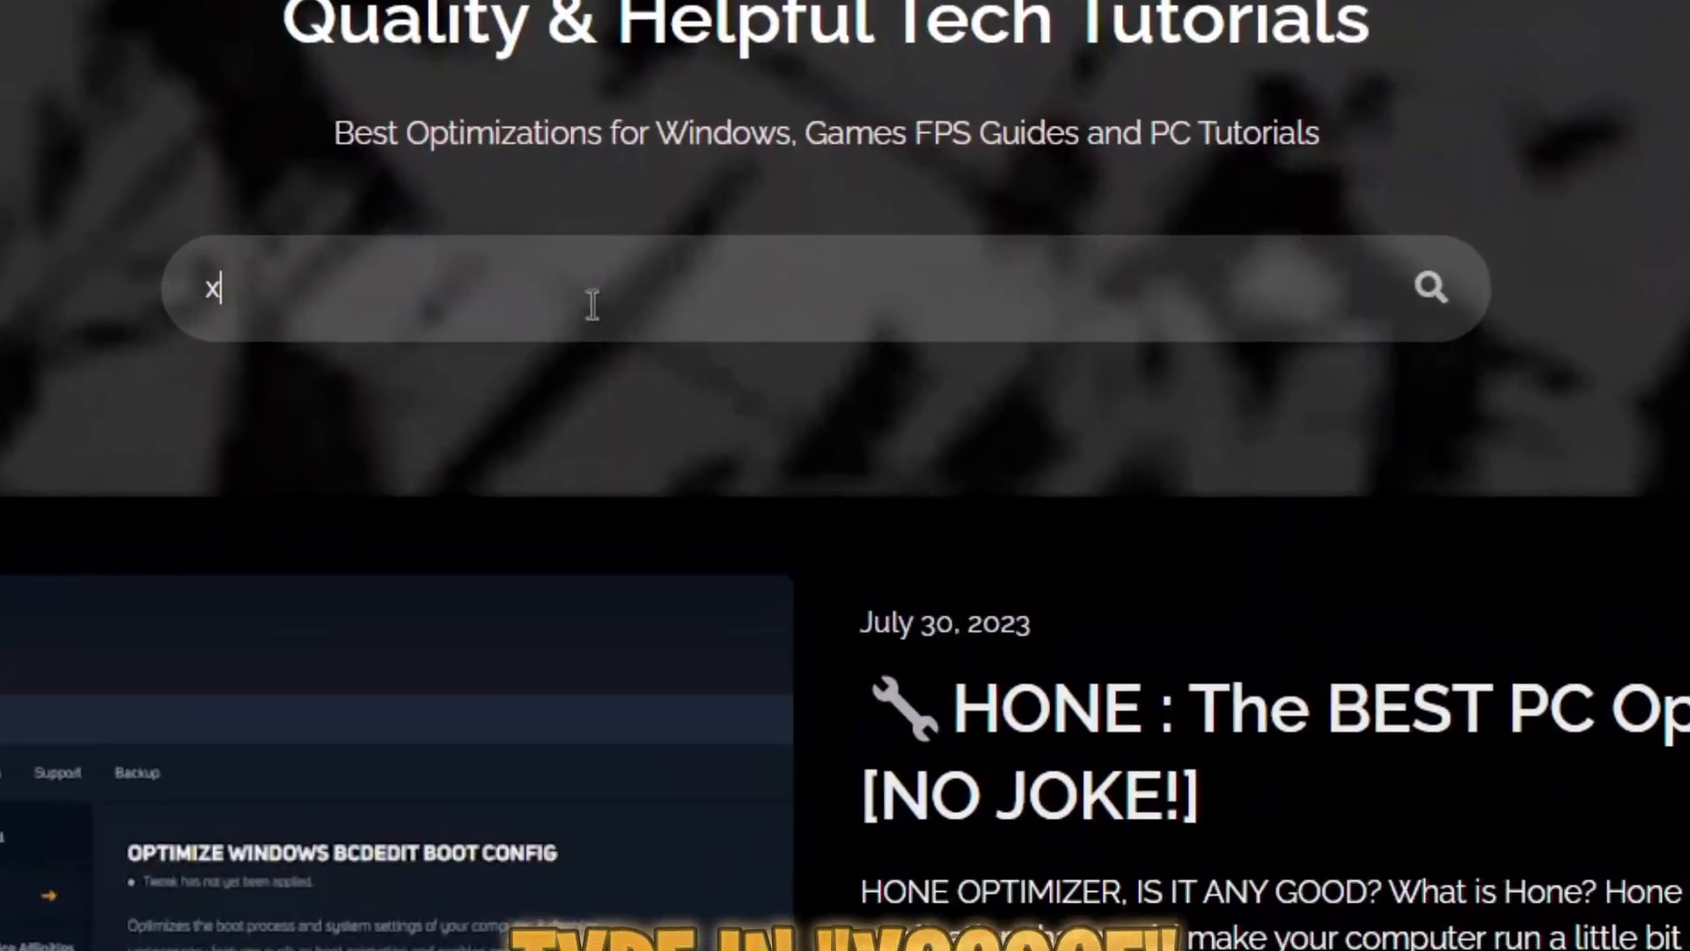
{"action": "type", "text": "360ce"}
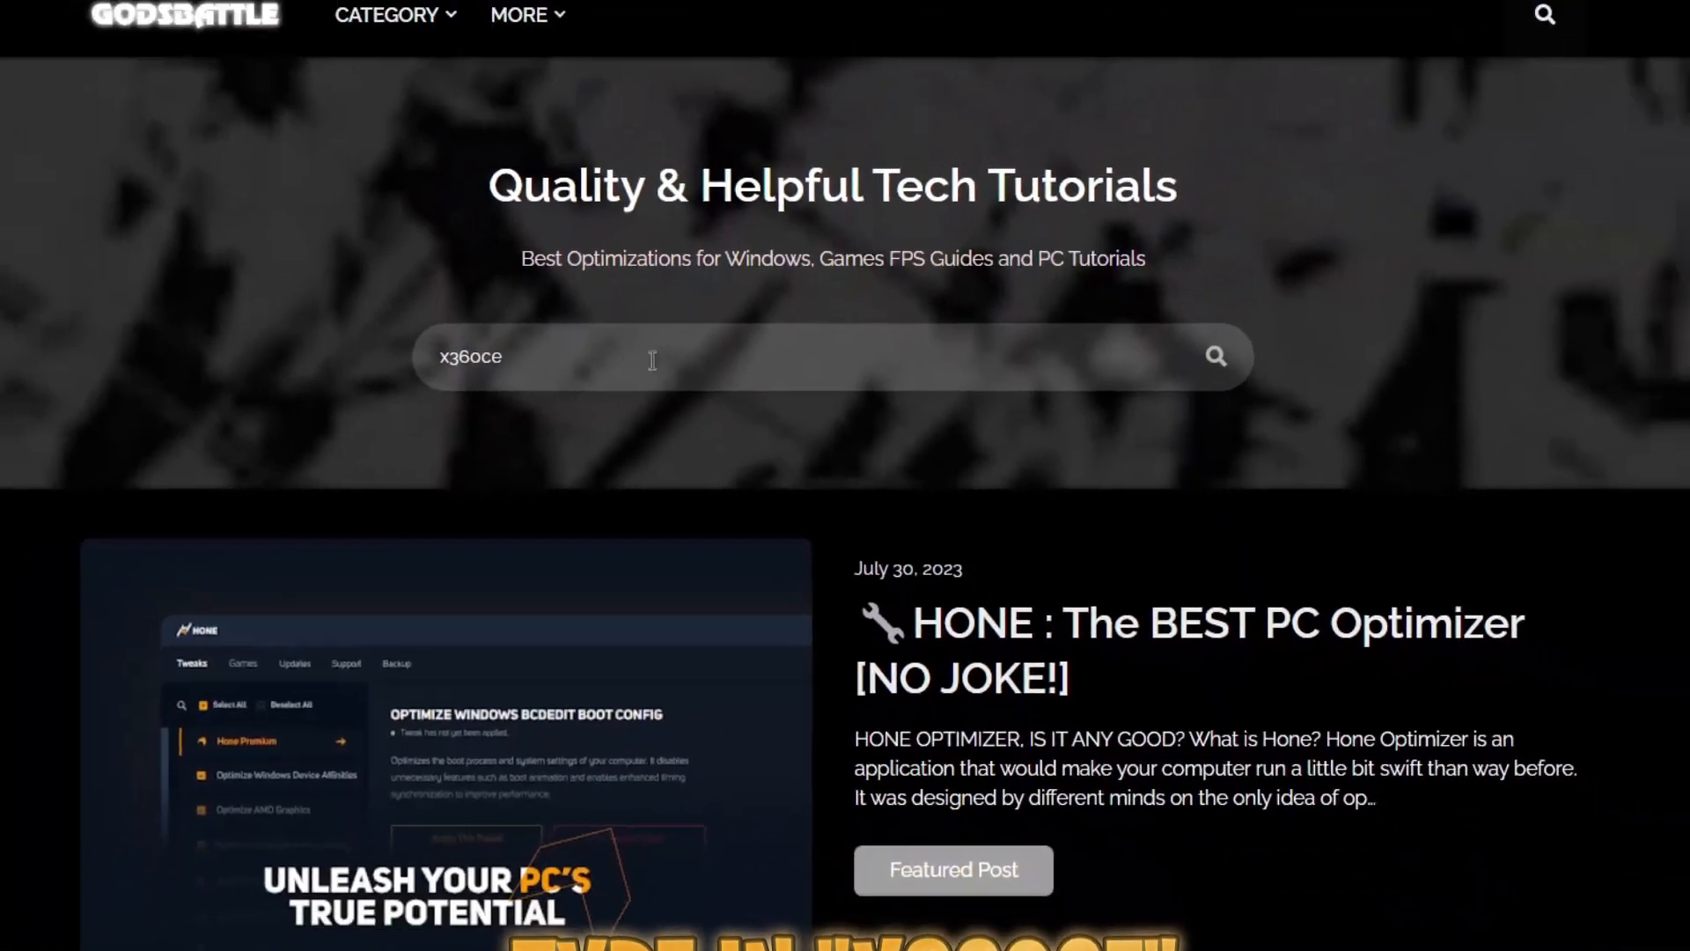
{"action": "key", "text": "Enter"}
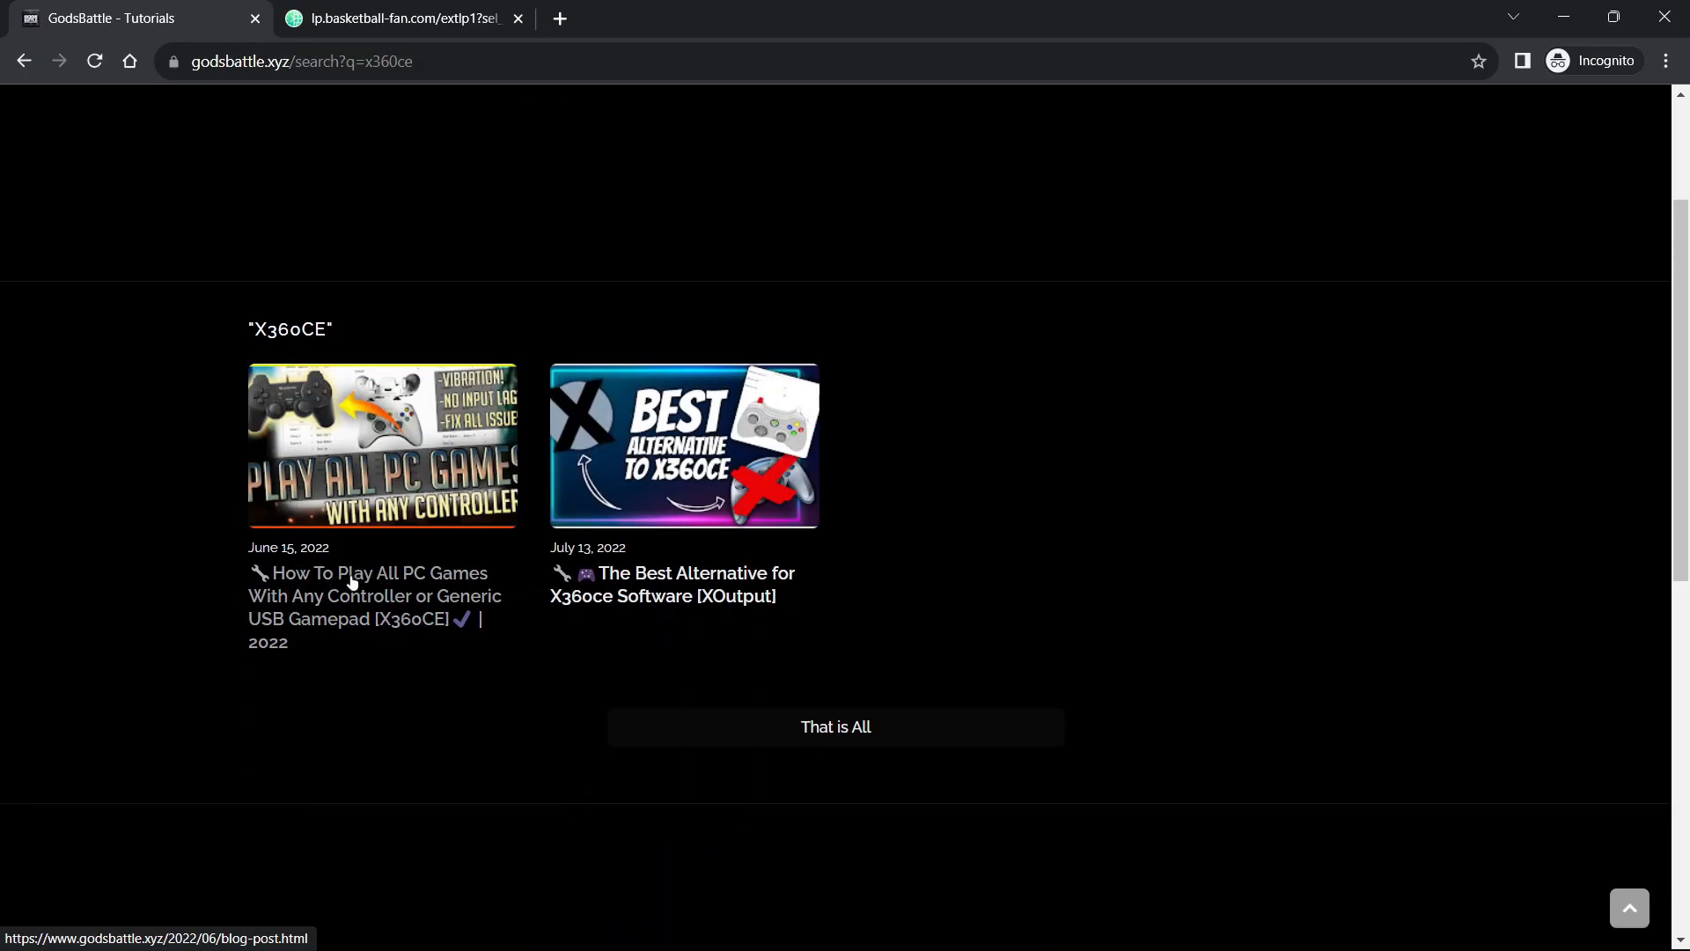
{"action": "left_click", "coordinate": [400, 18]}
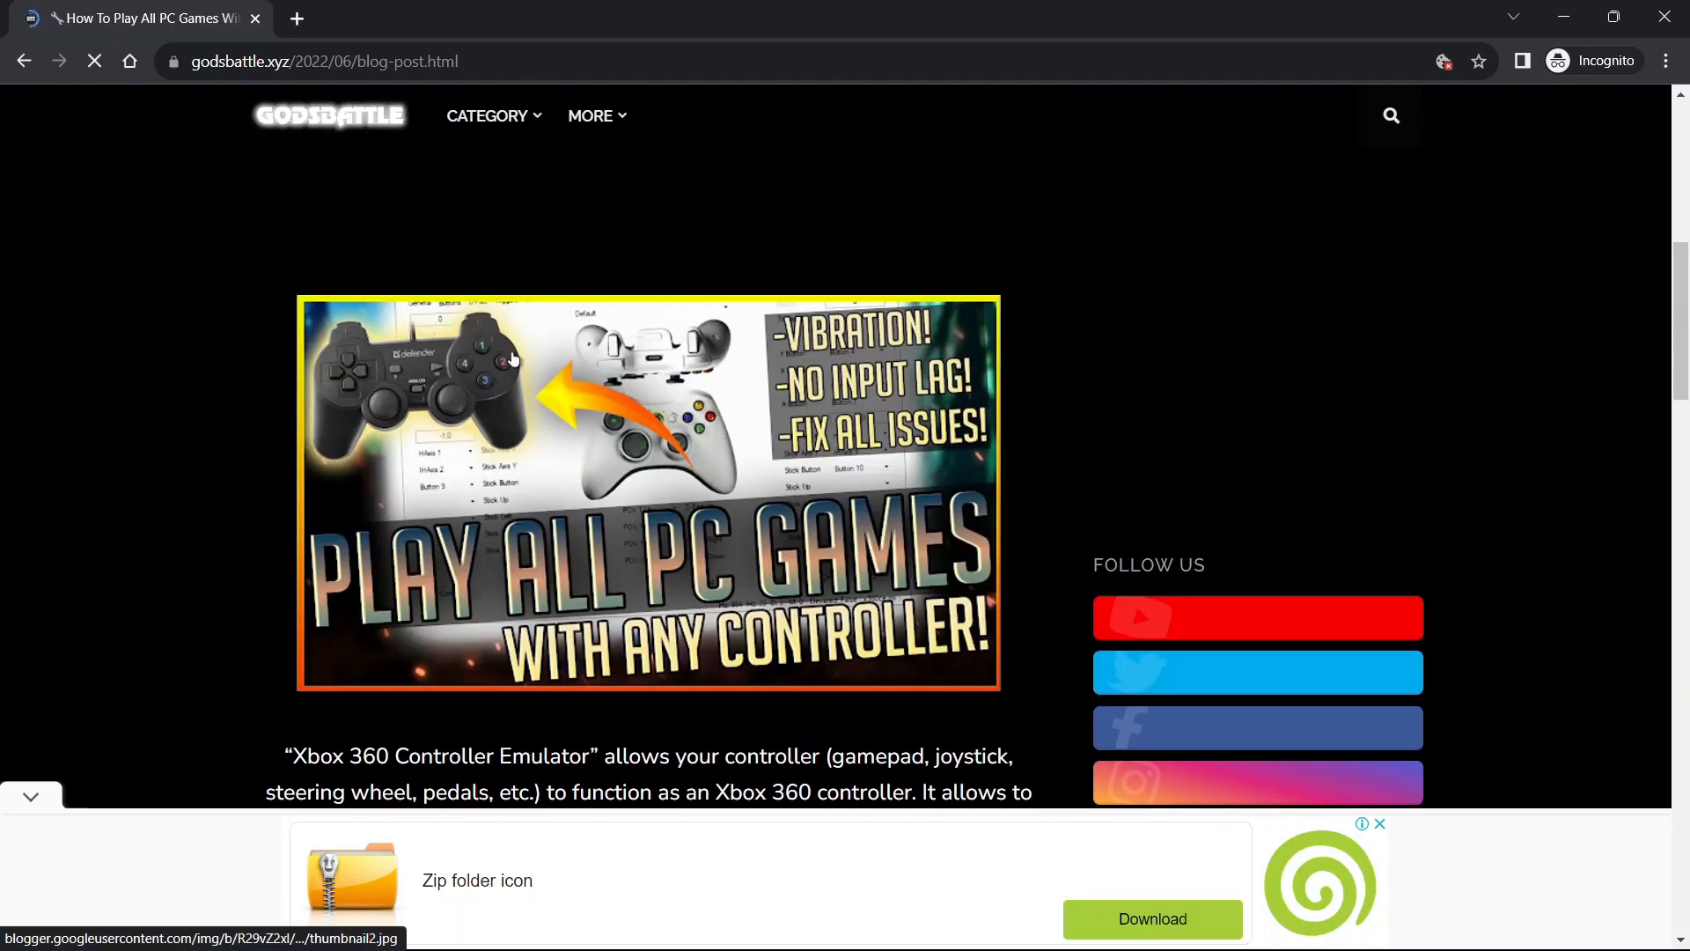
Follow the post's download link to x360ce.com and start the 'Download for all games' save of x360ce.zip
{"action": "scroll", "scroll_direction": "down", "scroll_amount": 3}
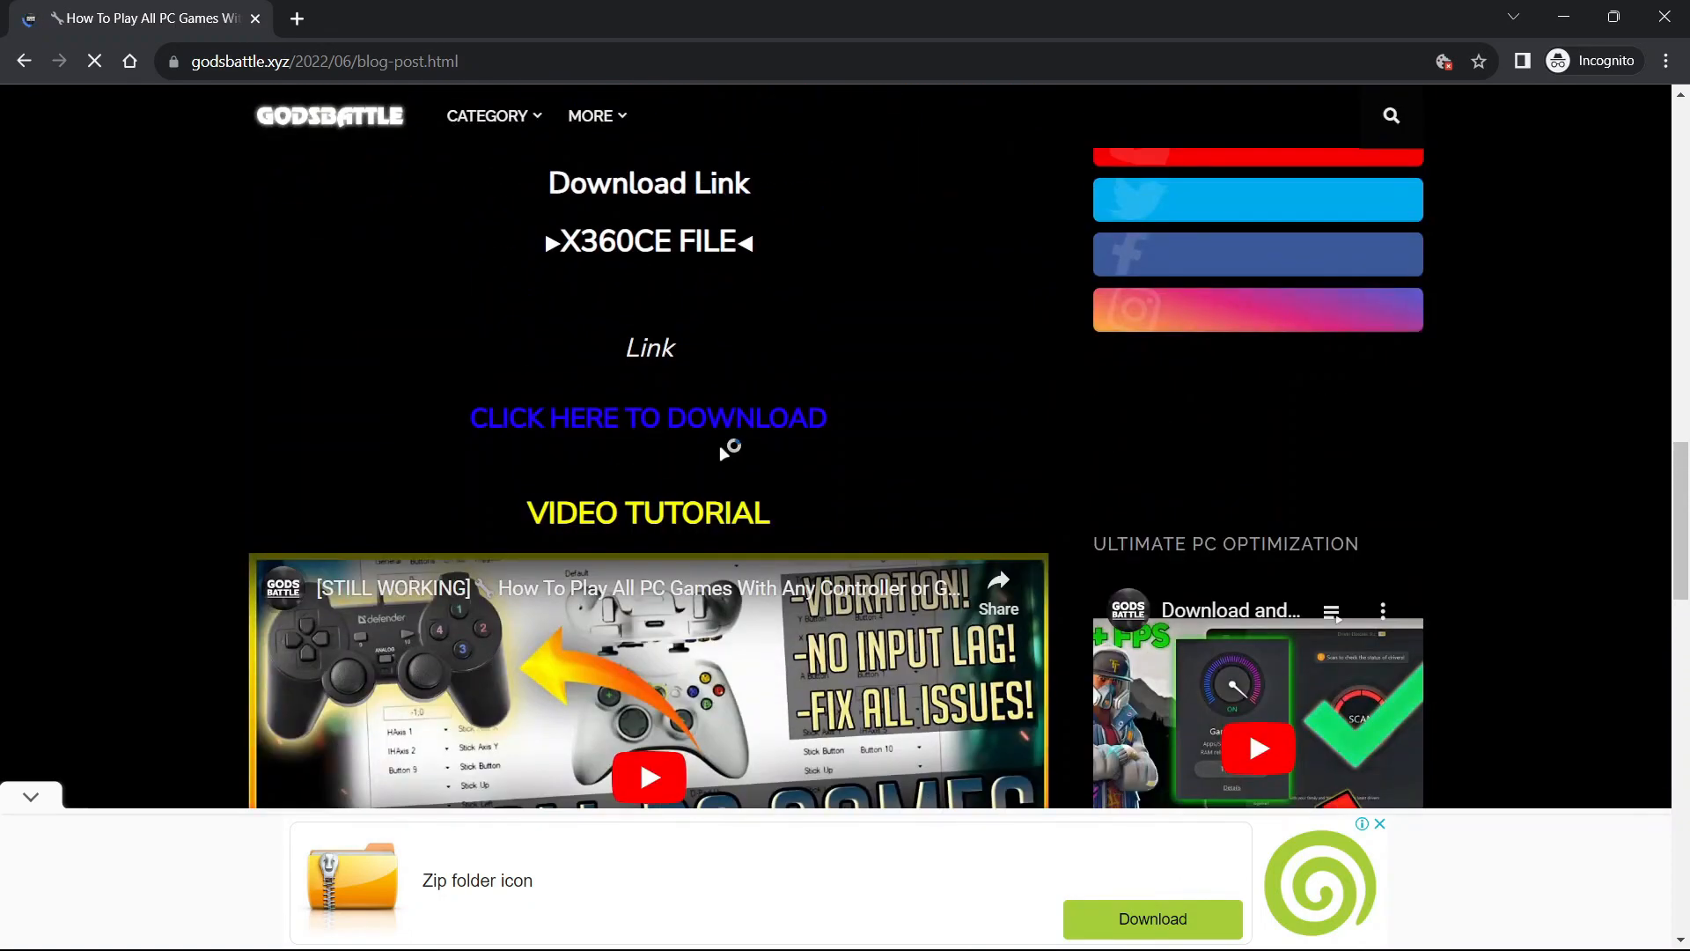
{"action": "left_click", "coordinate": [648, 419]}
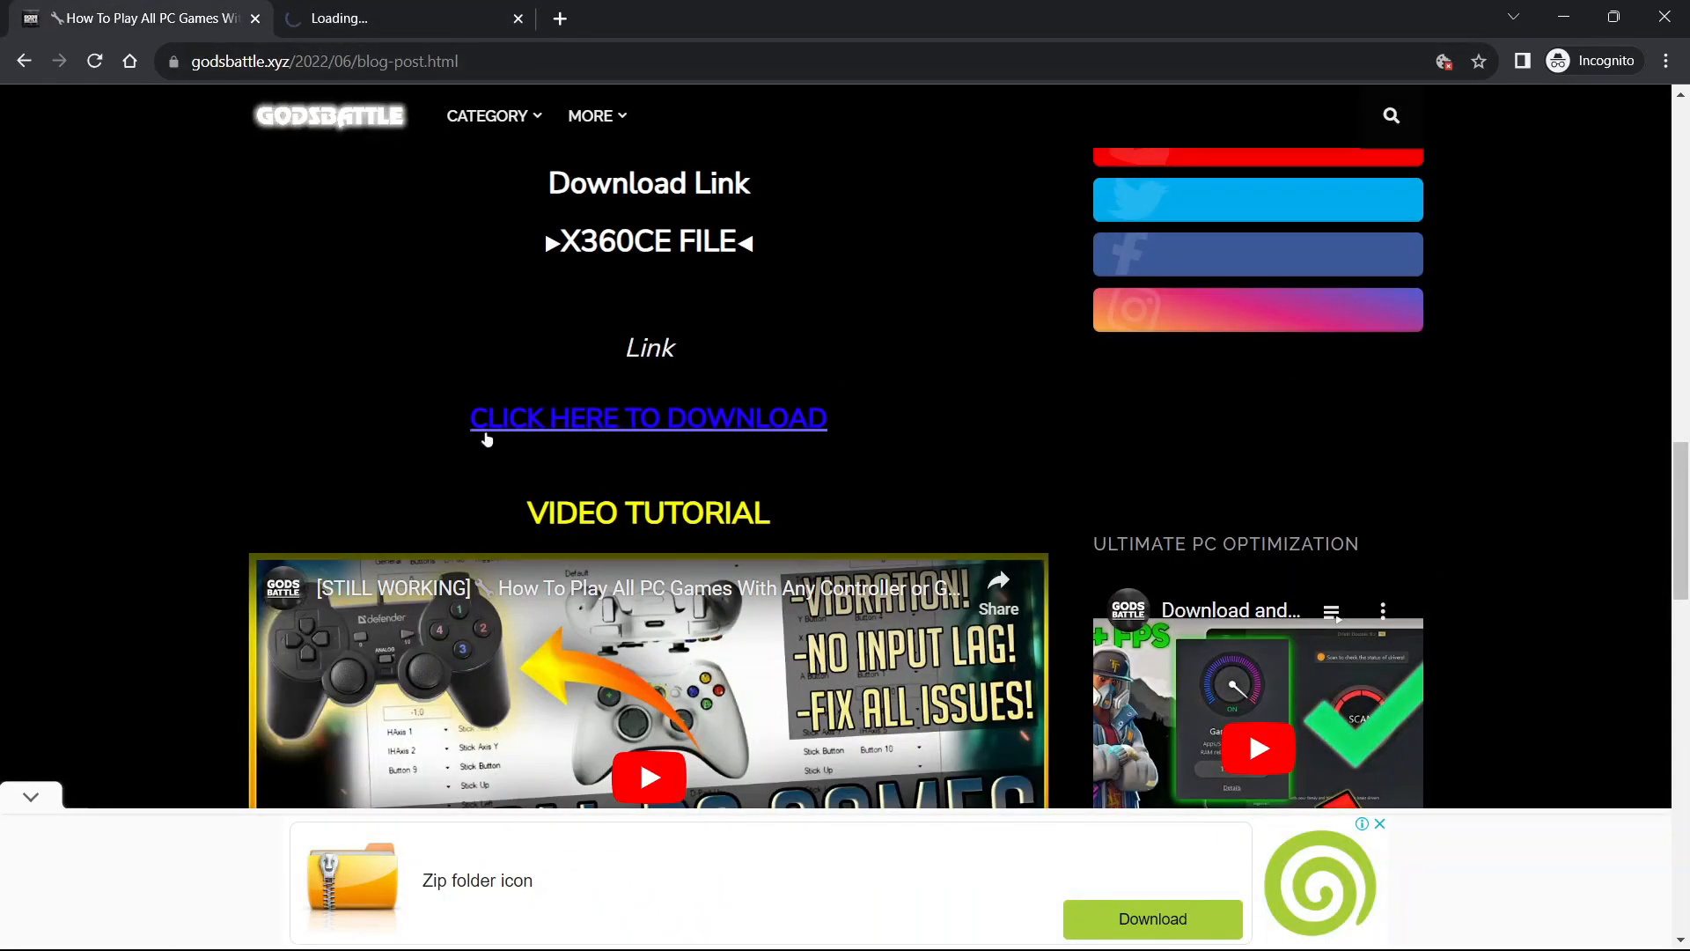
{"action": "left_click", "coordinate": [646, 417]}
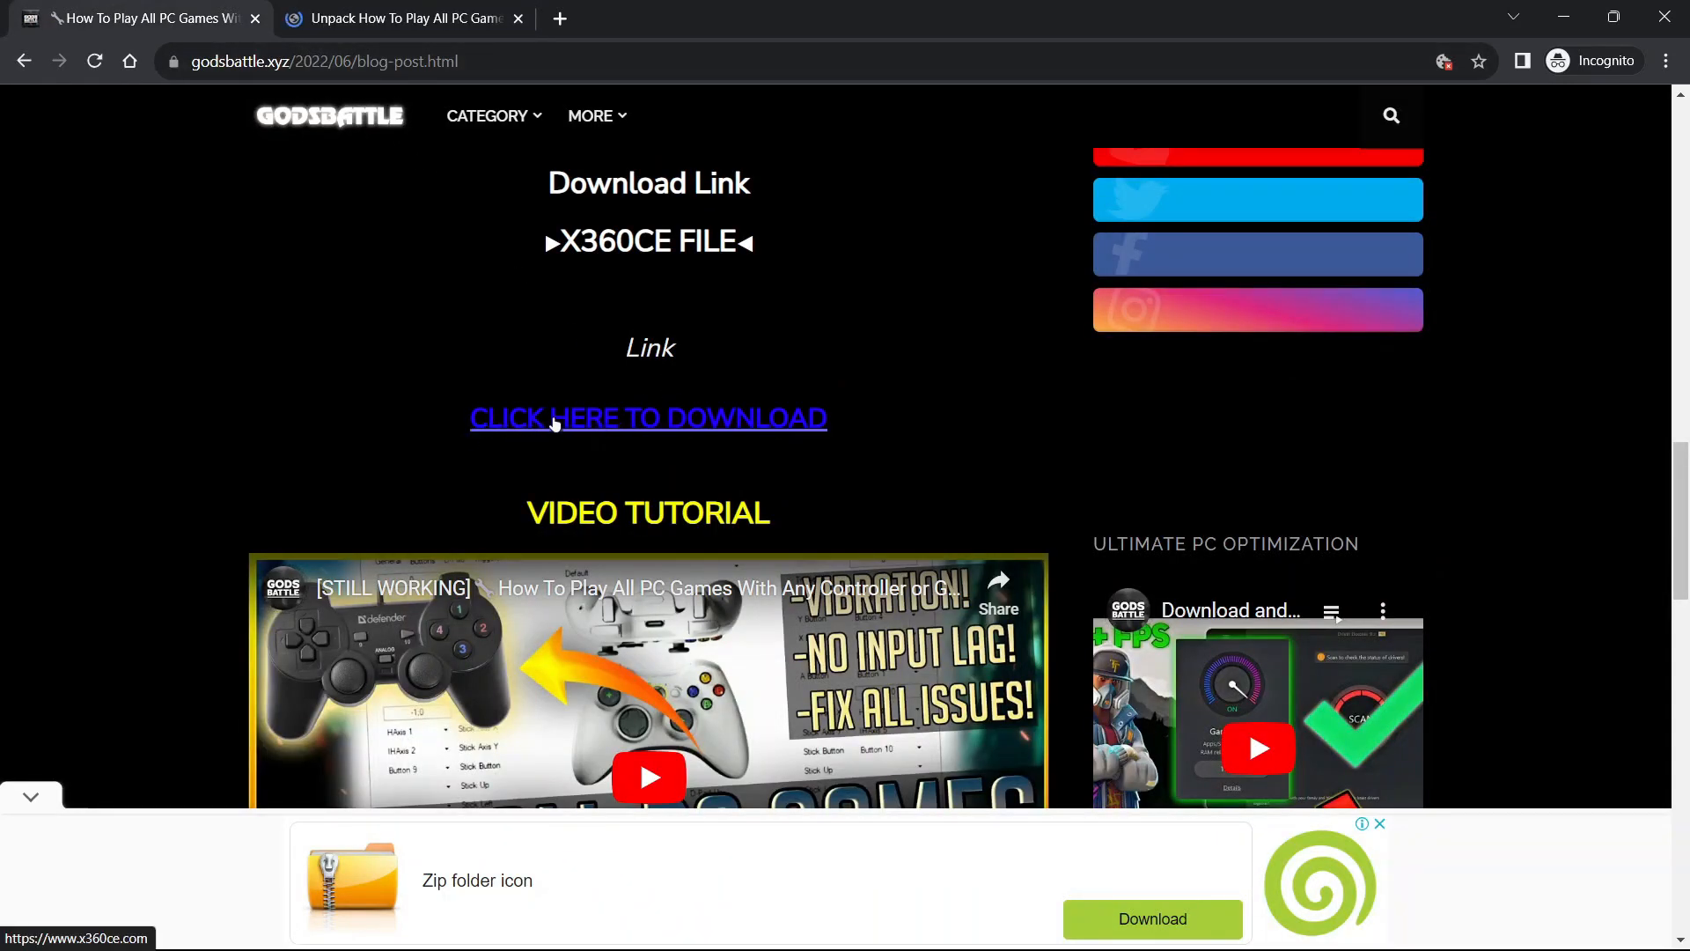
{"action": "left_click", "coordinate": [647, 419]}
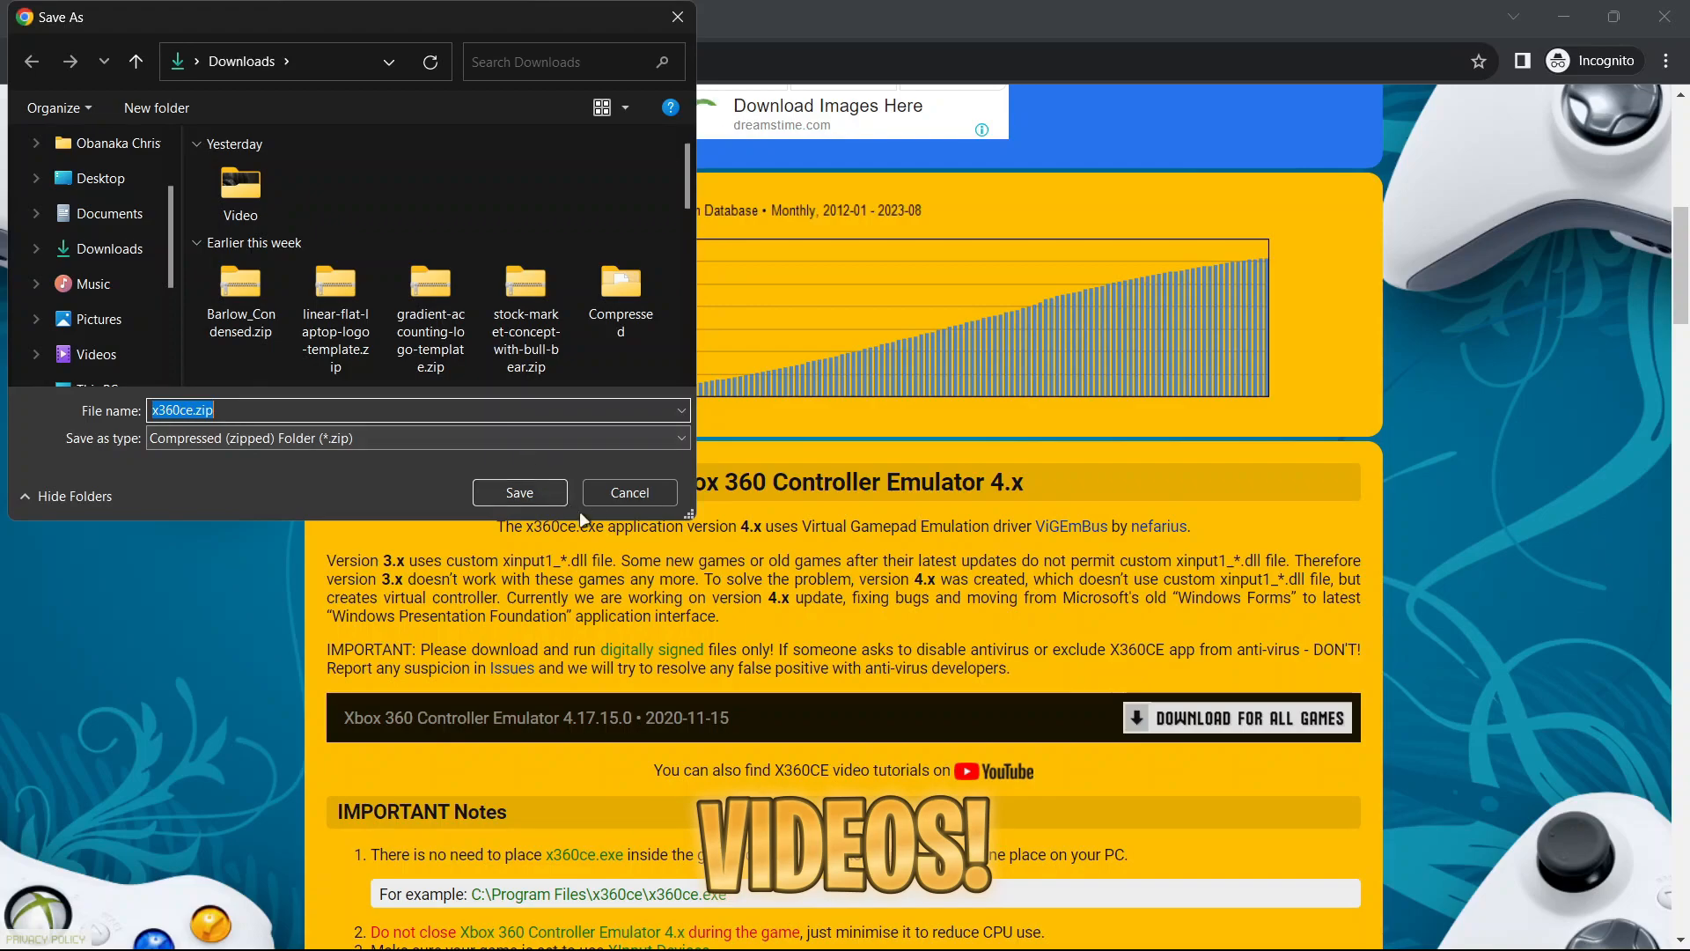
Save x360ce.zip into Downloads and browse the Controllers precision comparison tables
{"action": "left_click", "coordinate": [518, 491]}
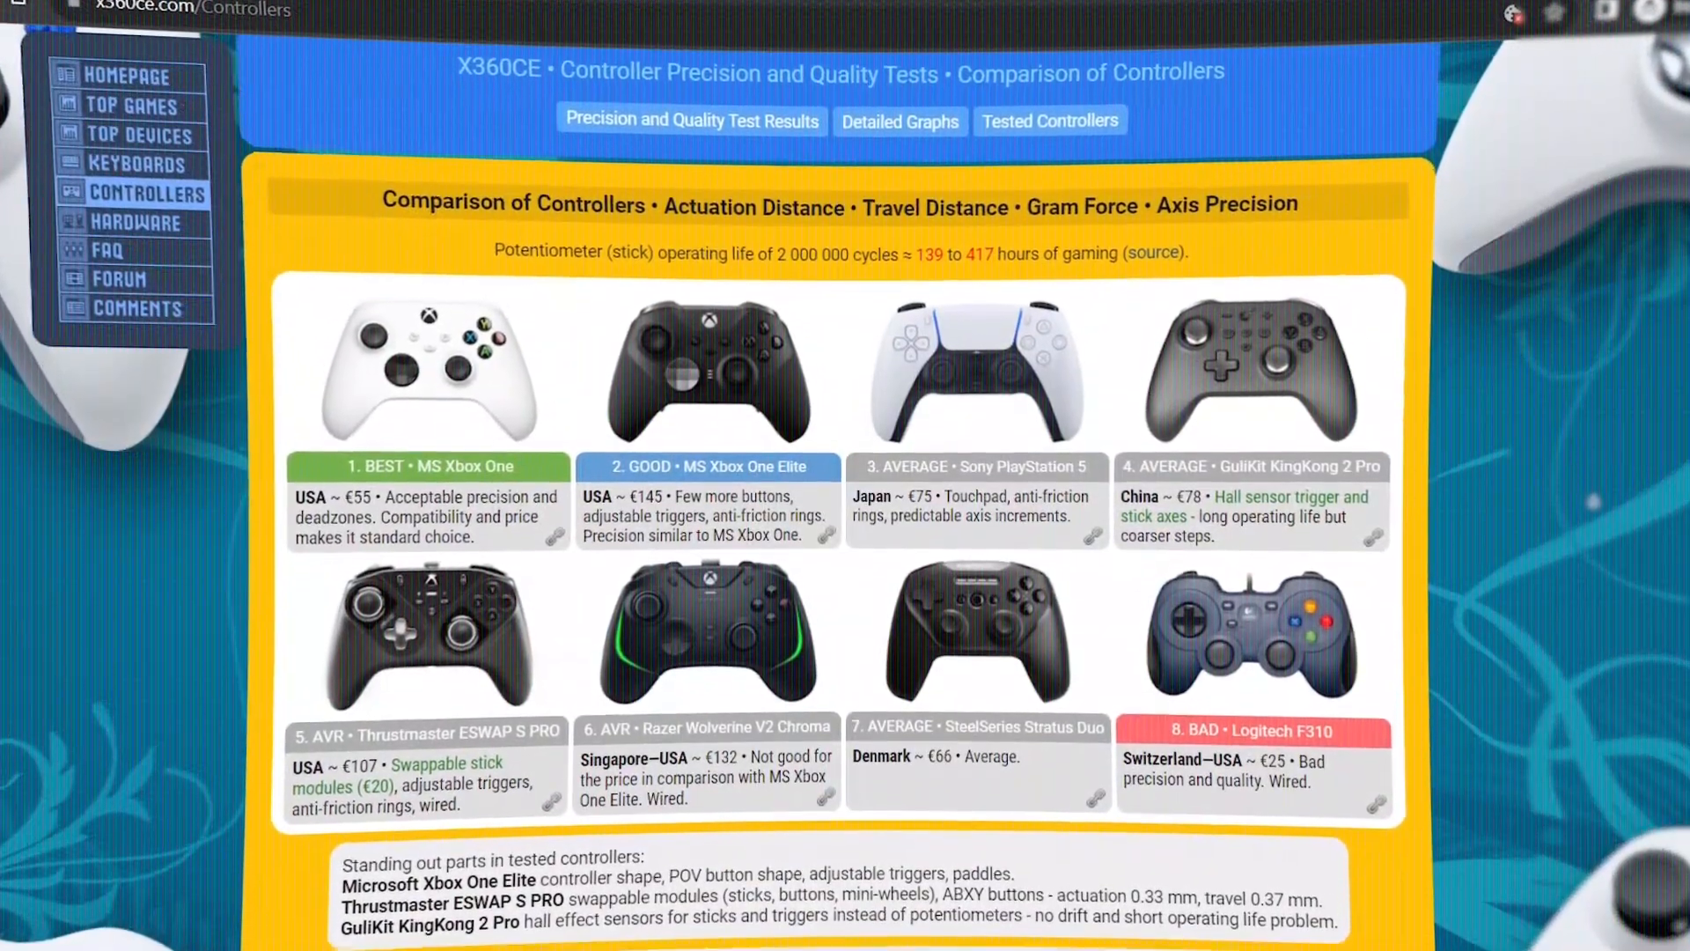
{"action": "scroll", "scroll_direction": "down", "scroll_amount": 3}
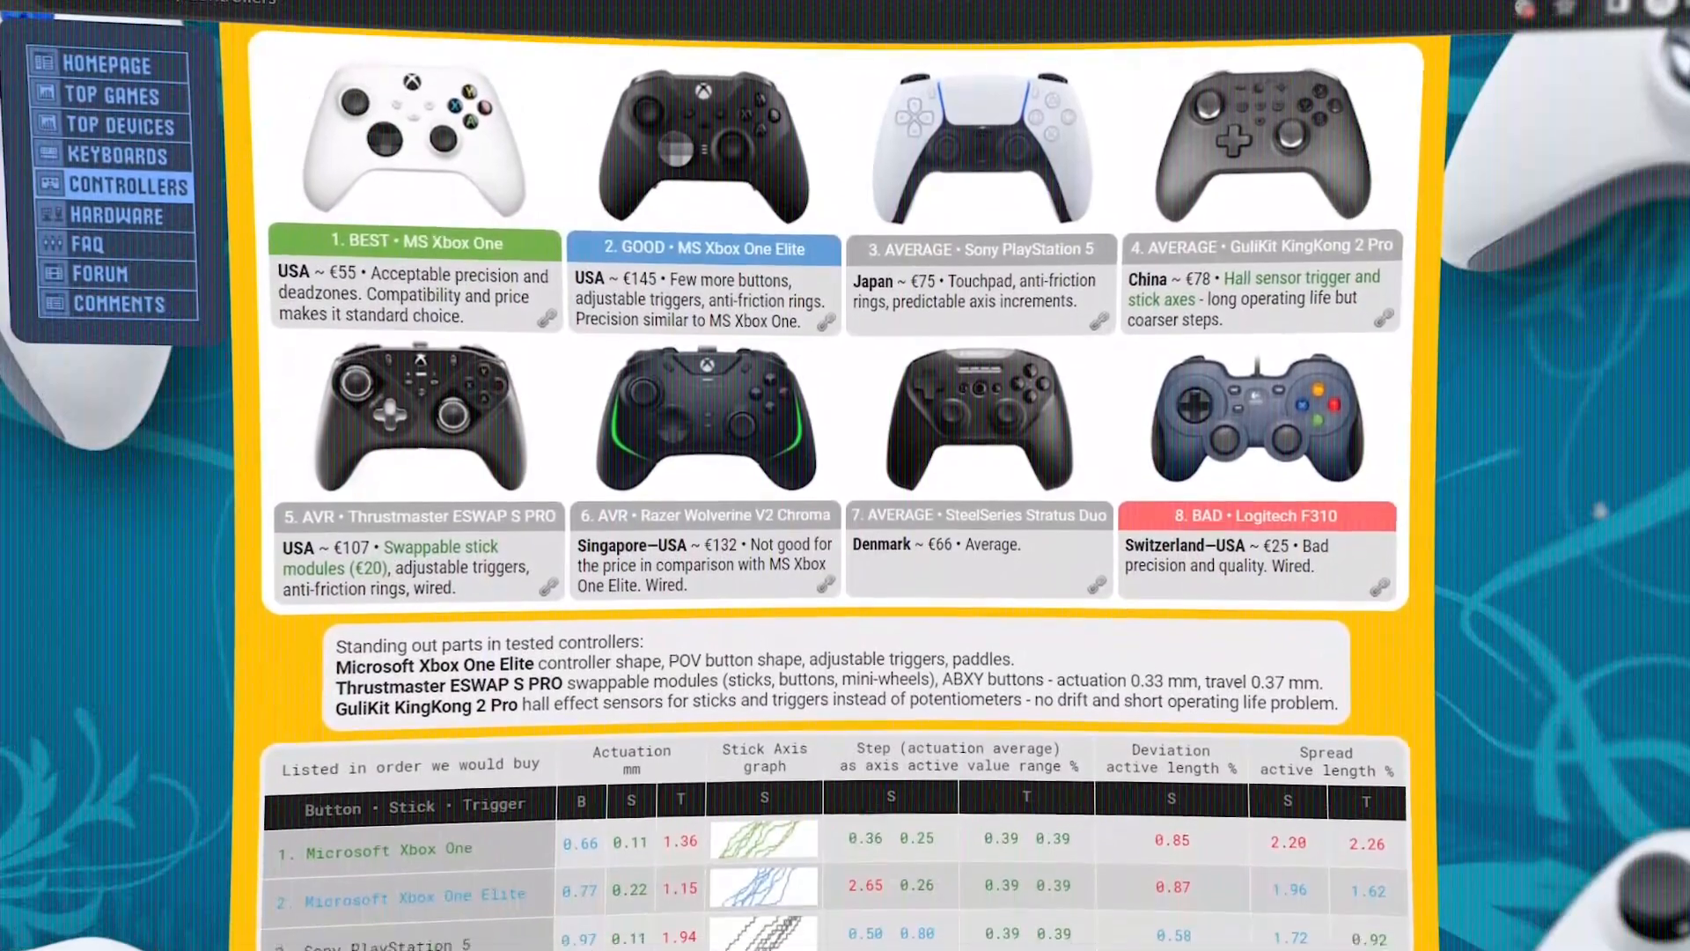
{"action": "scroll", "scroll_direction": "down", "scroll_amount": 3}
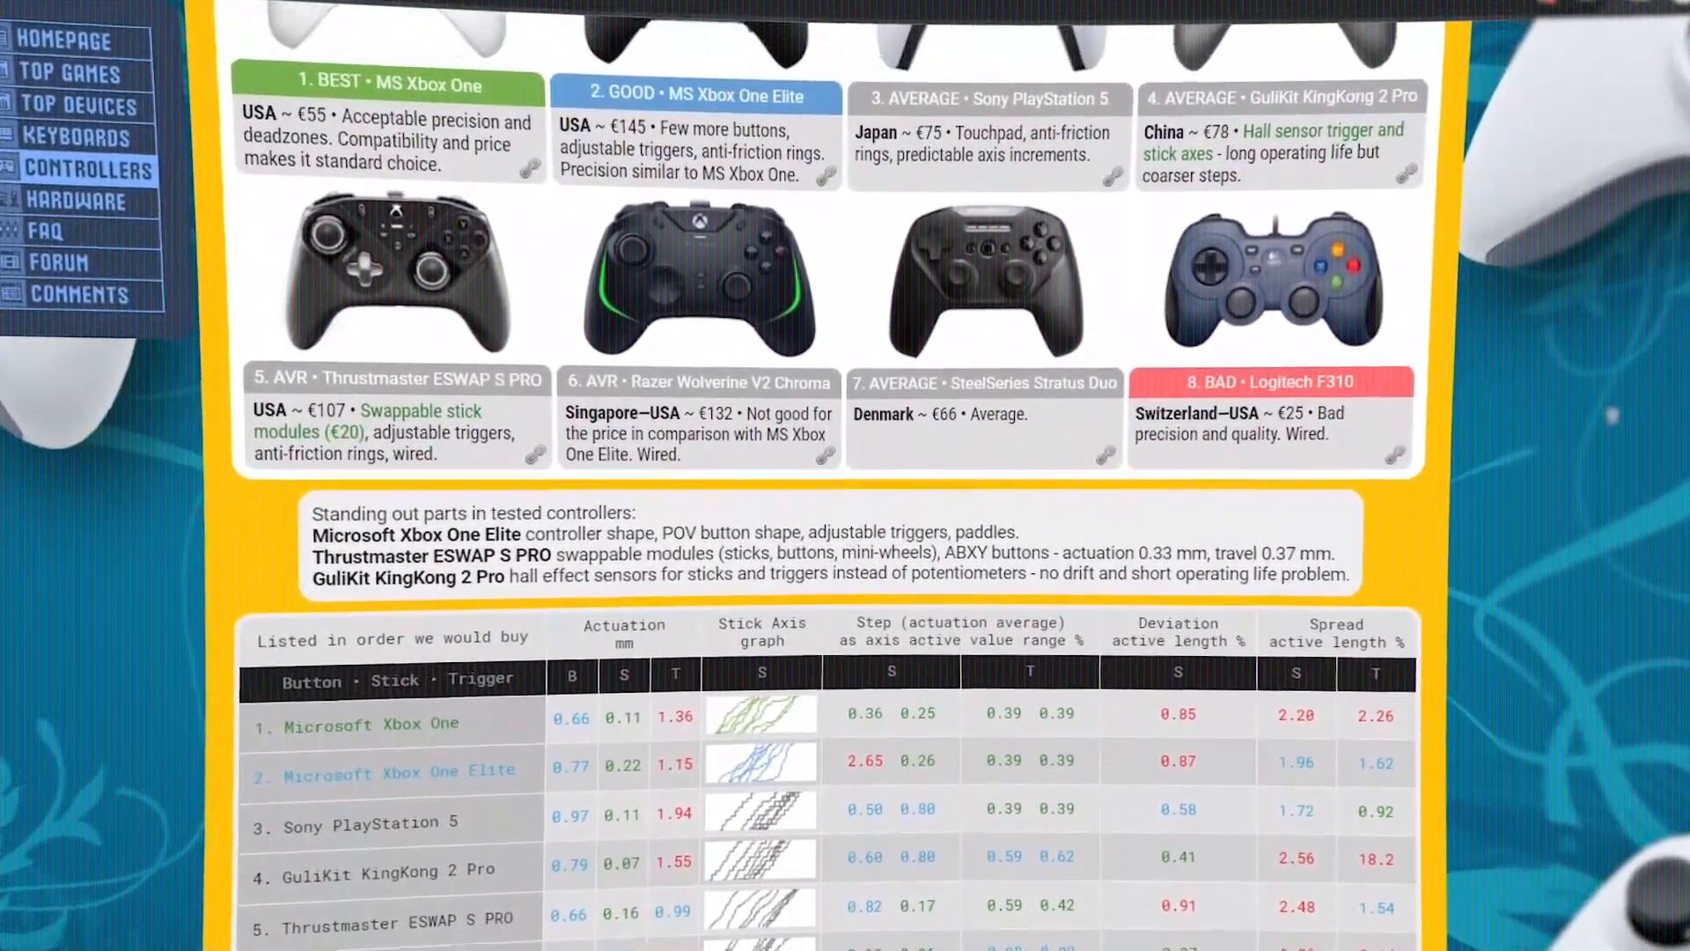
{"action": "scroll", "scroll_direction": "down", "scroll_amount": 3}
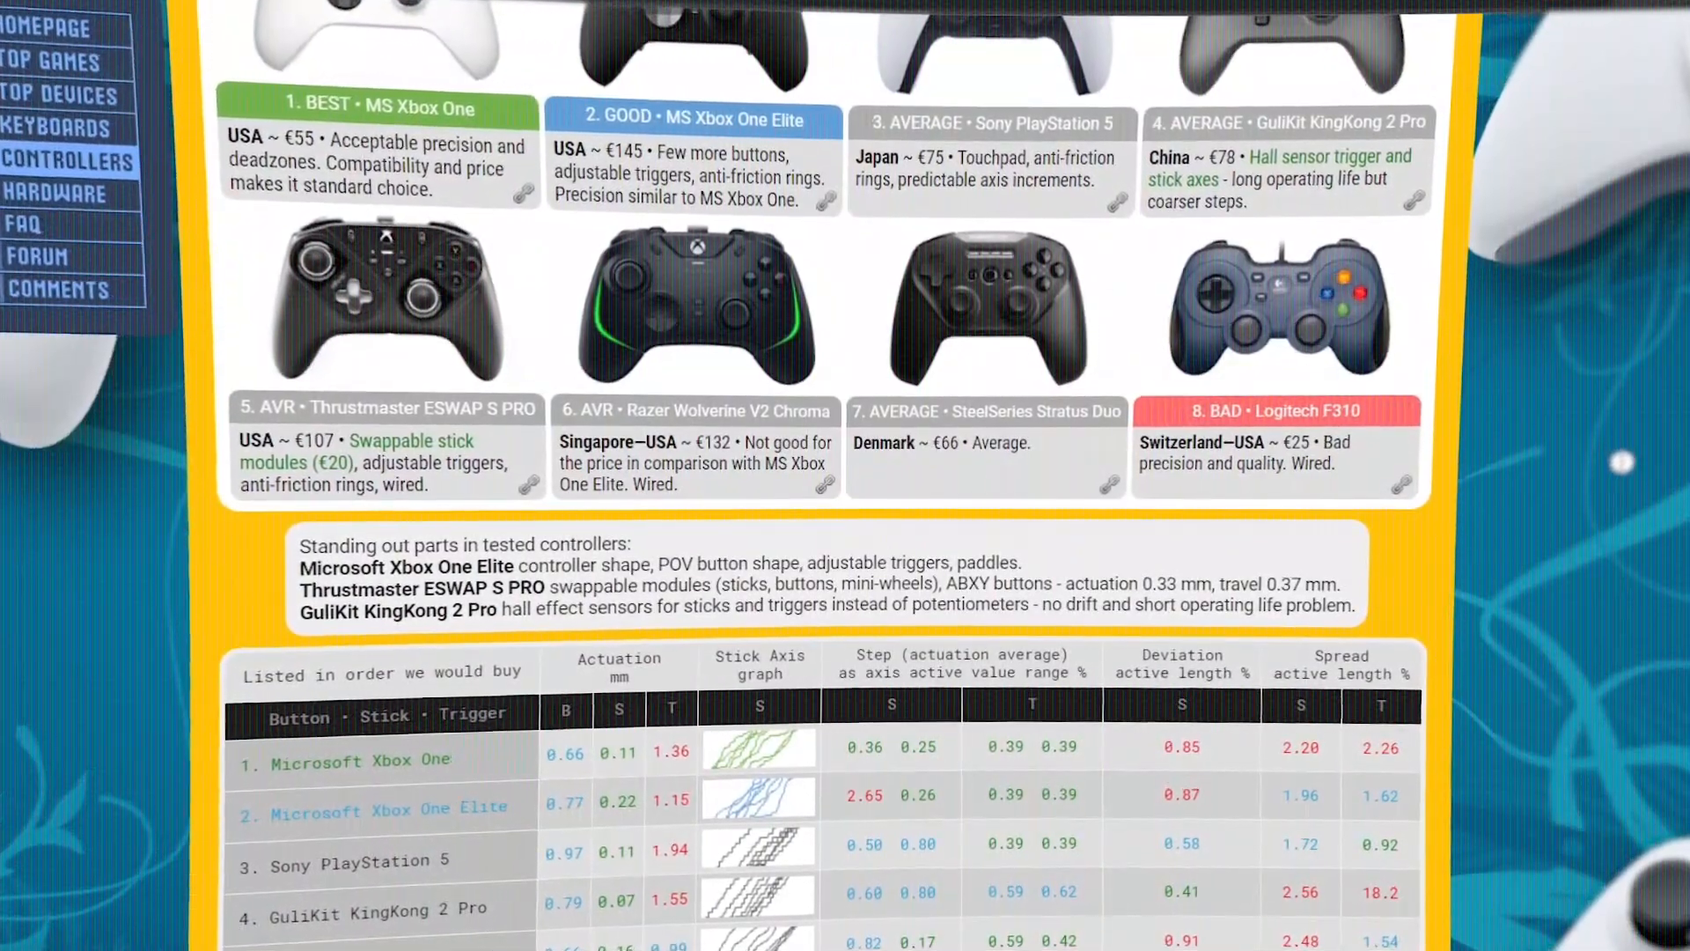
{"action": "scroll", "scroll_direction": "down", "scroll_amount": 3}
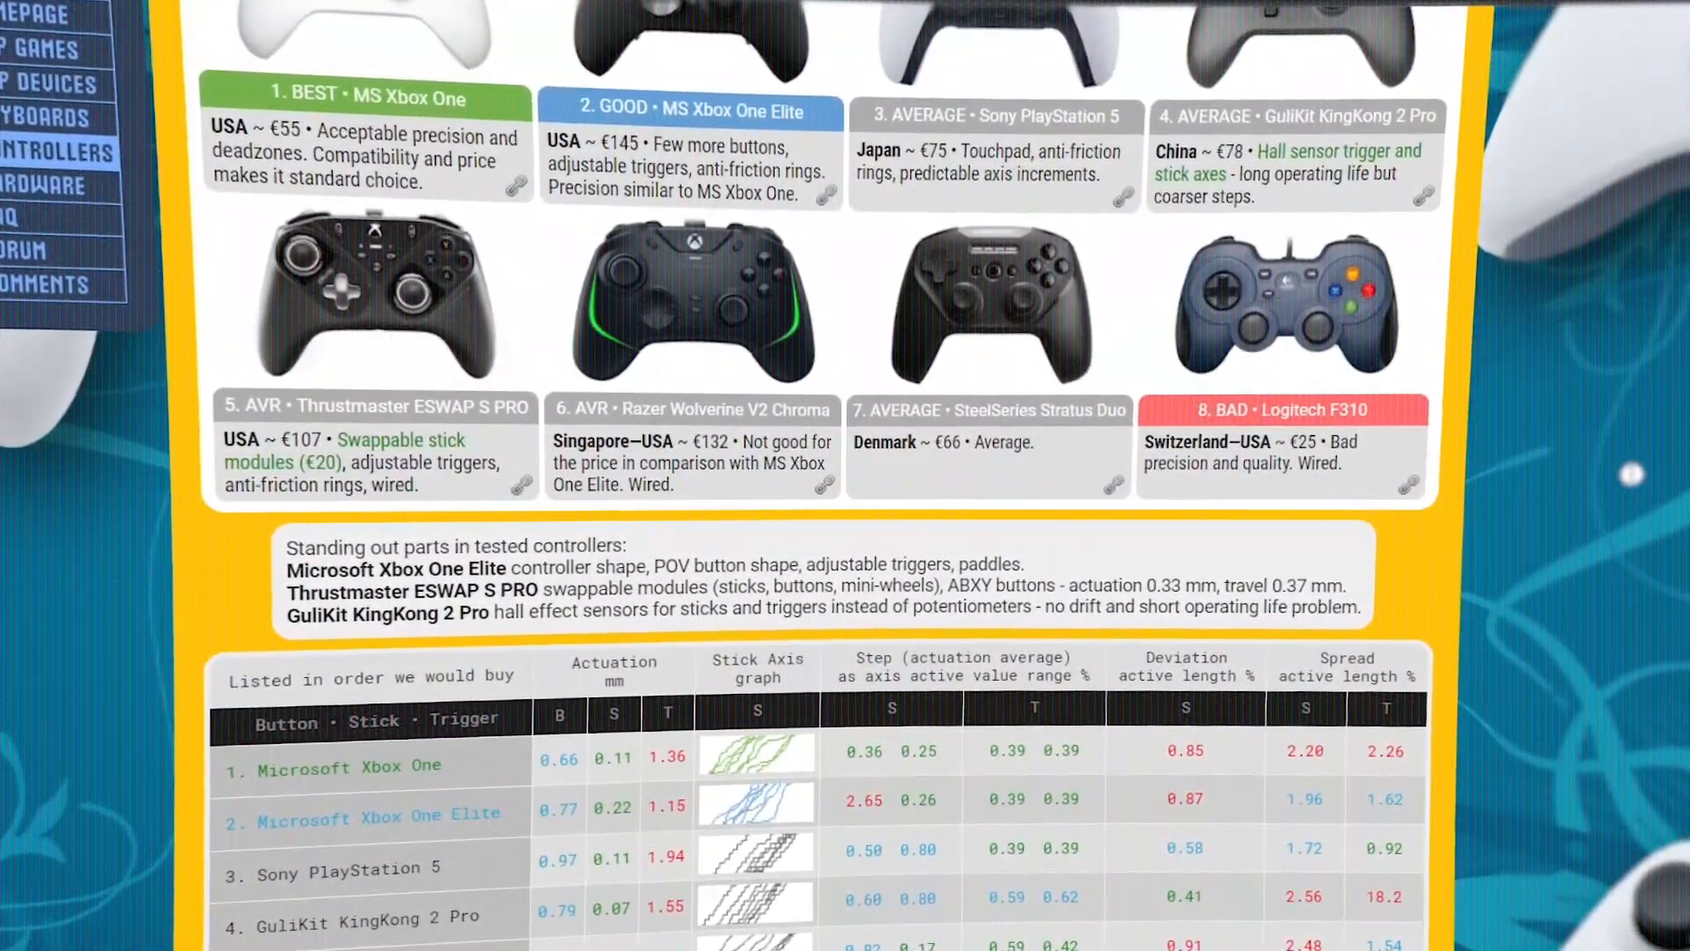
{"action": "scroll", "scroll_direction": "down", "scroll_amount": 3}
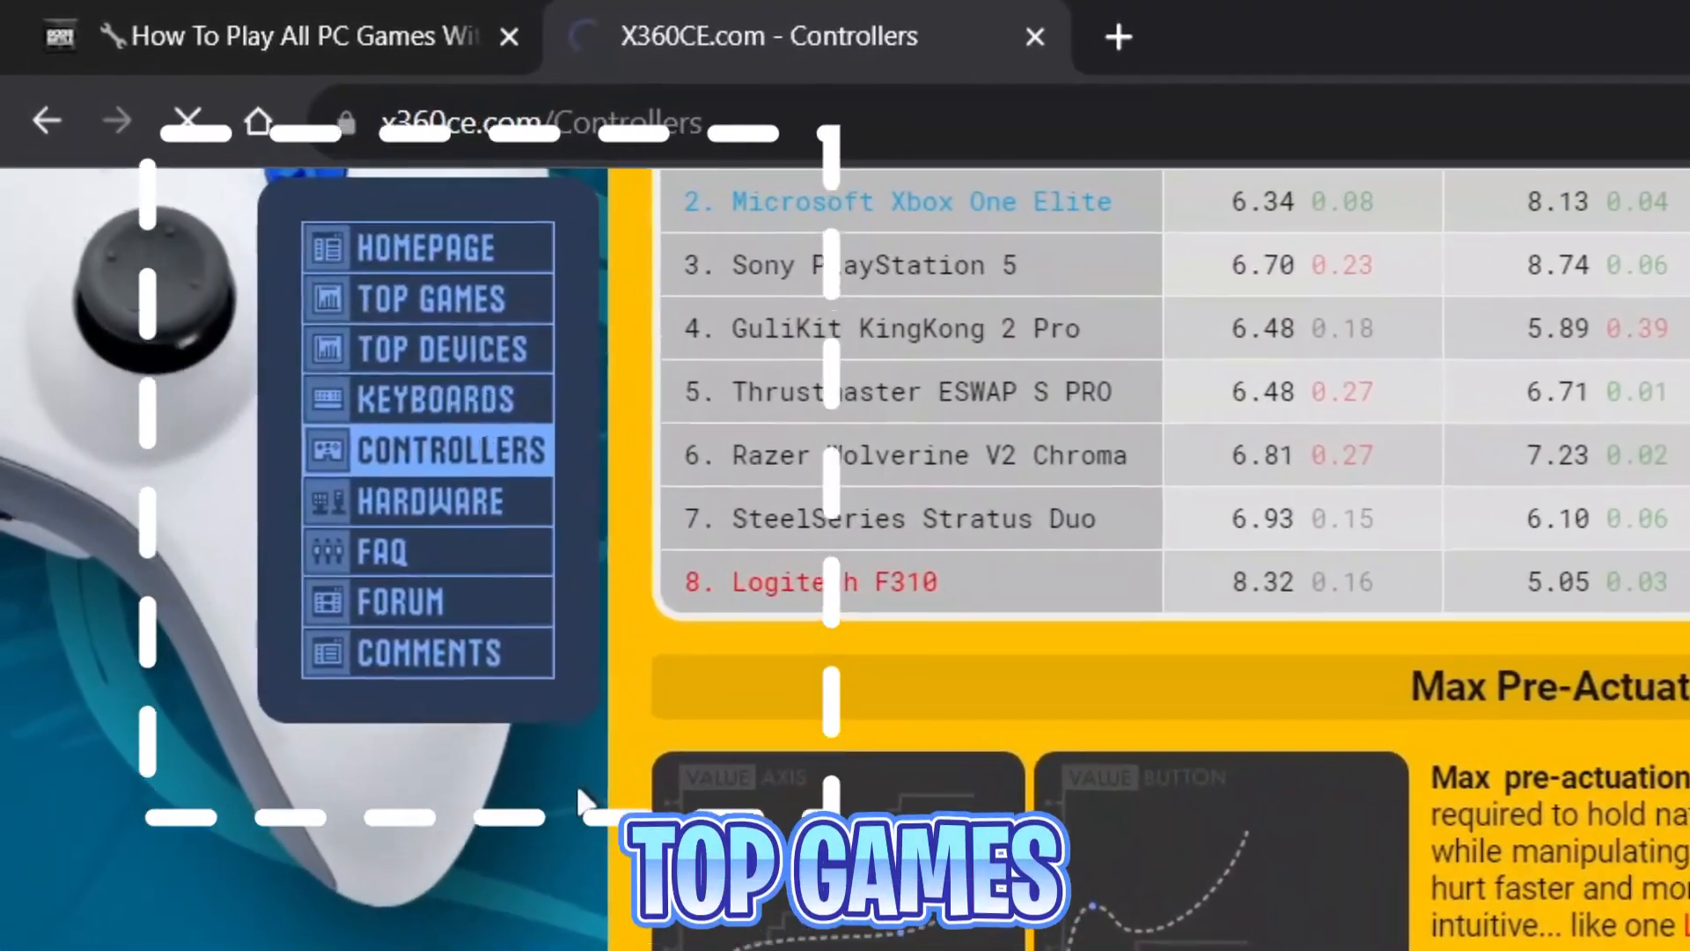
Show the Top Games ranking from the site's side menu, with GTA V near the top
{"action": "left_click", "coordinate": [429, 299]}
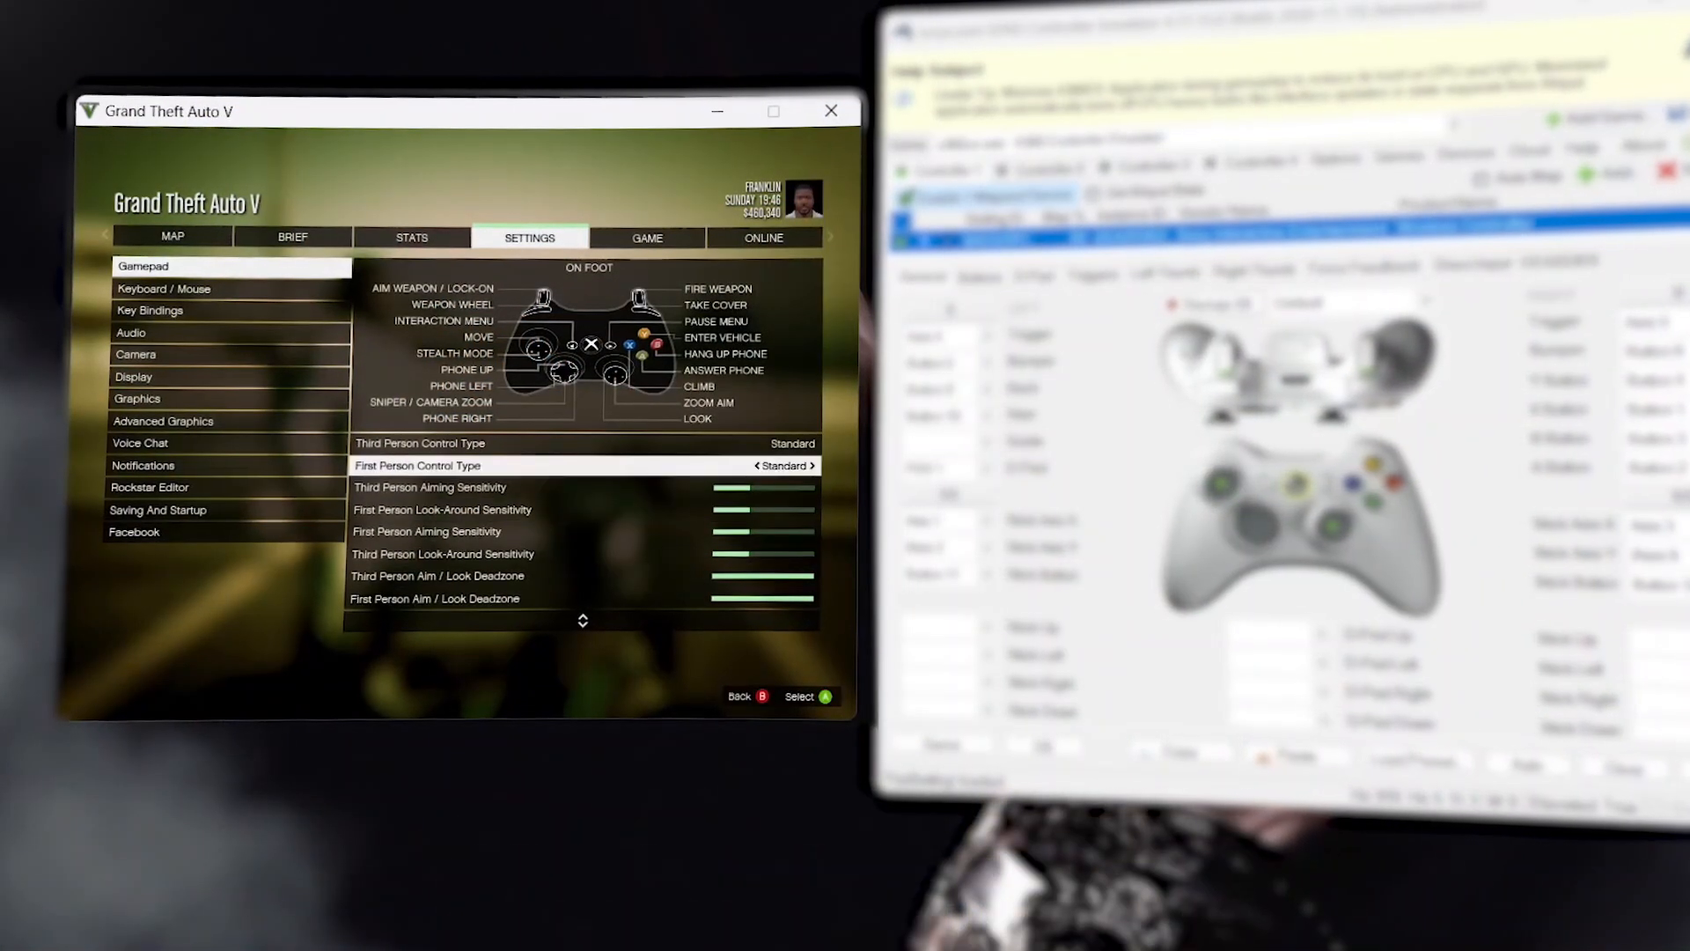
{"action": "left_click", "coordinate": [164, 287]}
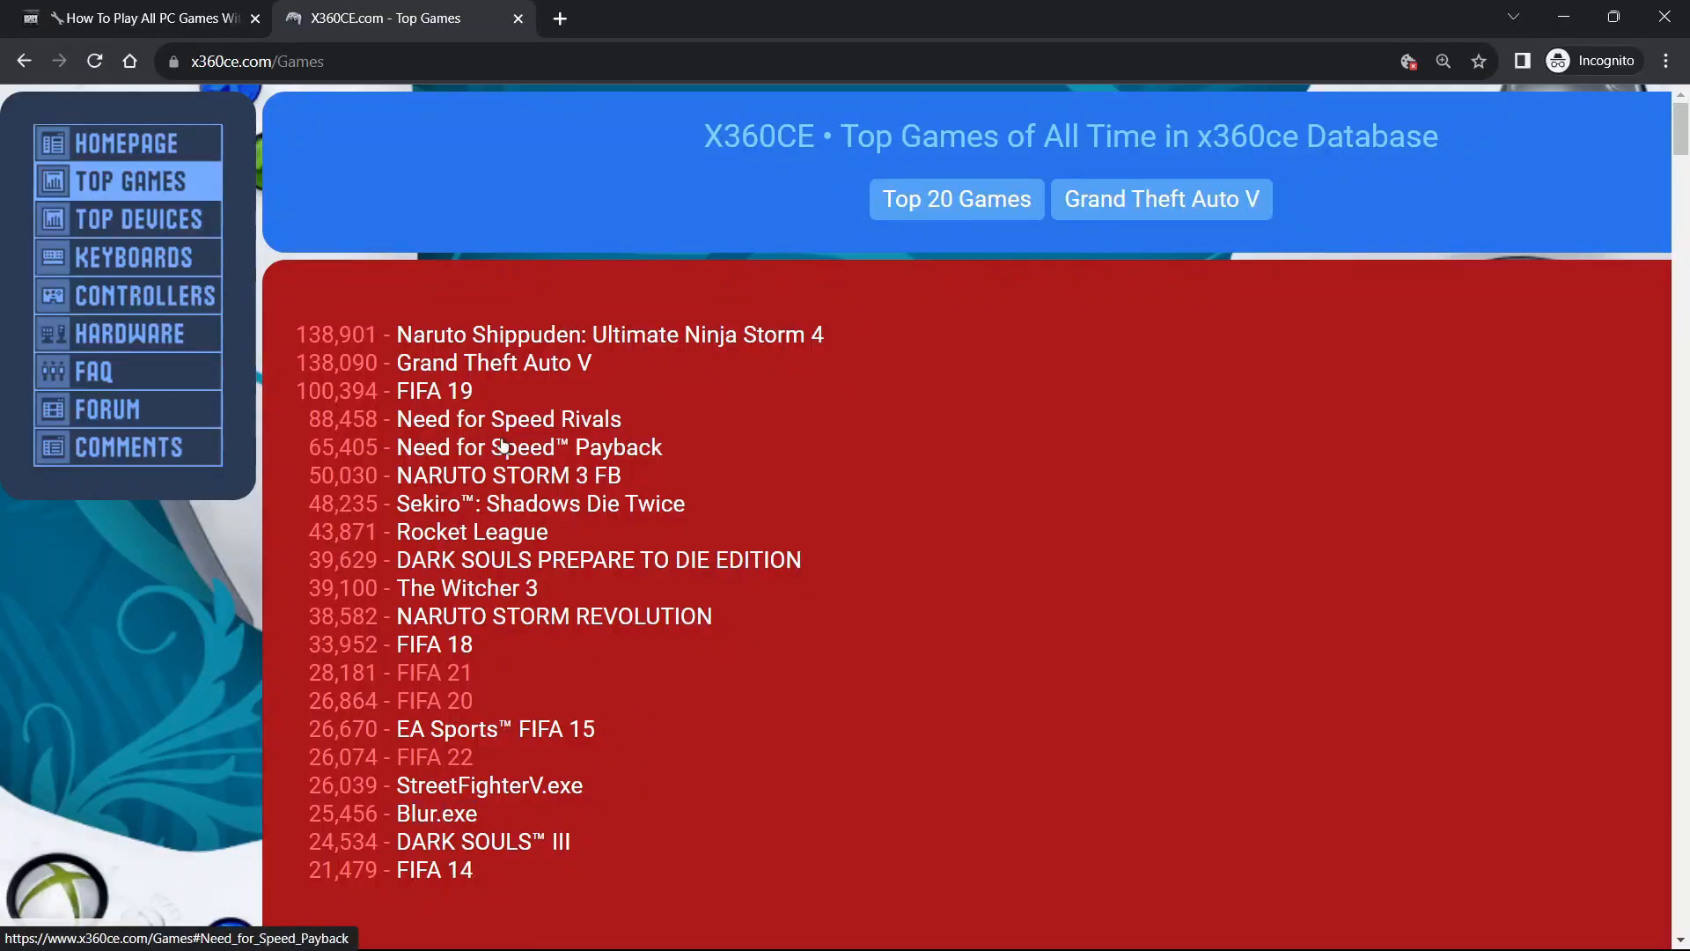
Move from the Top Games list to the Top Devices ranking listing Twin USB Gamepad and Wireless Controller
{"action": "scroll", "scroll_direction": "down", "scroll_amount": 3}
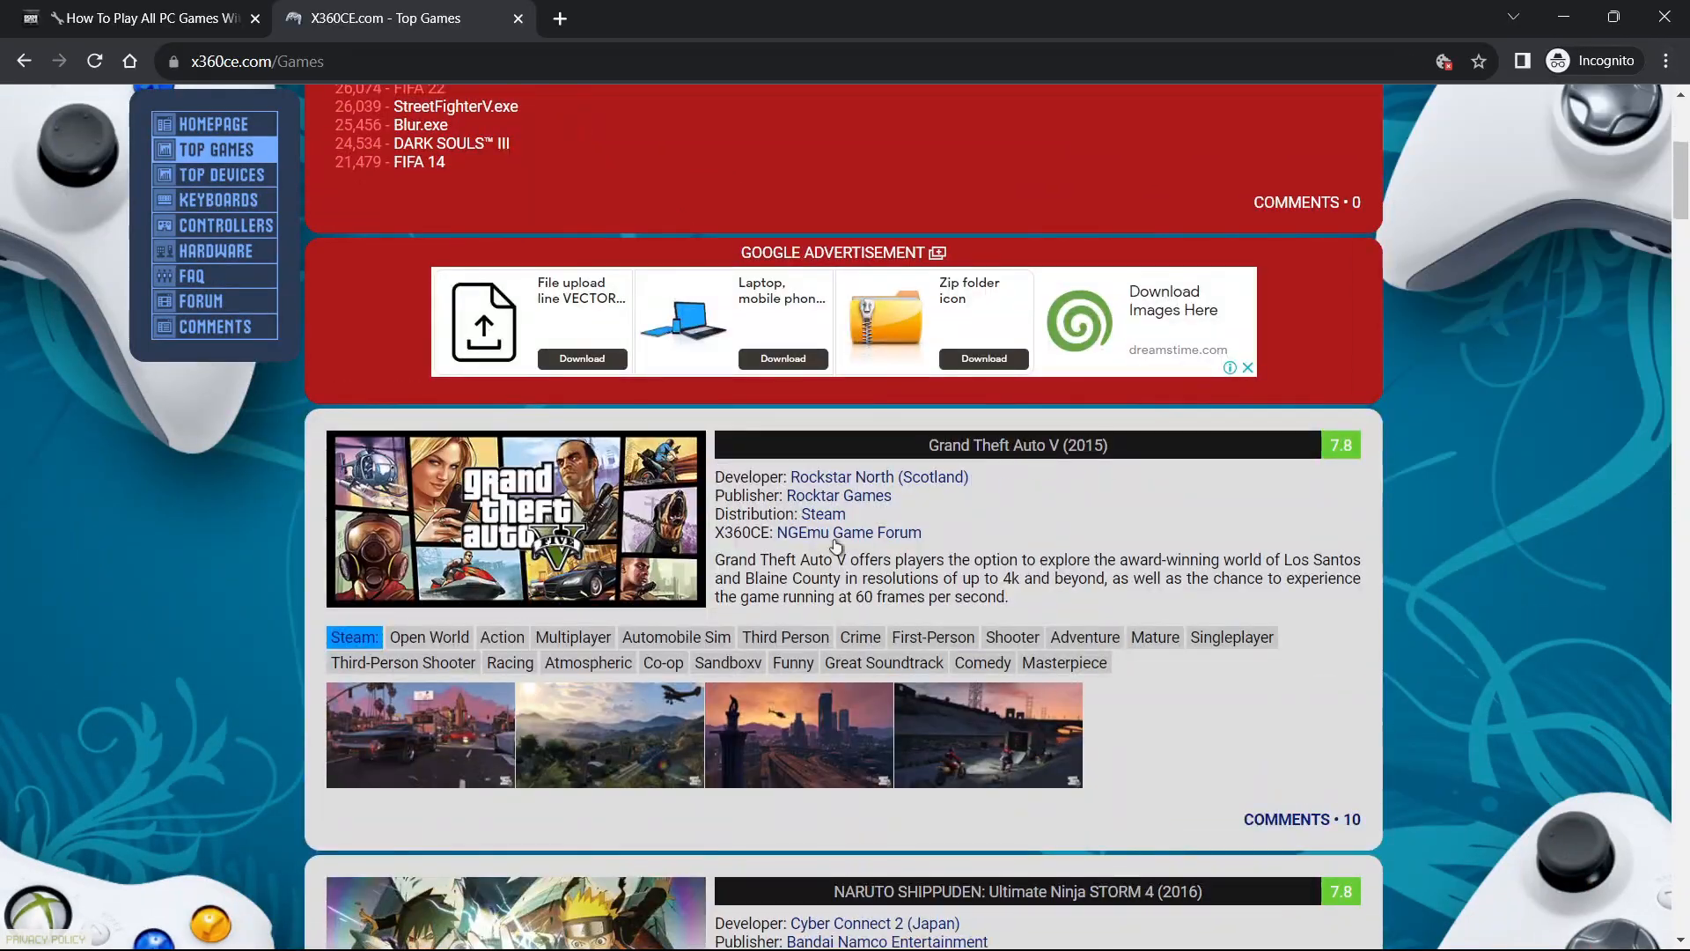
{"action": "scroll", "scroll_direction": "down", "scroll_amount": 3}
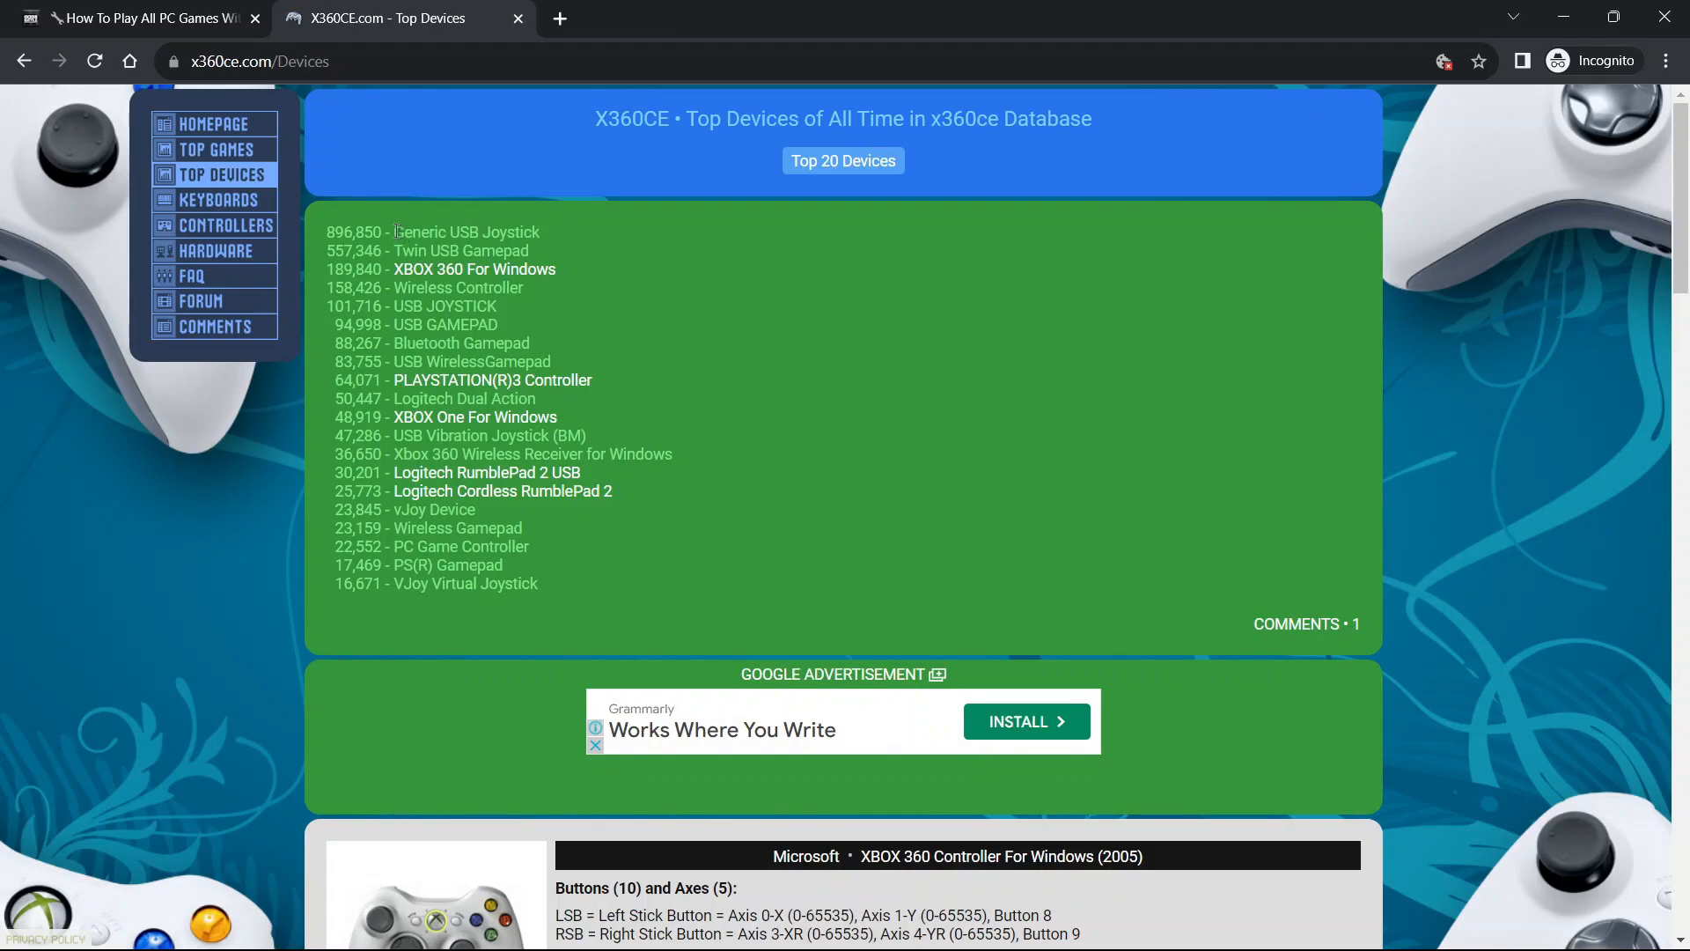
{"action": "left_click", "coordinate": [1664, 60]}
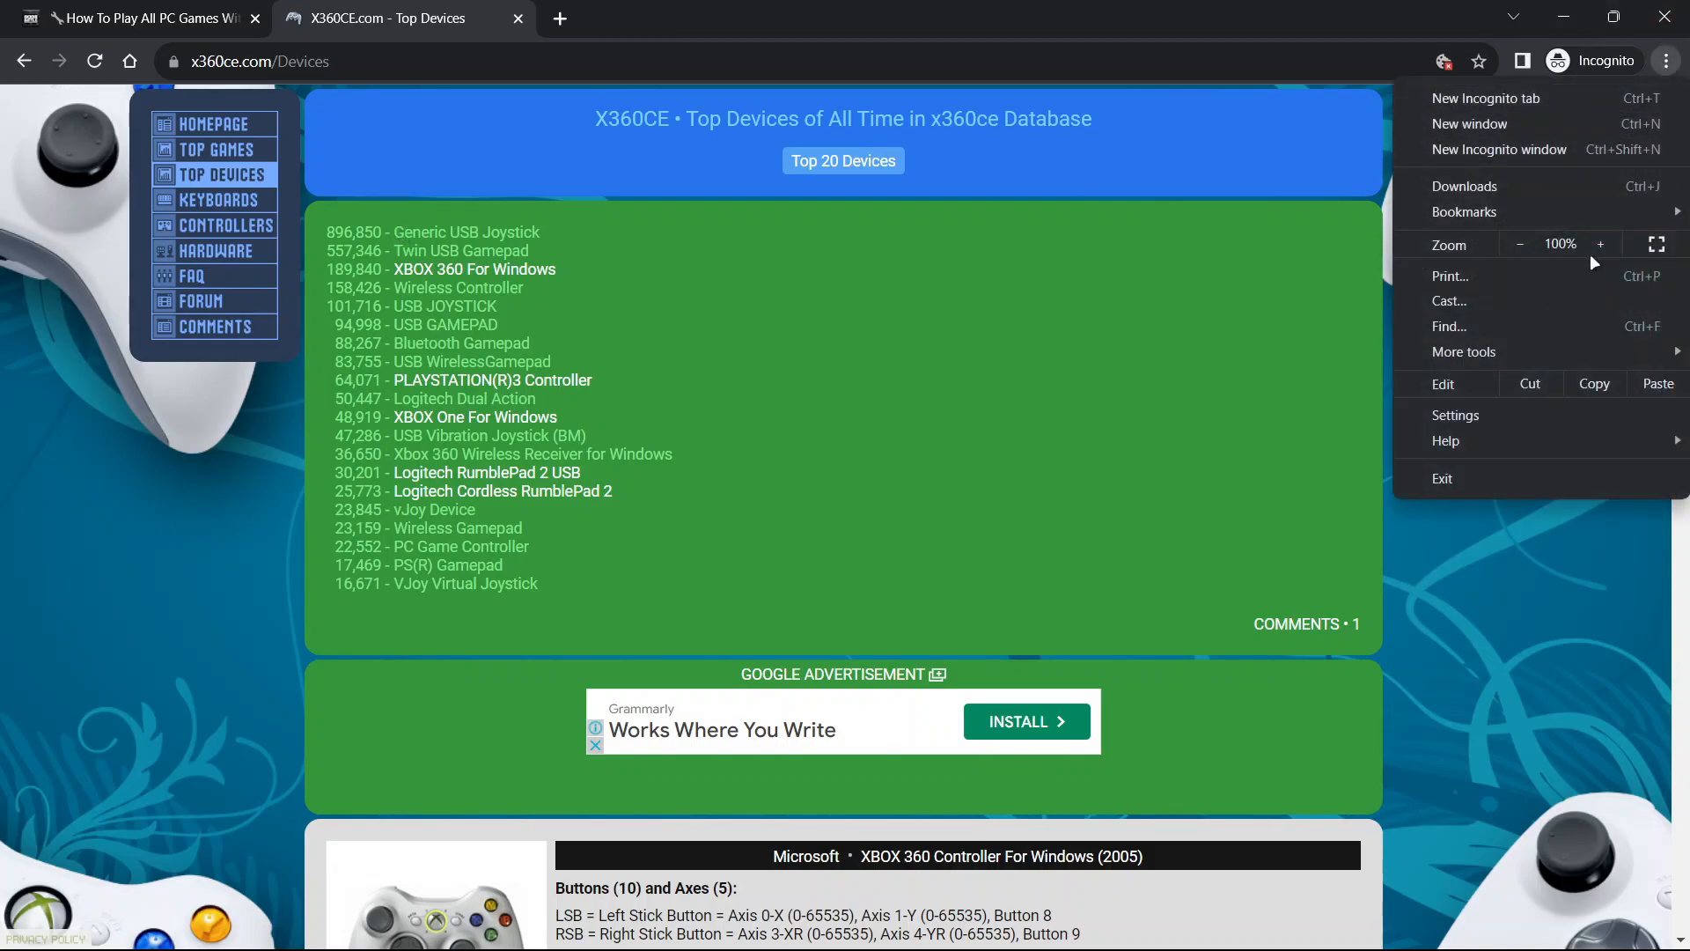
Adjust Chrome's page zoom to 125% from the browser menu
{"action": "left_click", "coordinate": [1600, 243]}
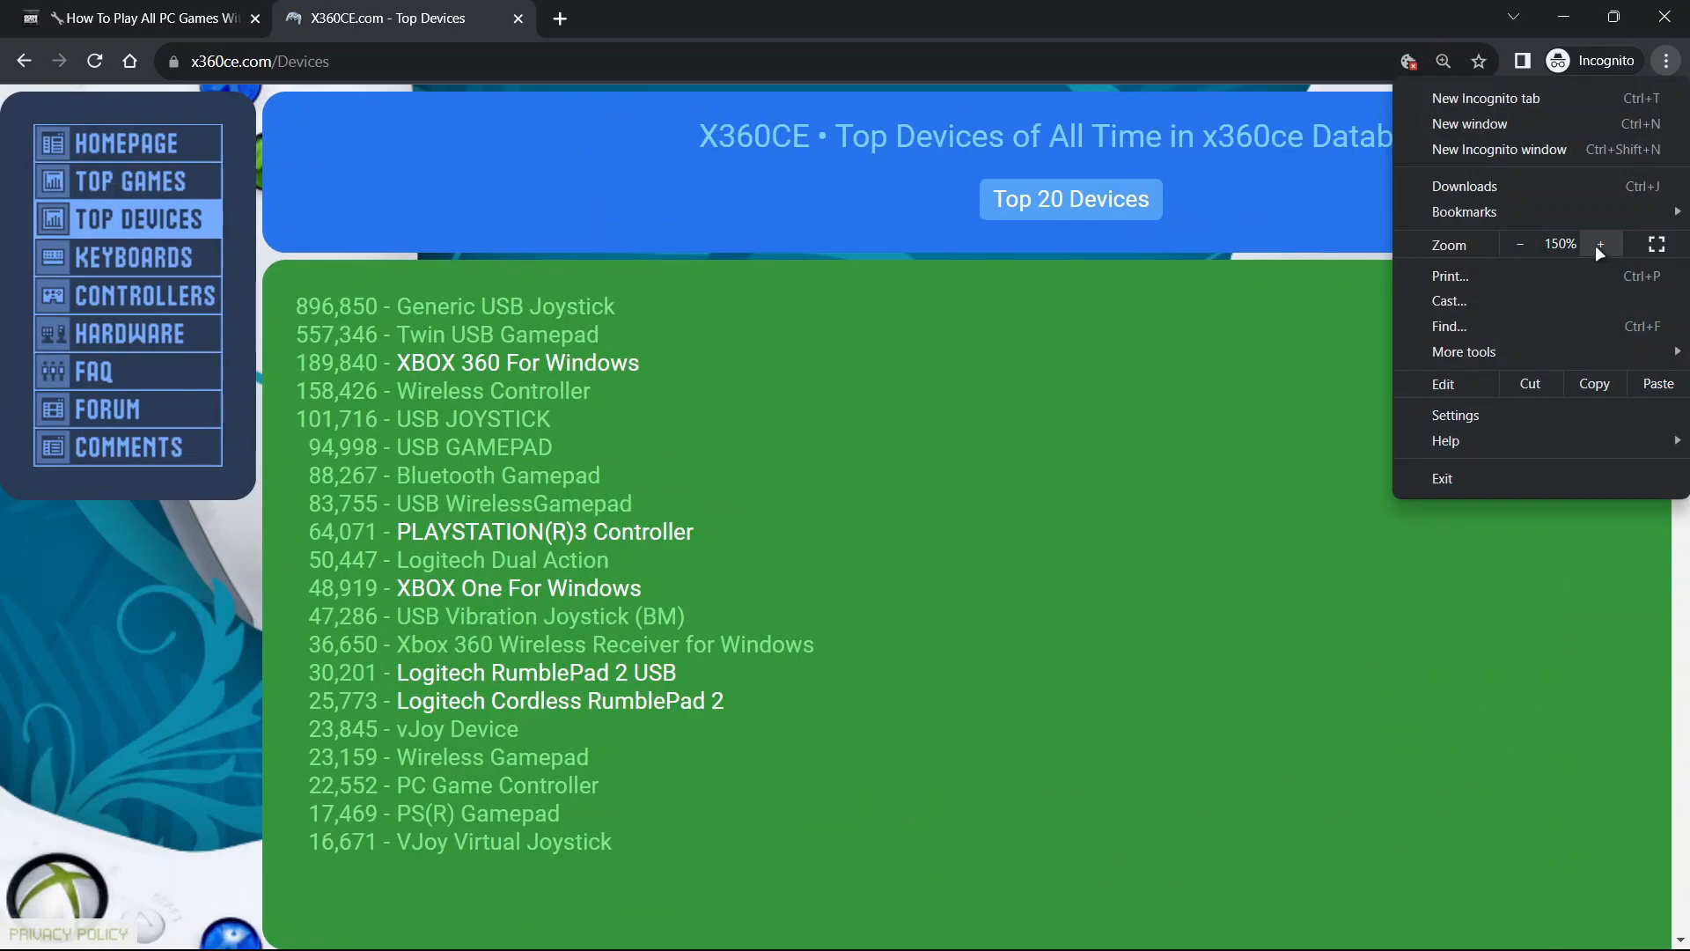
{"action": "left_click", "coordinate": [1519, 243]}
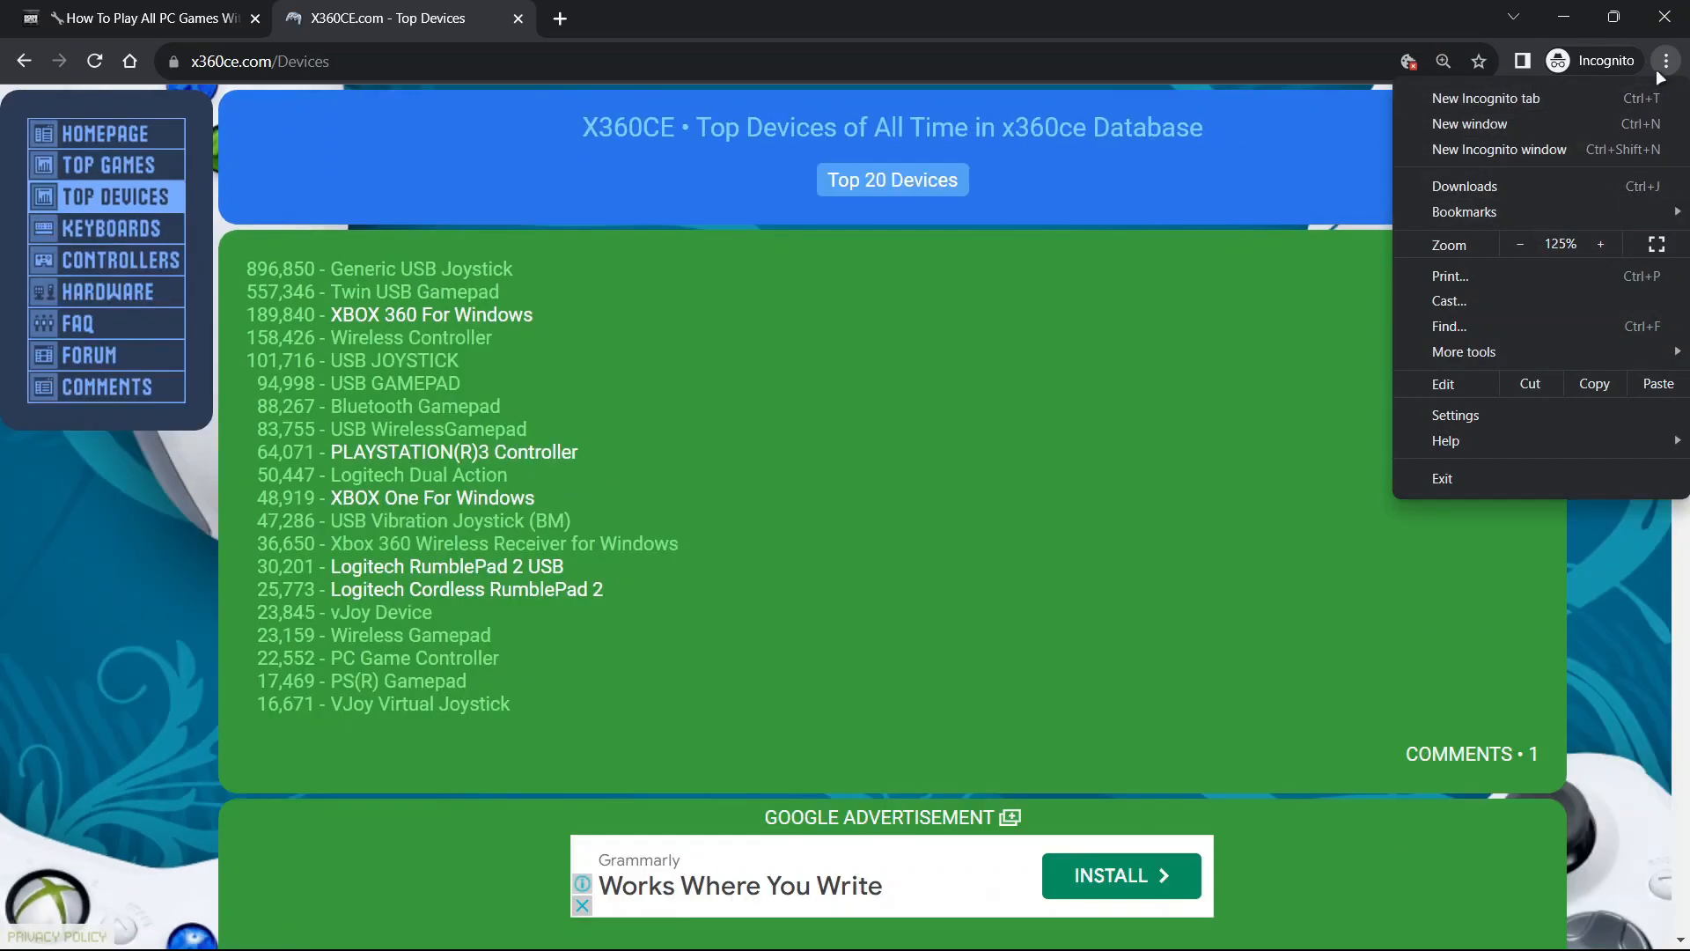
{"action": "left_click", "coordinate": [1663, 60]}
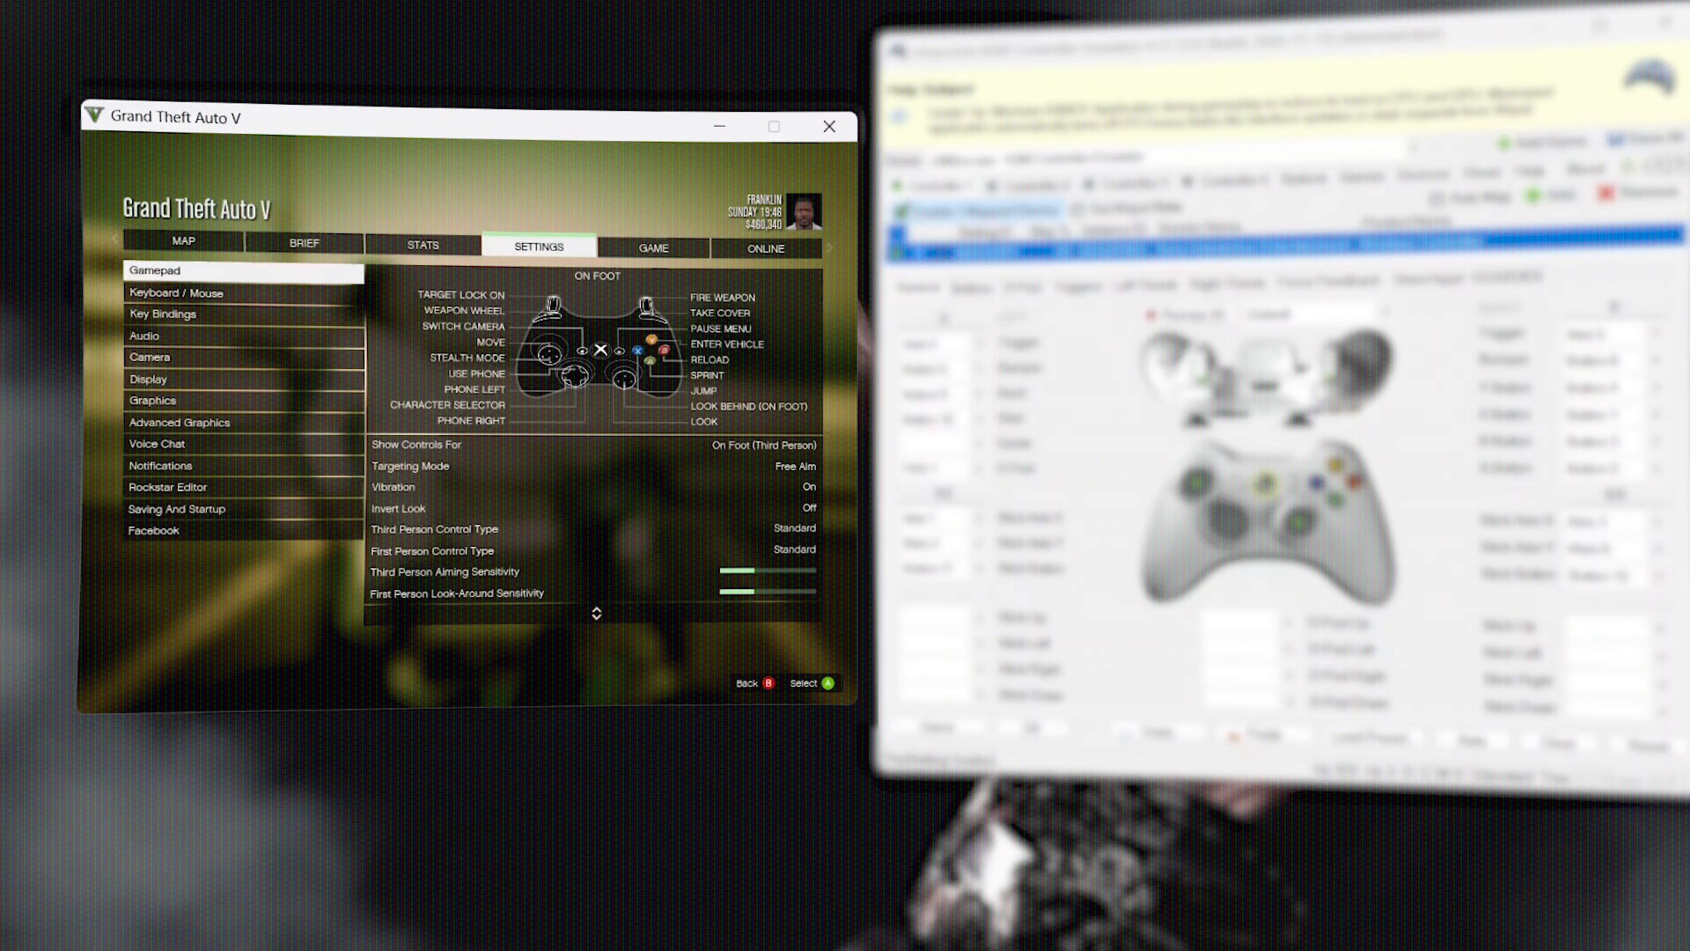
Switch GTA V's settings from the Gamepad category to the audio options
{"action": "left_click", "coordinate": [140, 334]}
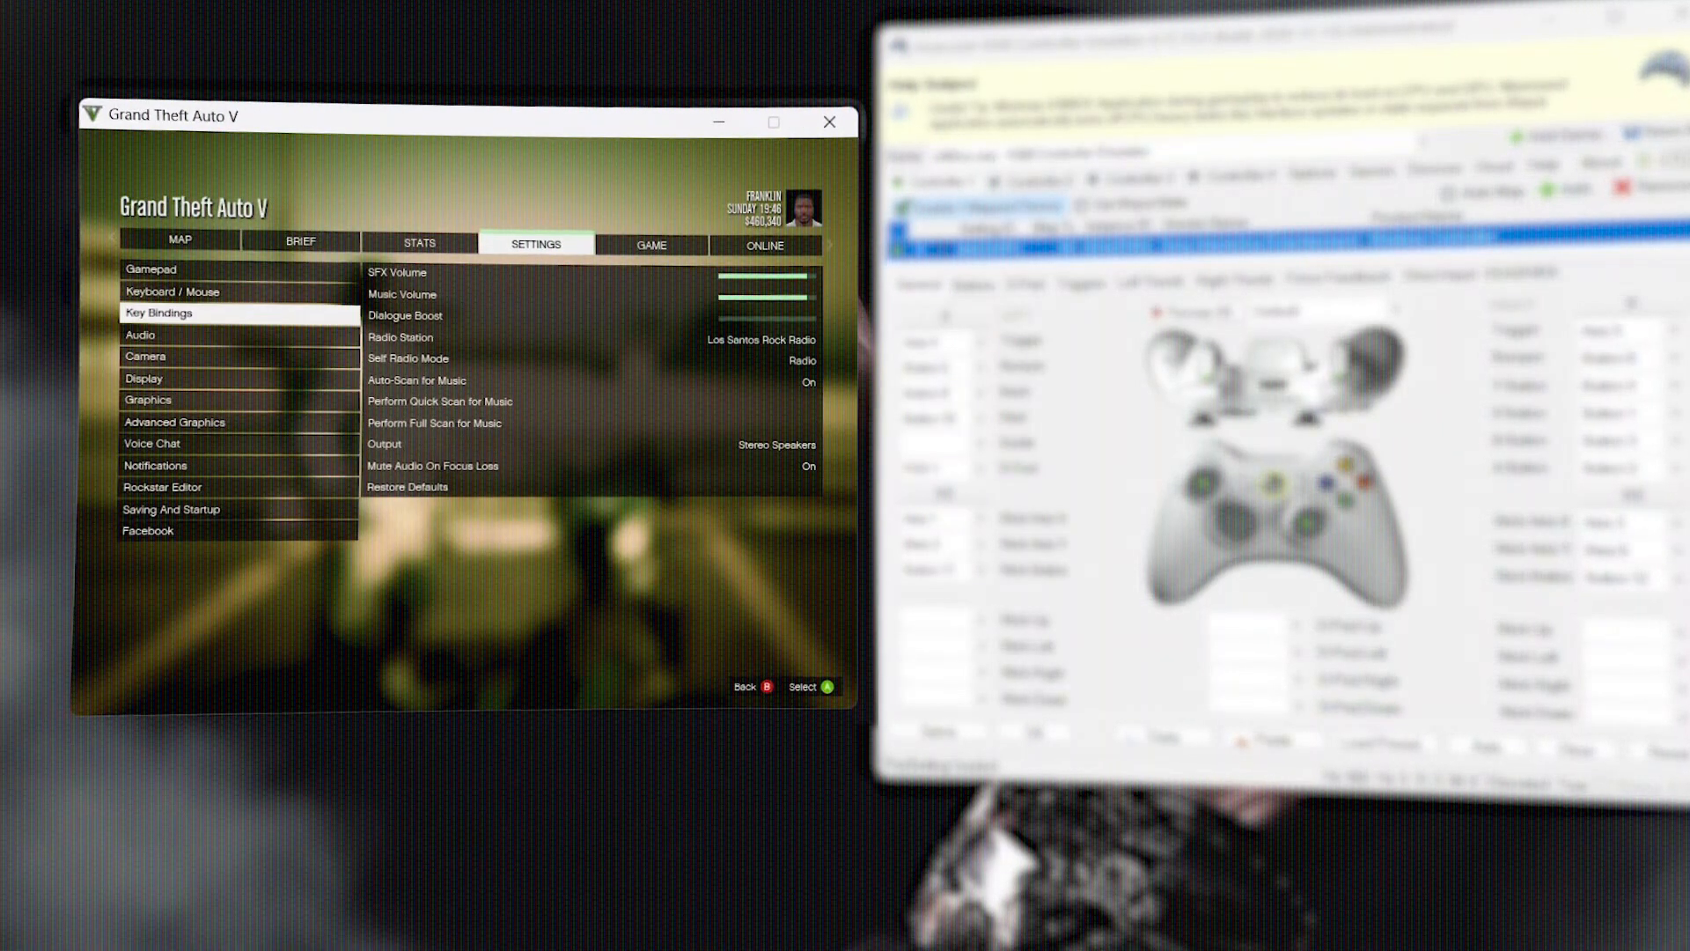
{"action": "left_click", "coordinate": [151, 268]}
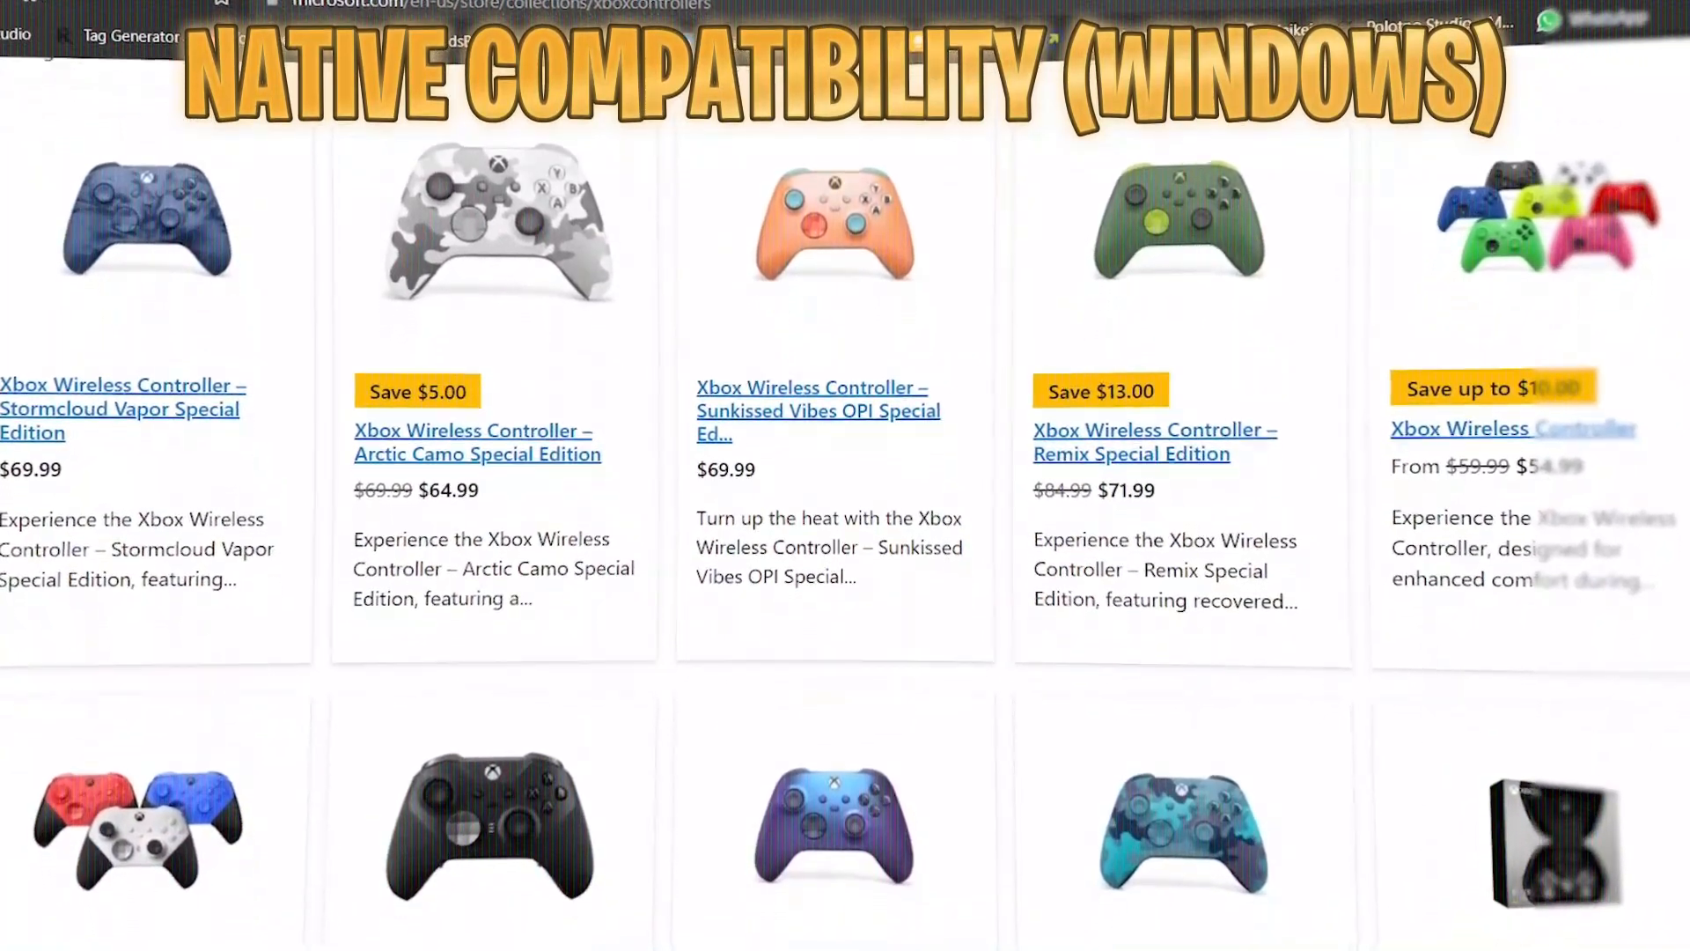
Scroll through the Microsoft Store collection of Xbox Wireless Controllers and their prices
{"action": "scroll", "scroll_direction": "down", "scroll_amount": 3}
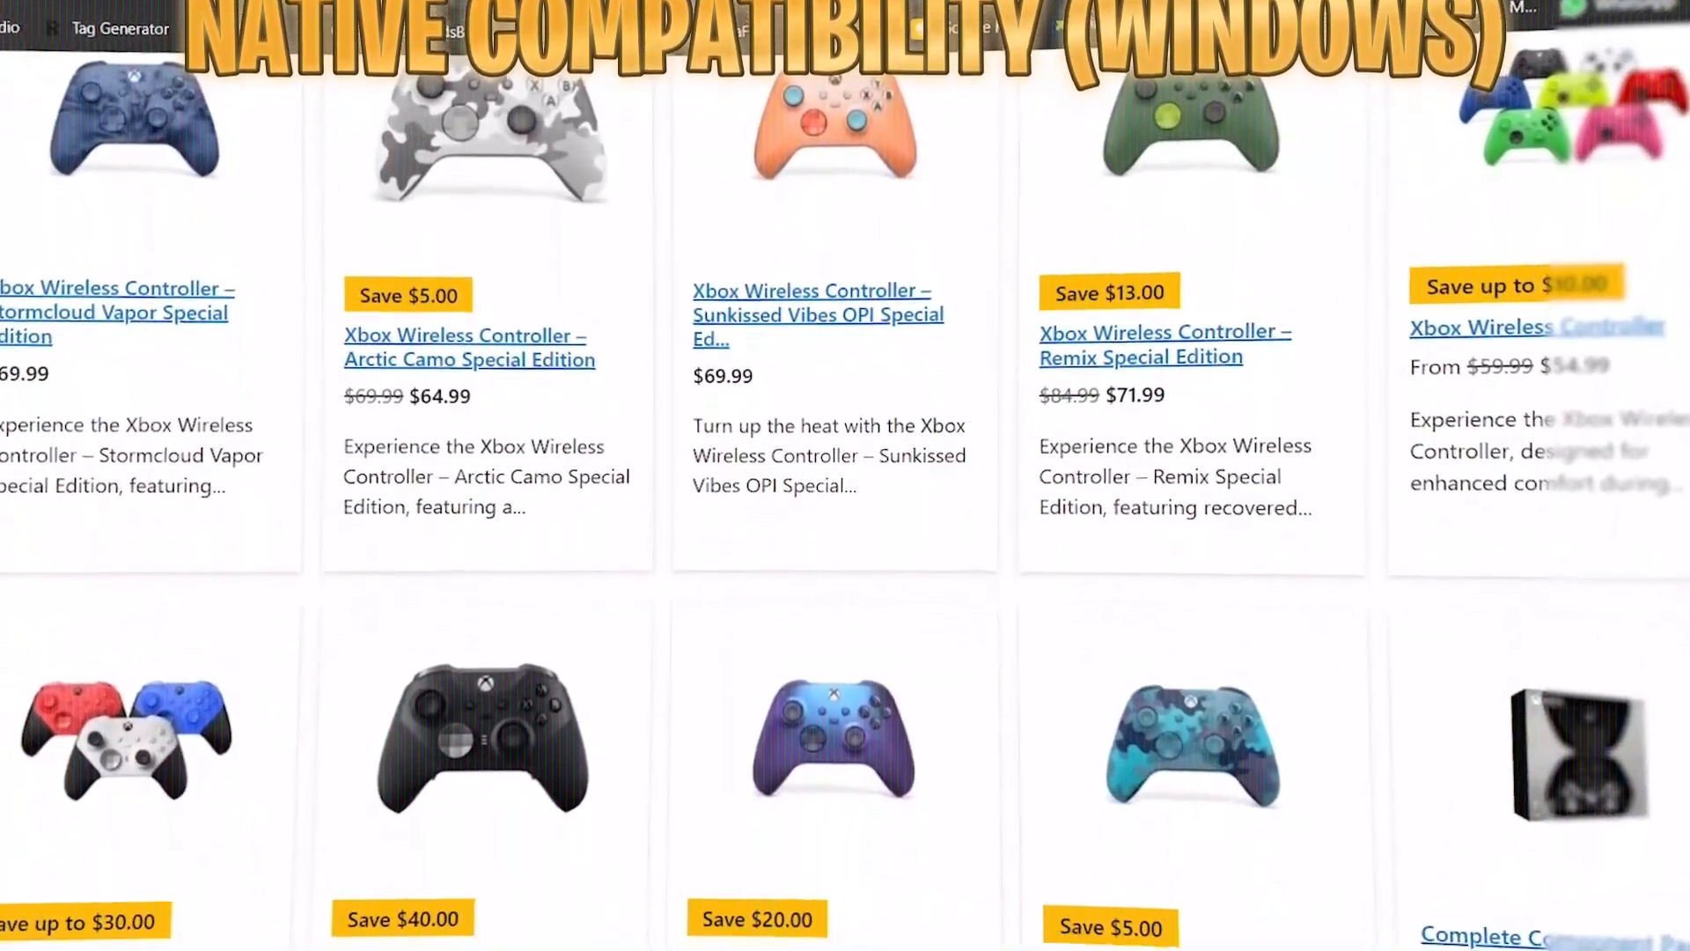
{"action": "scroll", "scroll_direction": "down", "scroll_amount": 3}
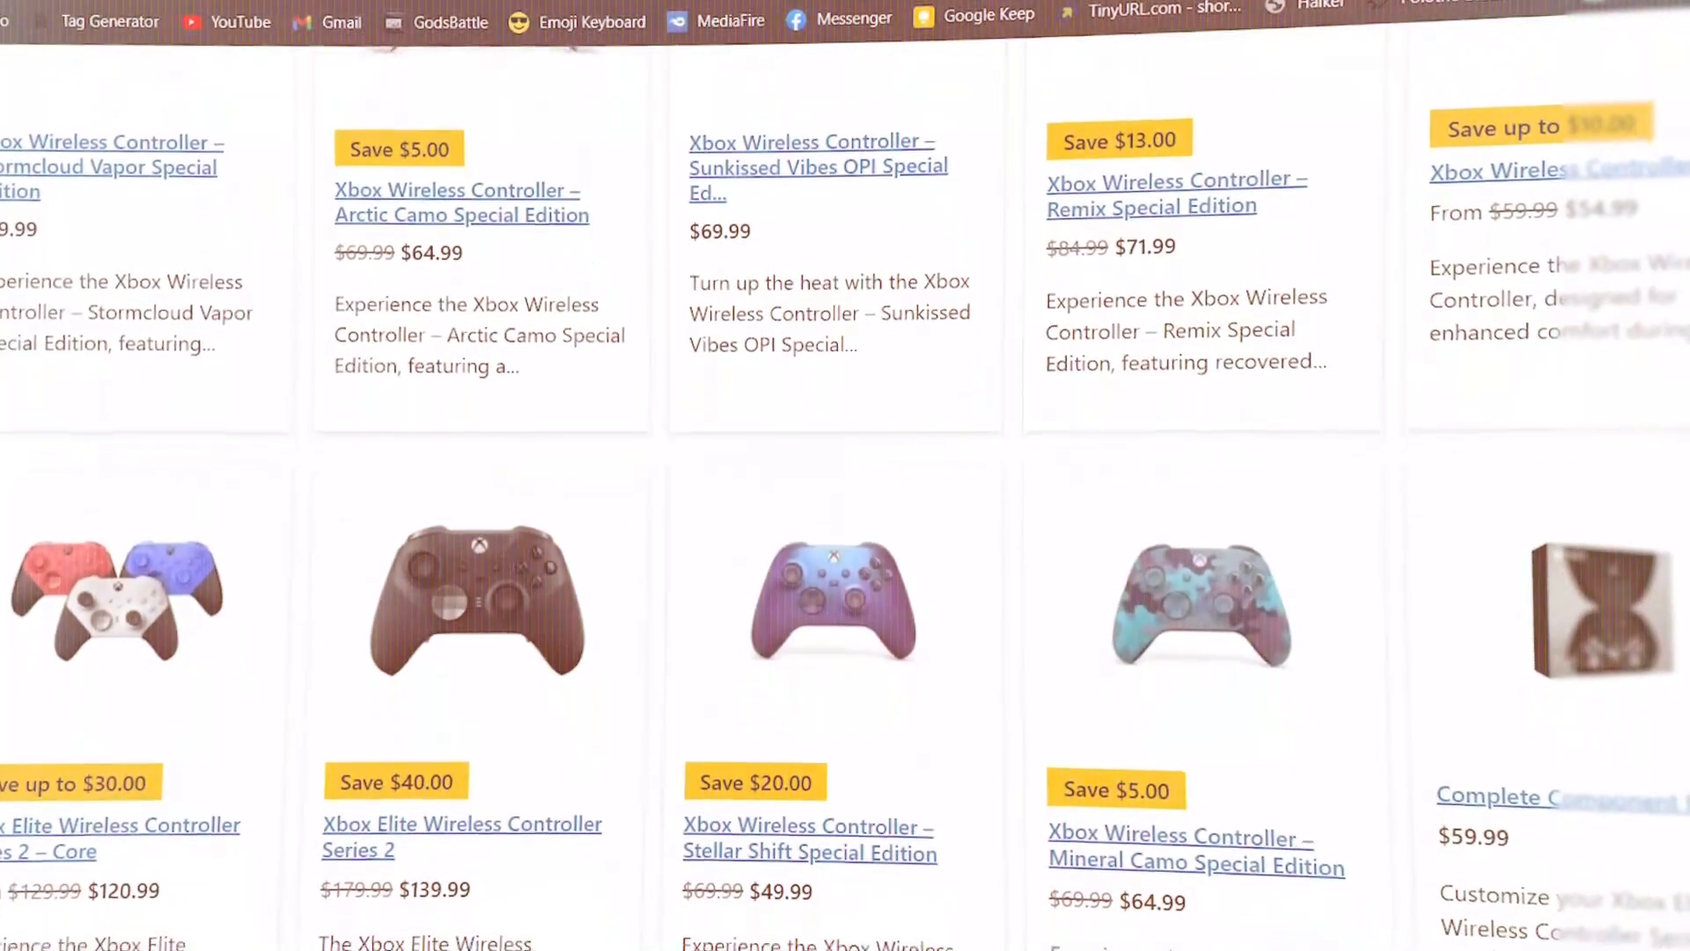
{"action": "scroll", "scroll_direction": "down", "scroll_amount": 3}
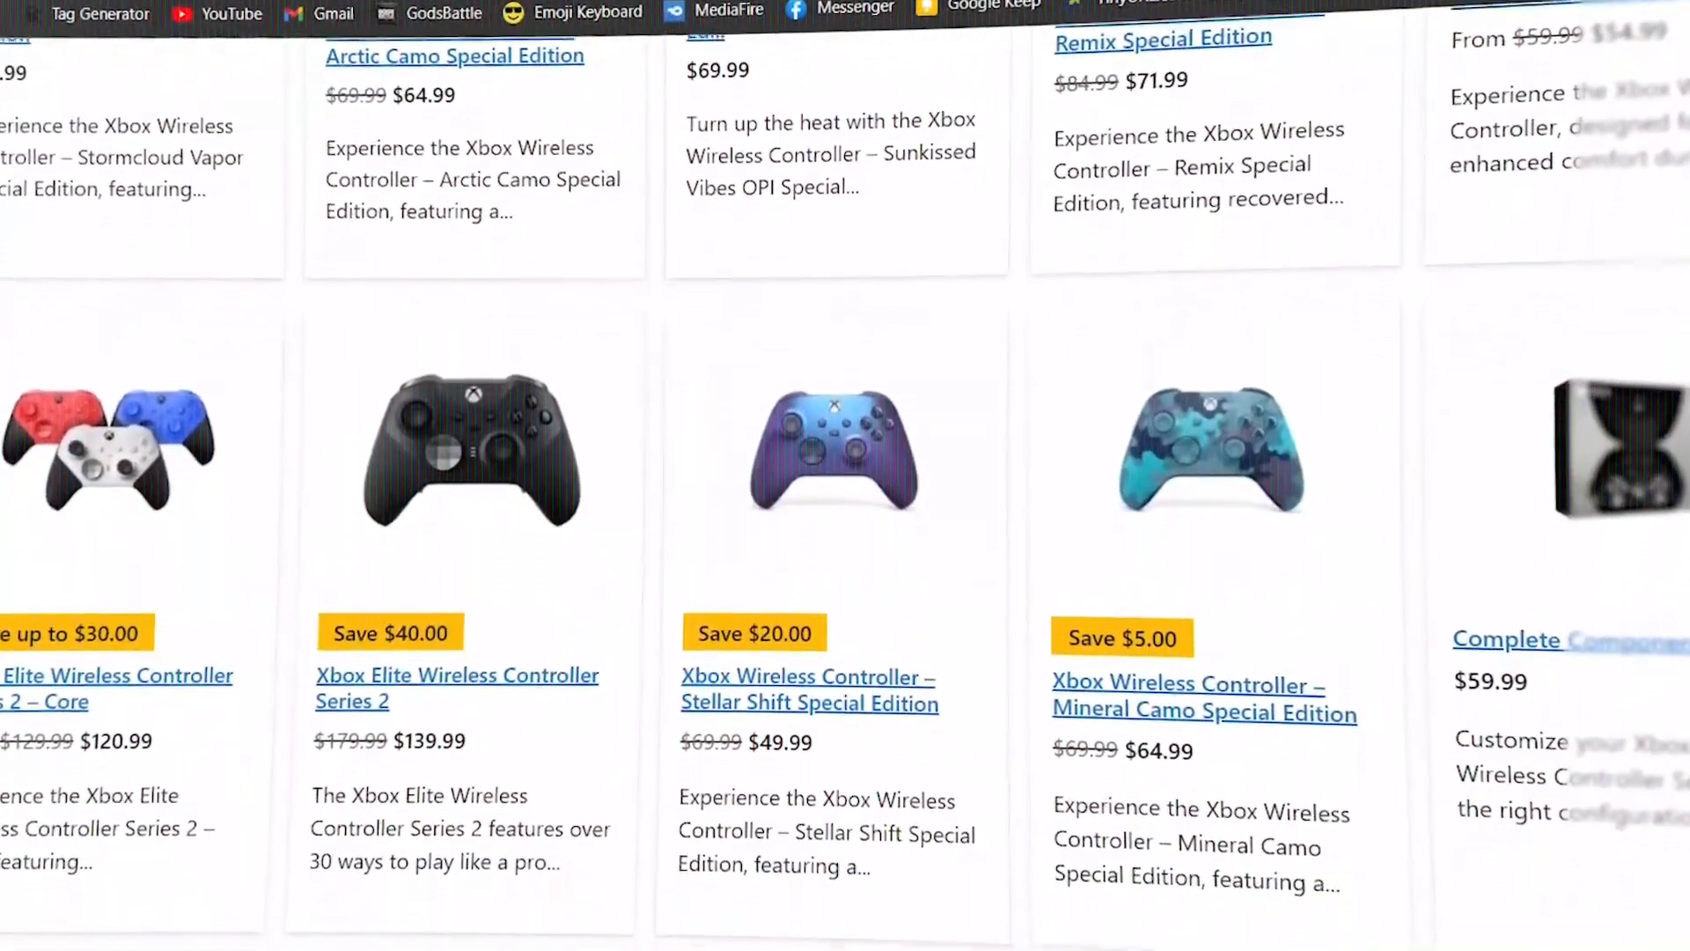
{"action": "scroll", "scroll_direction": "down", "scroll_amount": 3}
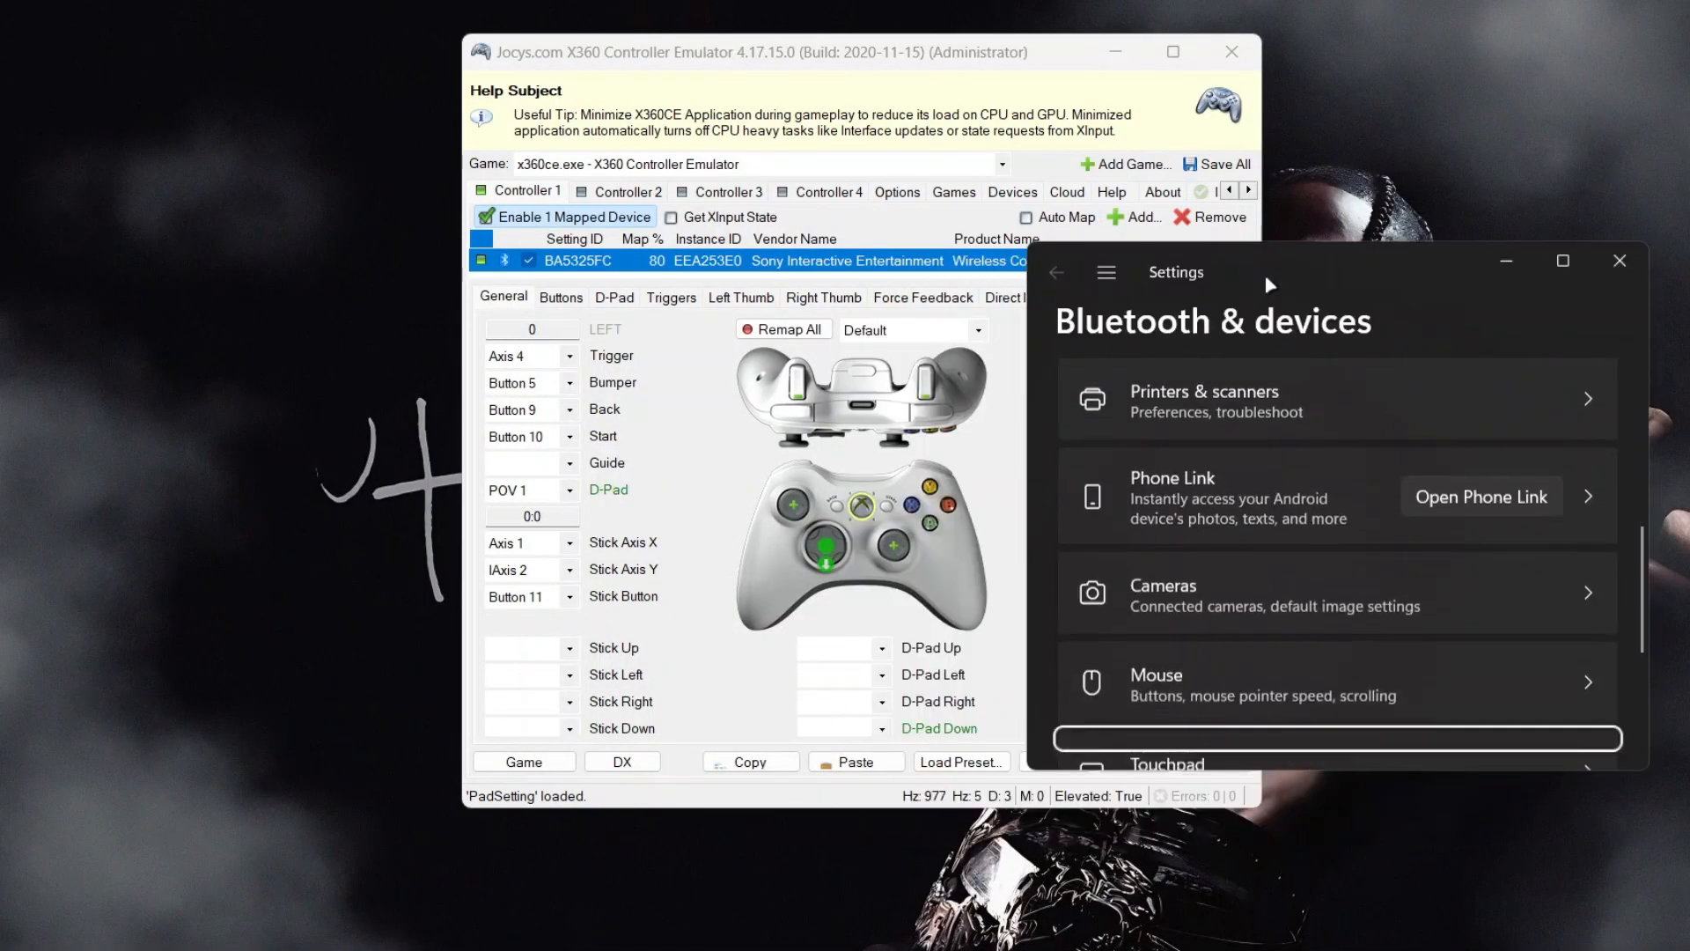
Turn Bluetooth on in Bluetooth & devices, connect the Wireless Controller and return to x360ce
{"action": "scroll", "scroll_direction": "down", "scroll_amount": 3}
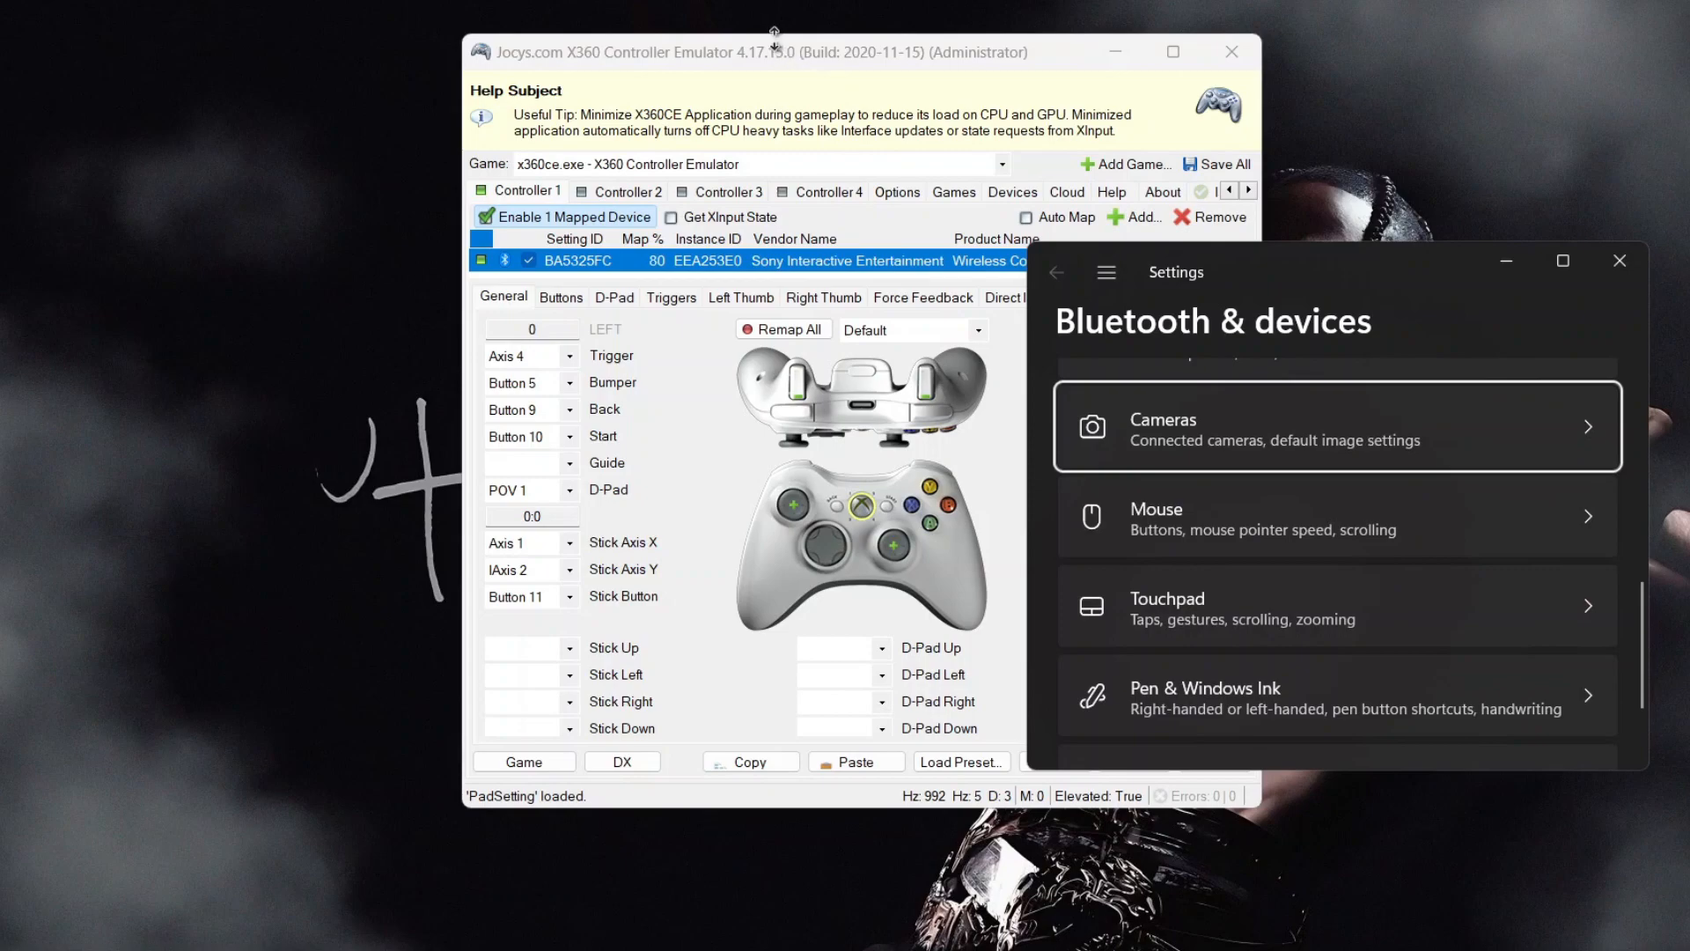
{"action": "left_click_drag", "start_coordinate": [773, 52], "coordinate": [552, 100]}
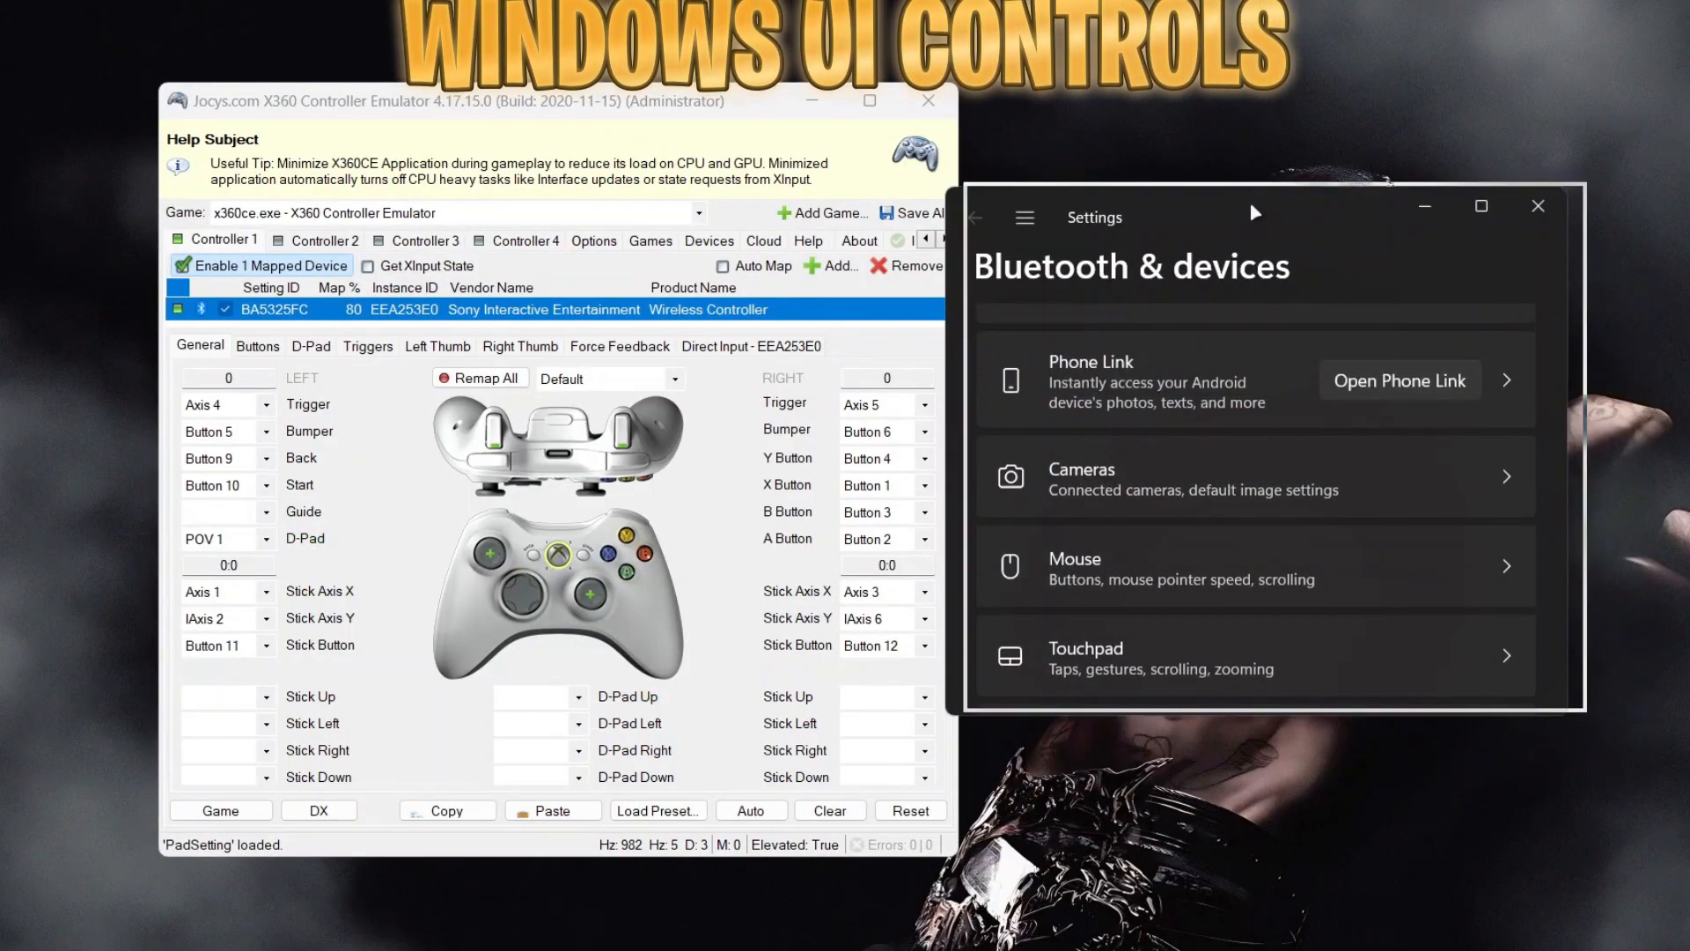
{"action": "scroll", "scroll_direction": "down", "scroll_amount": 3}
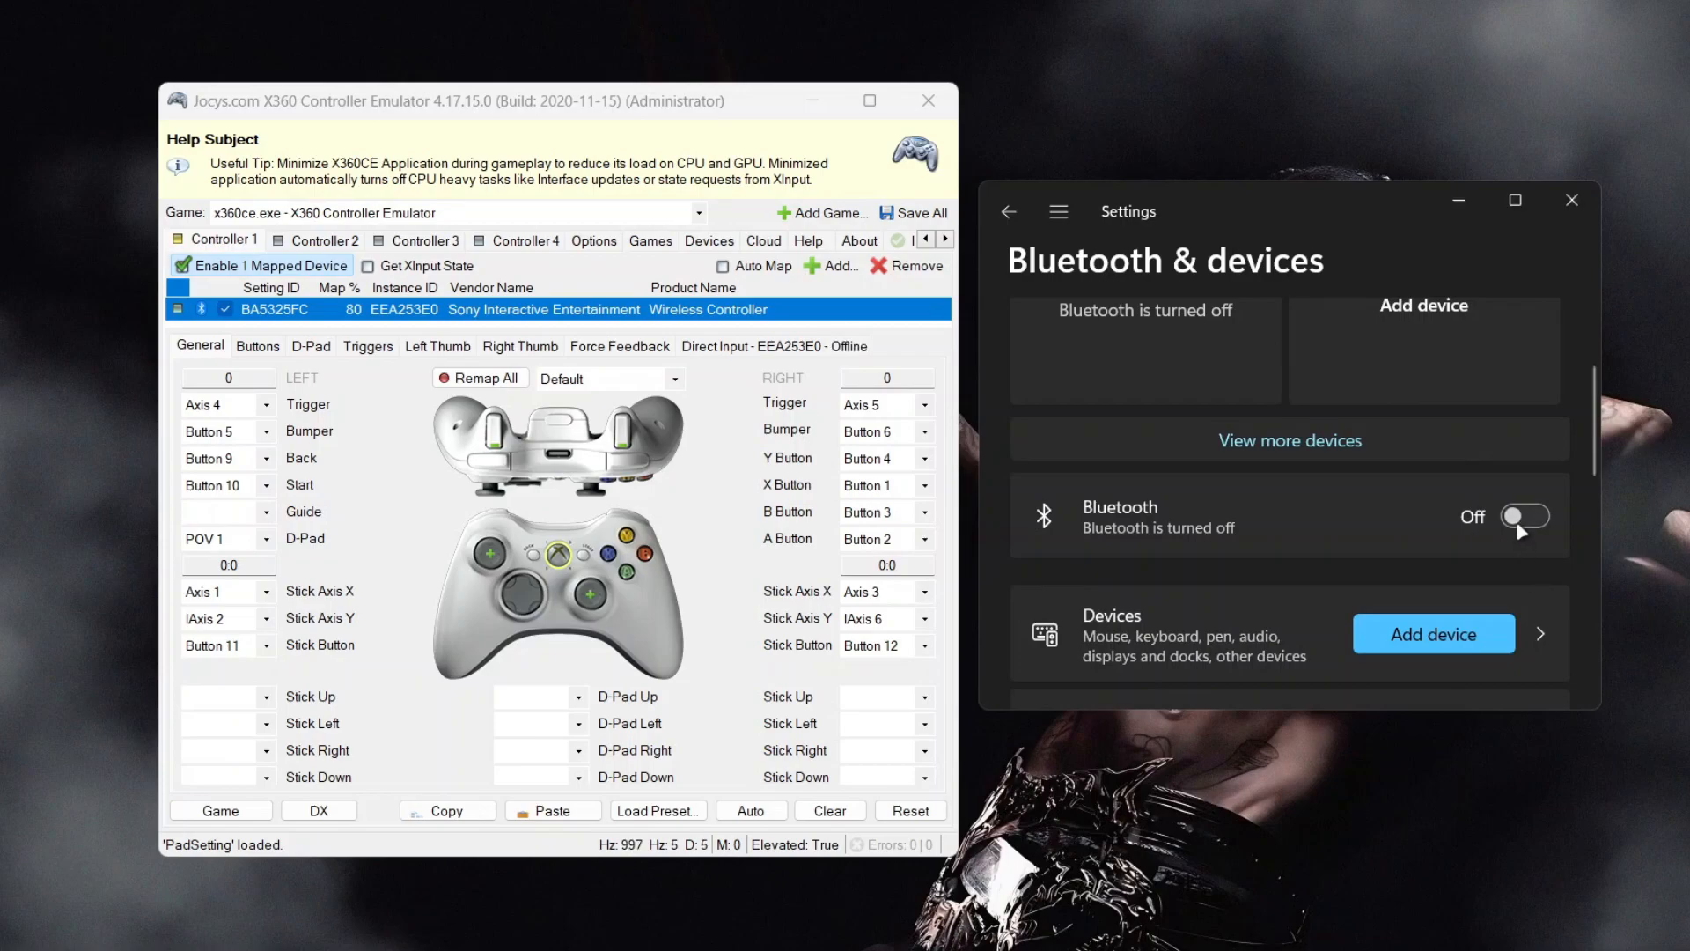
{"action": "left_click", "coordinate": [1525, 516]}
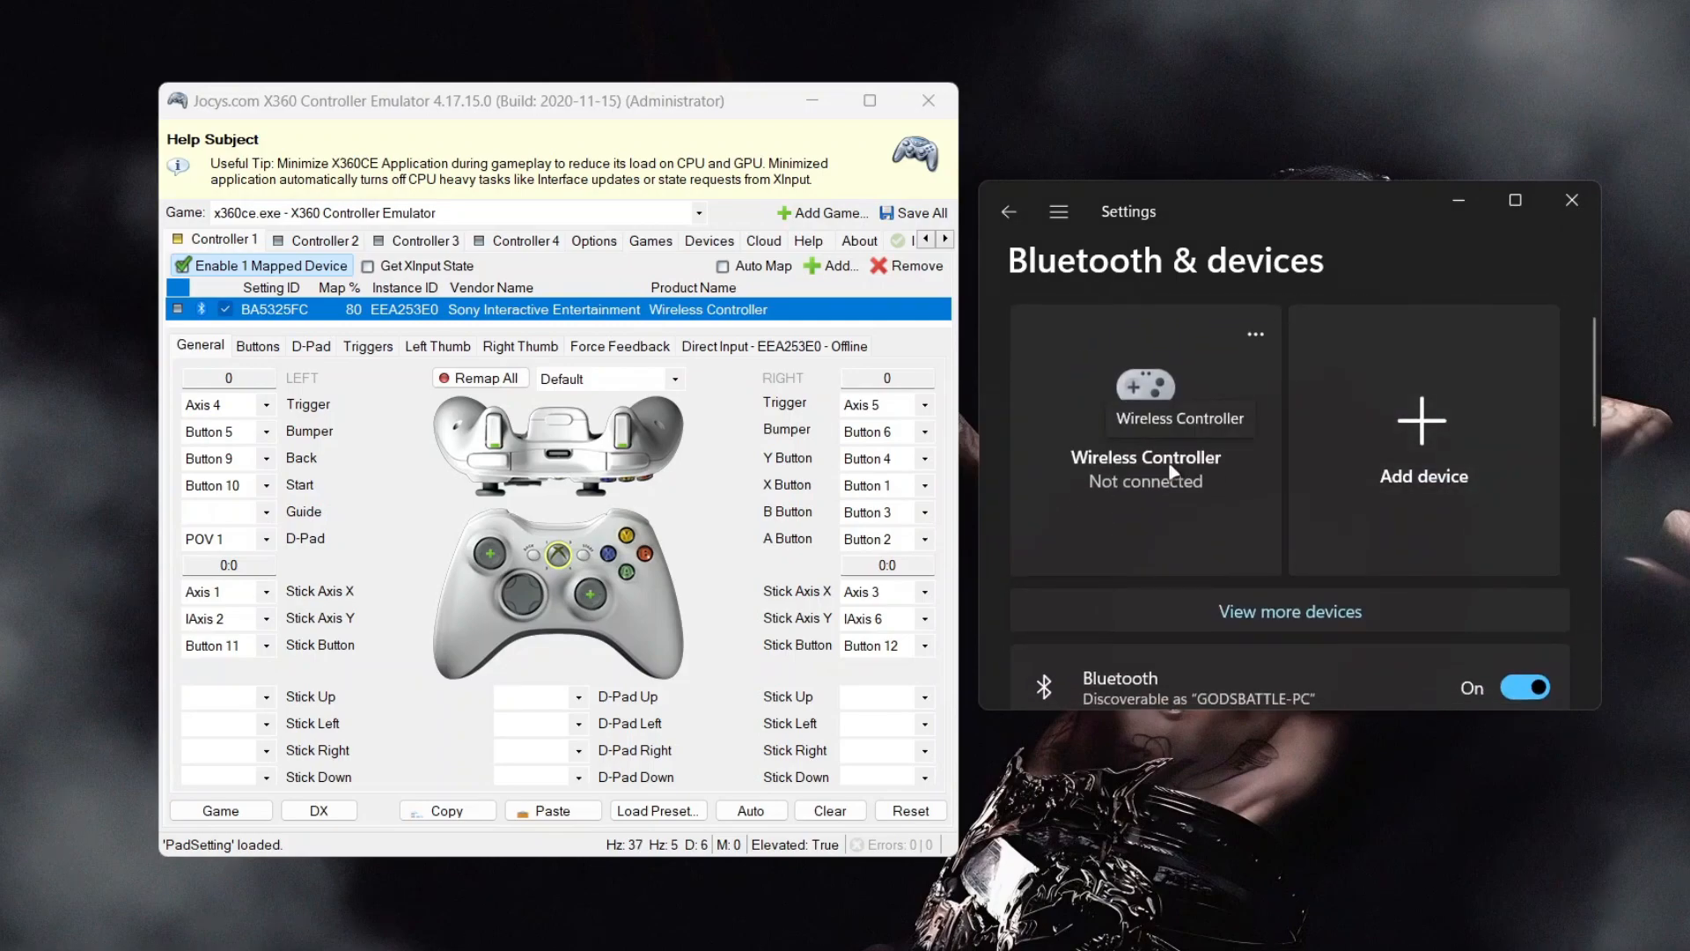
{"action": "left_click", "coordinate": [1144, 436]}
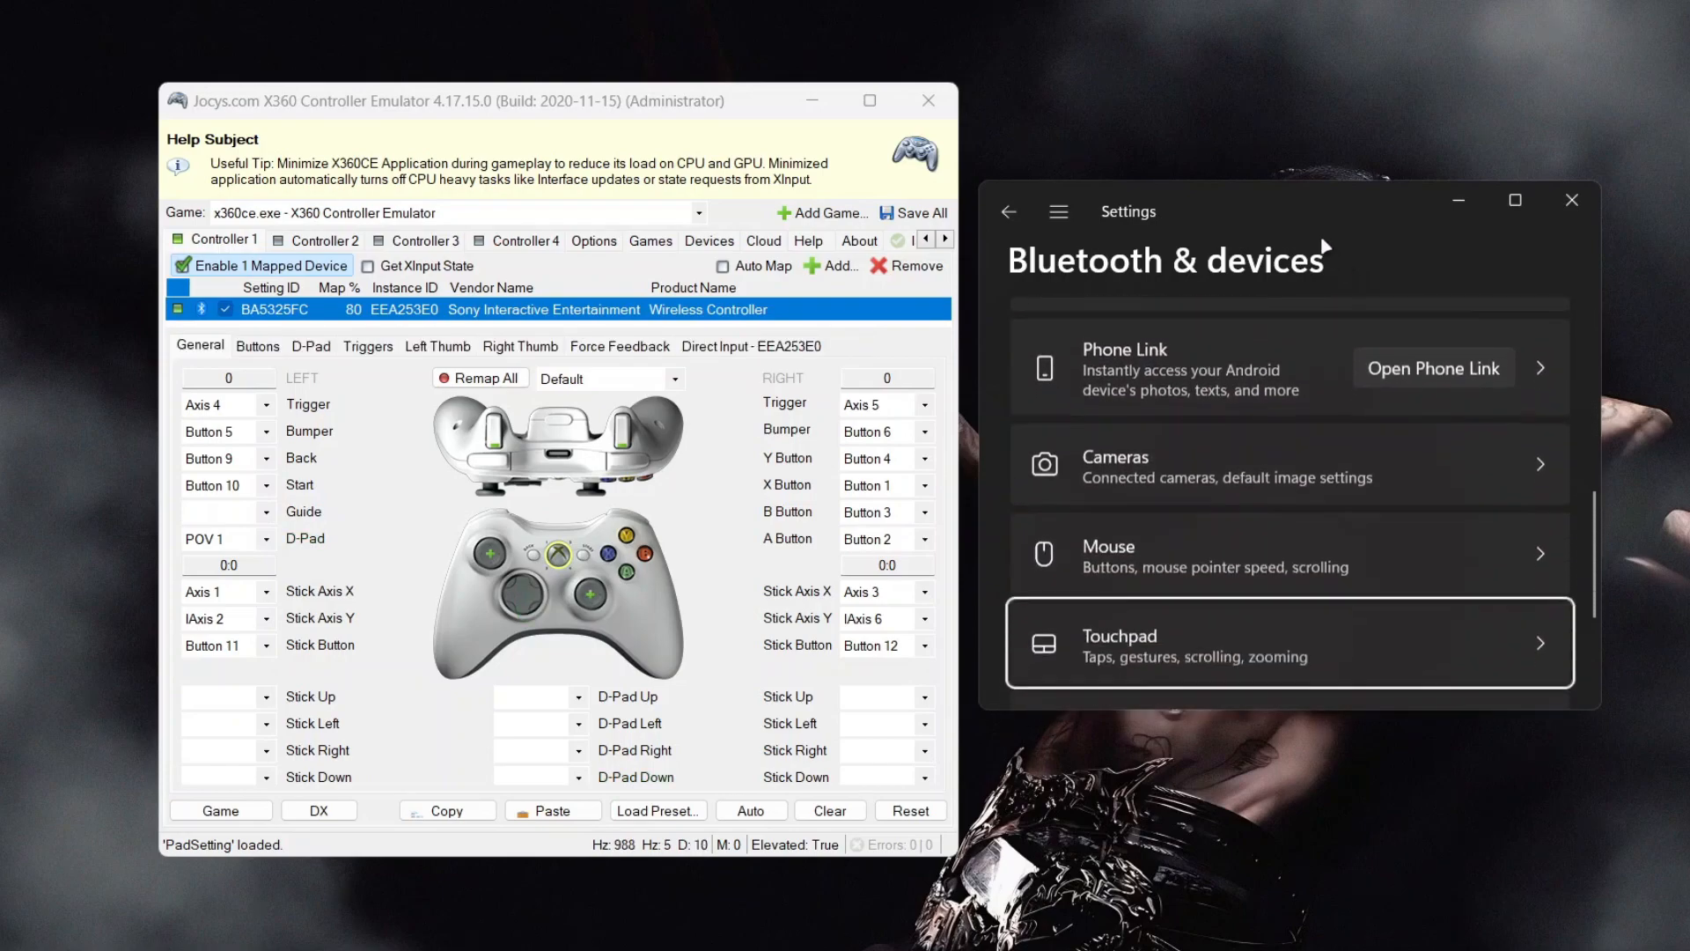
{"action": "scroll", "scroll_direction": "down", "scroll_amount": 3}
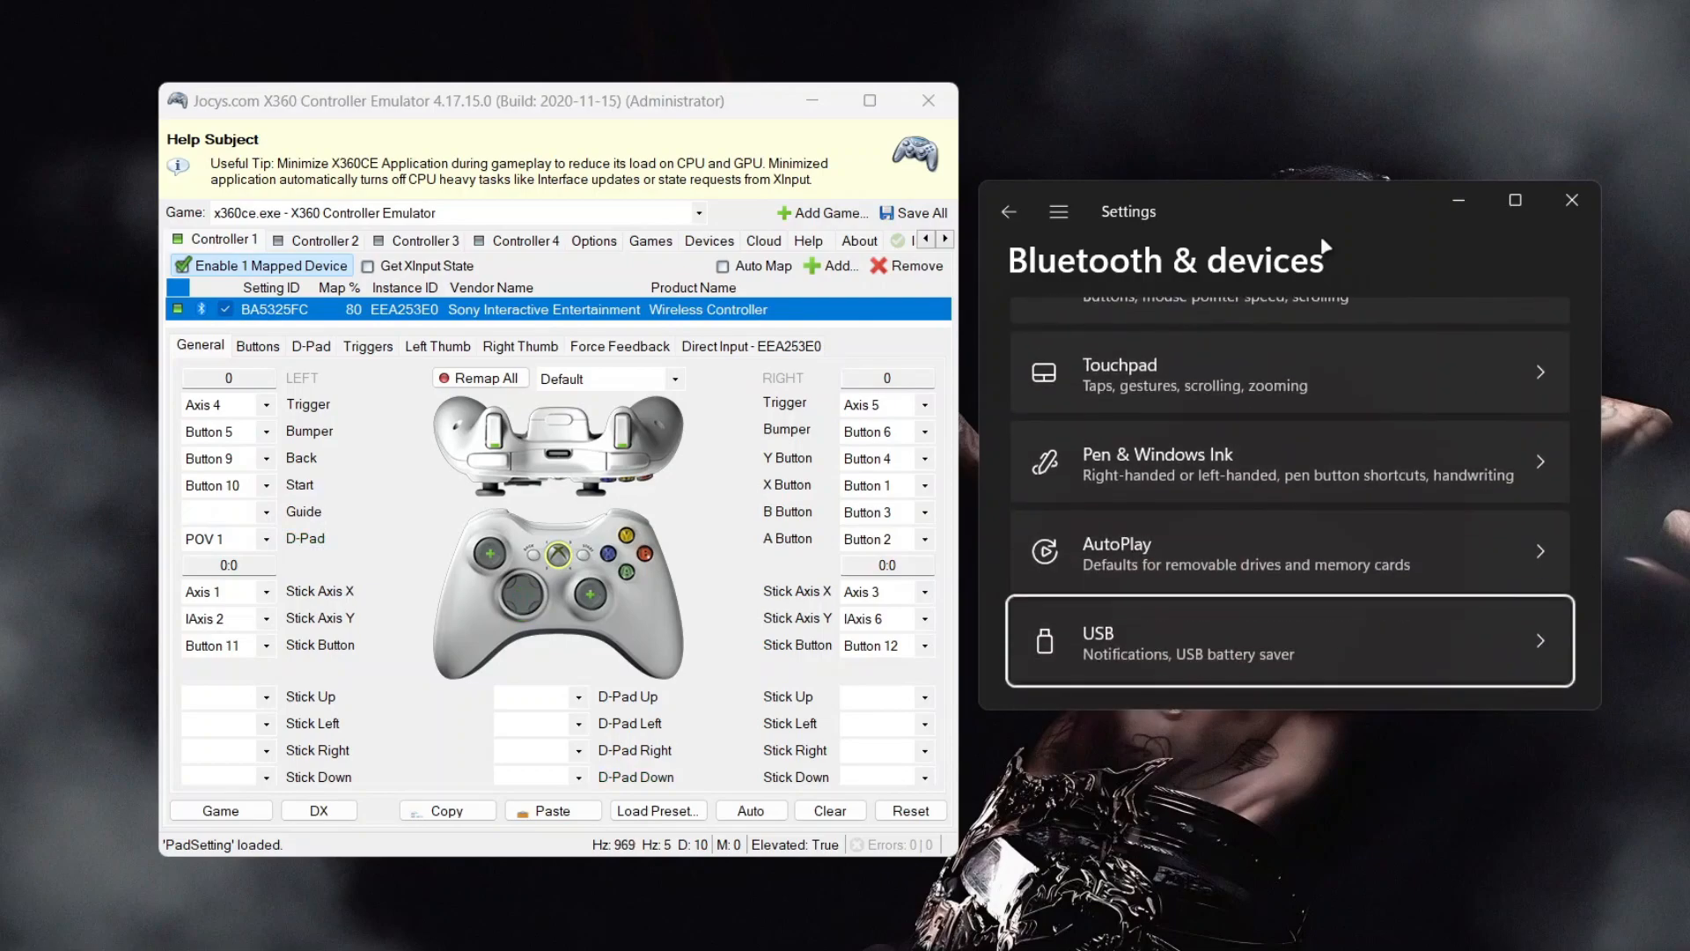
{"action": "left_click", "coordinate": [868, 100]}
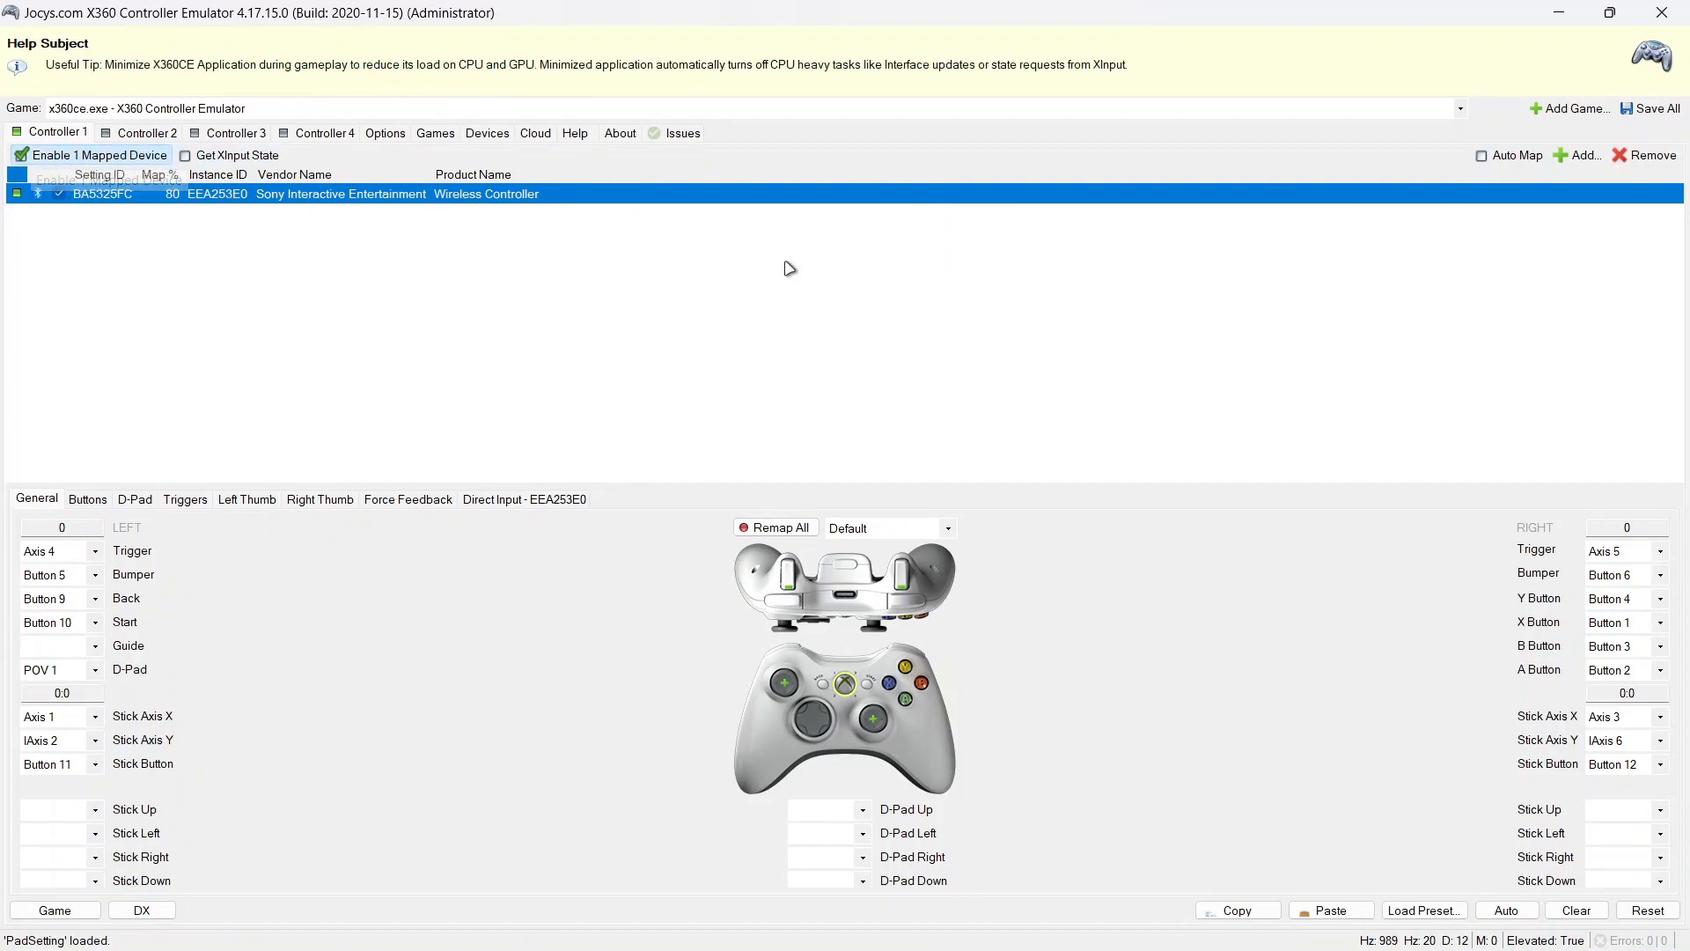
{"action": "left_click", "coordinate": [683, 132]}
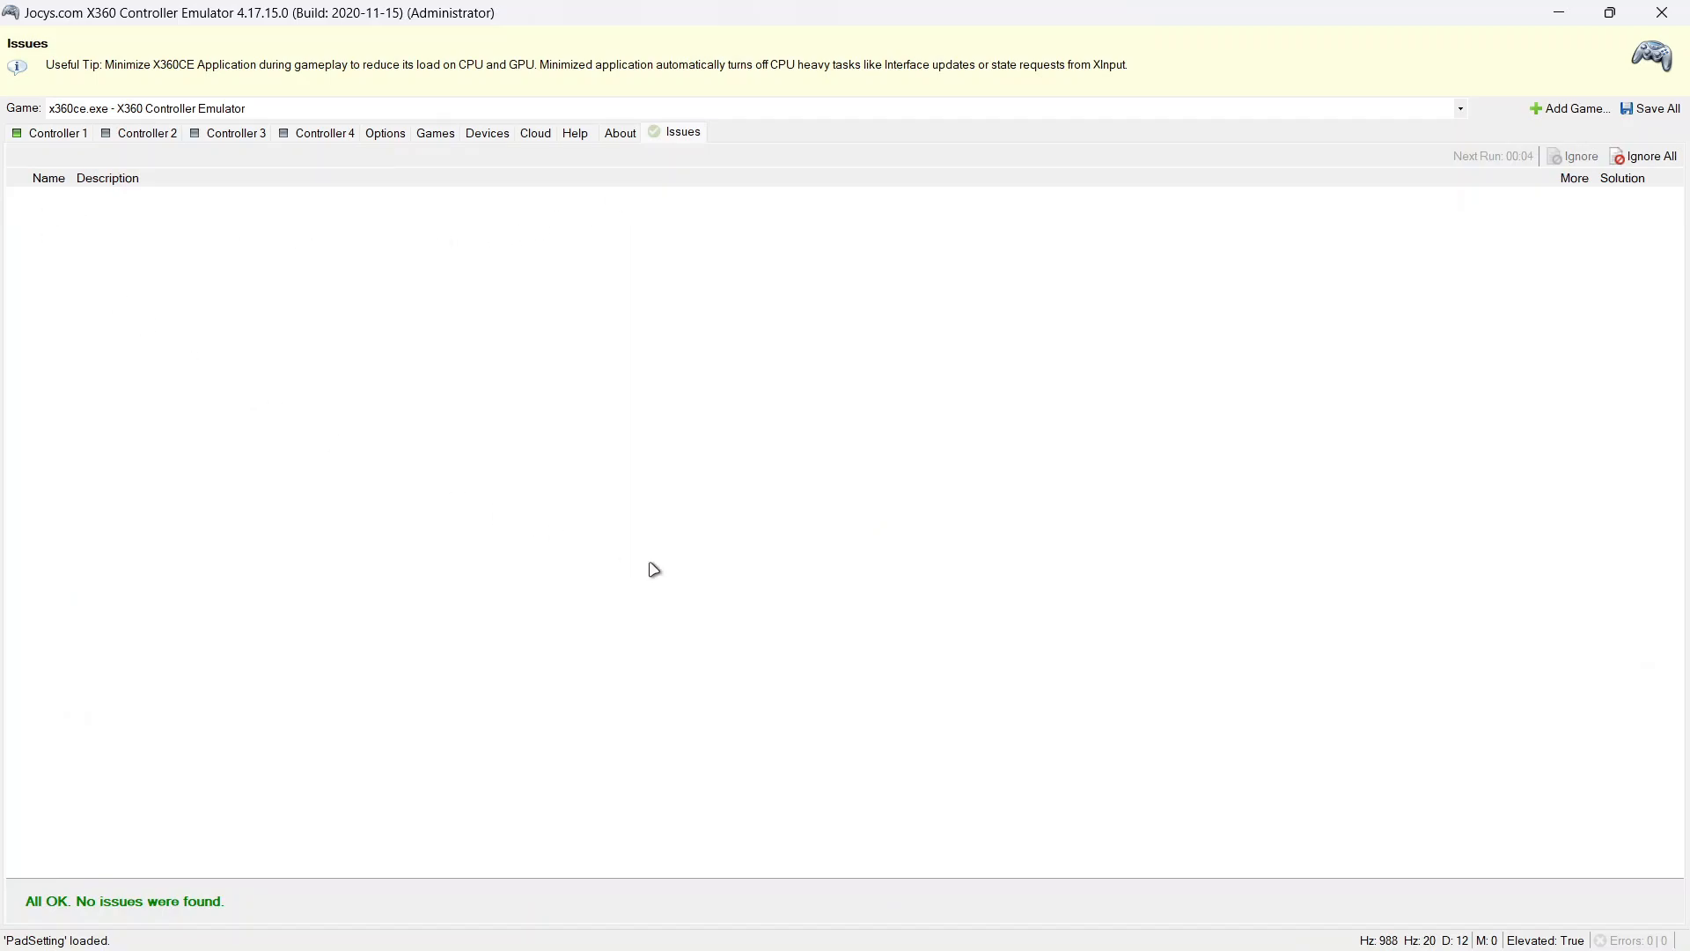
{"action": "mouse_move", "coordinate": [340, 236]}
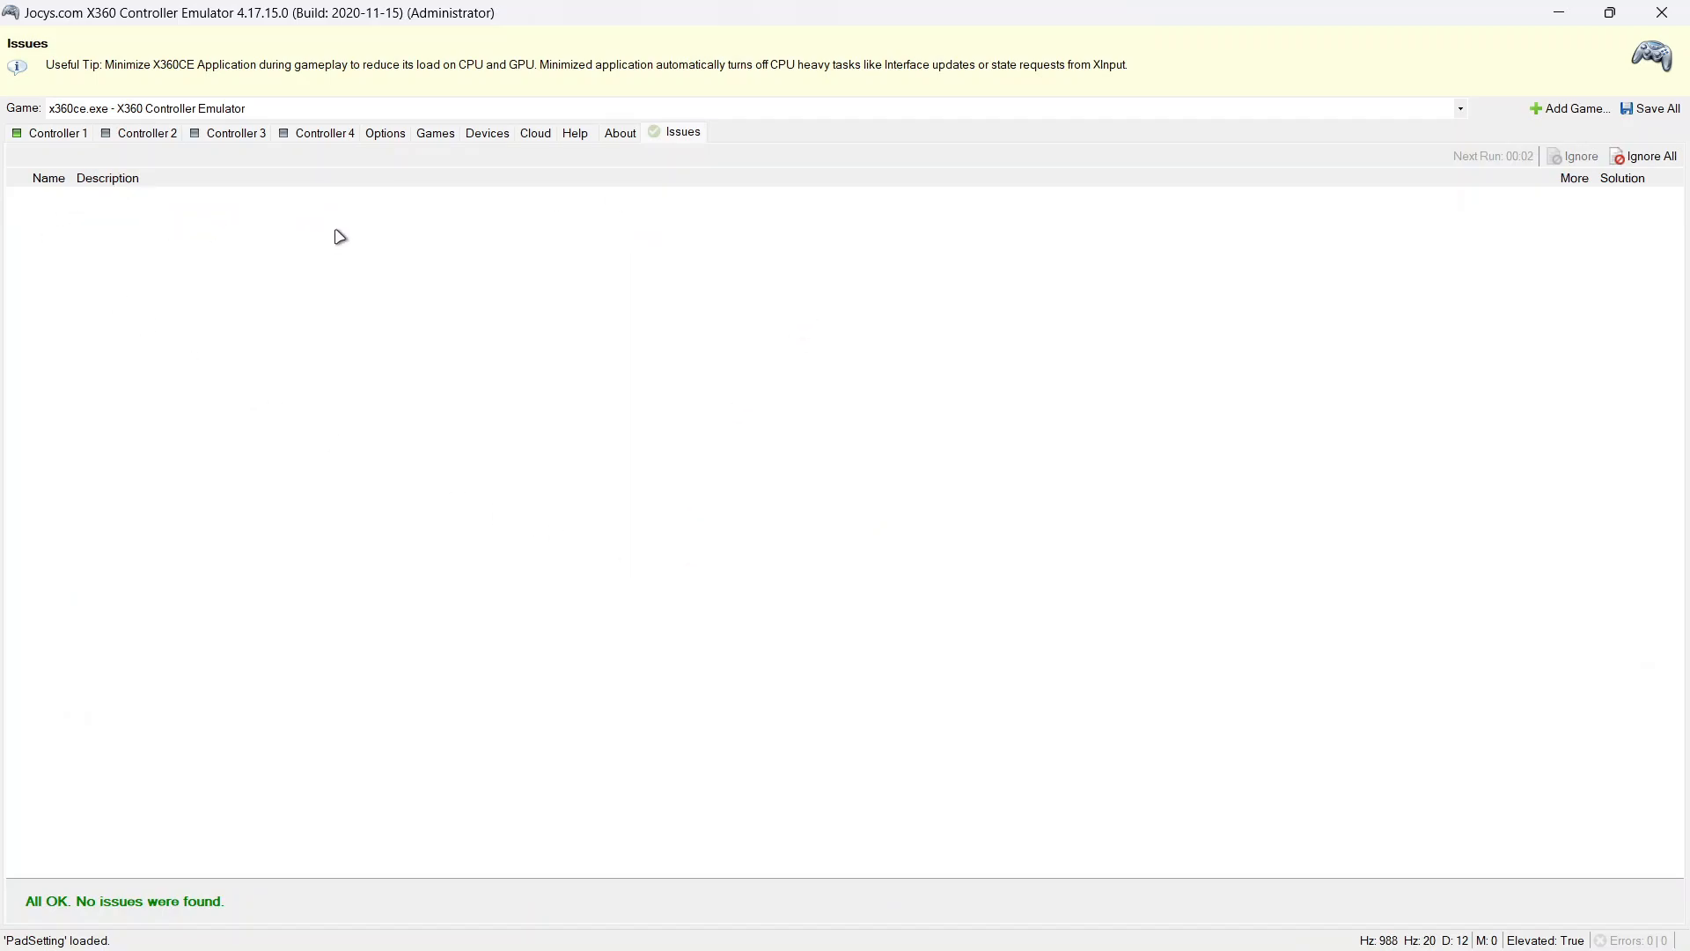
{"action": "mouse_move", "coordinate": [1600, 179]}
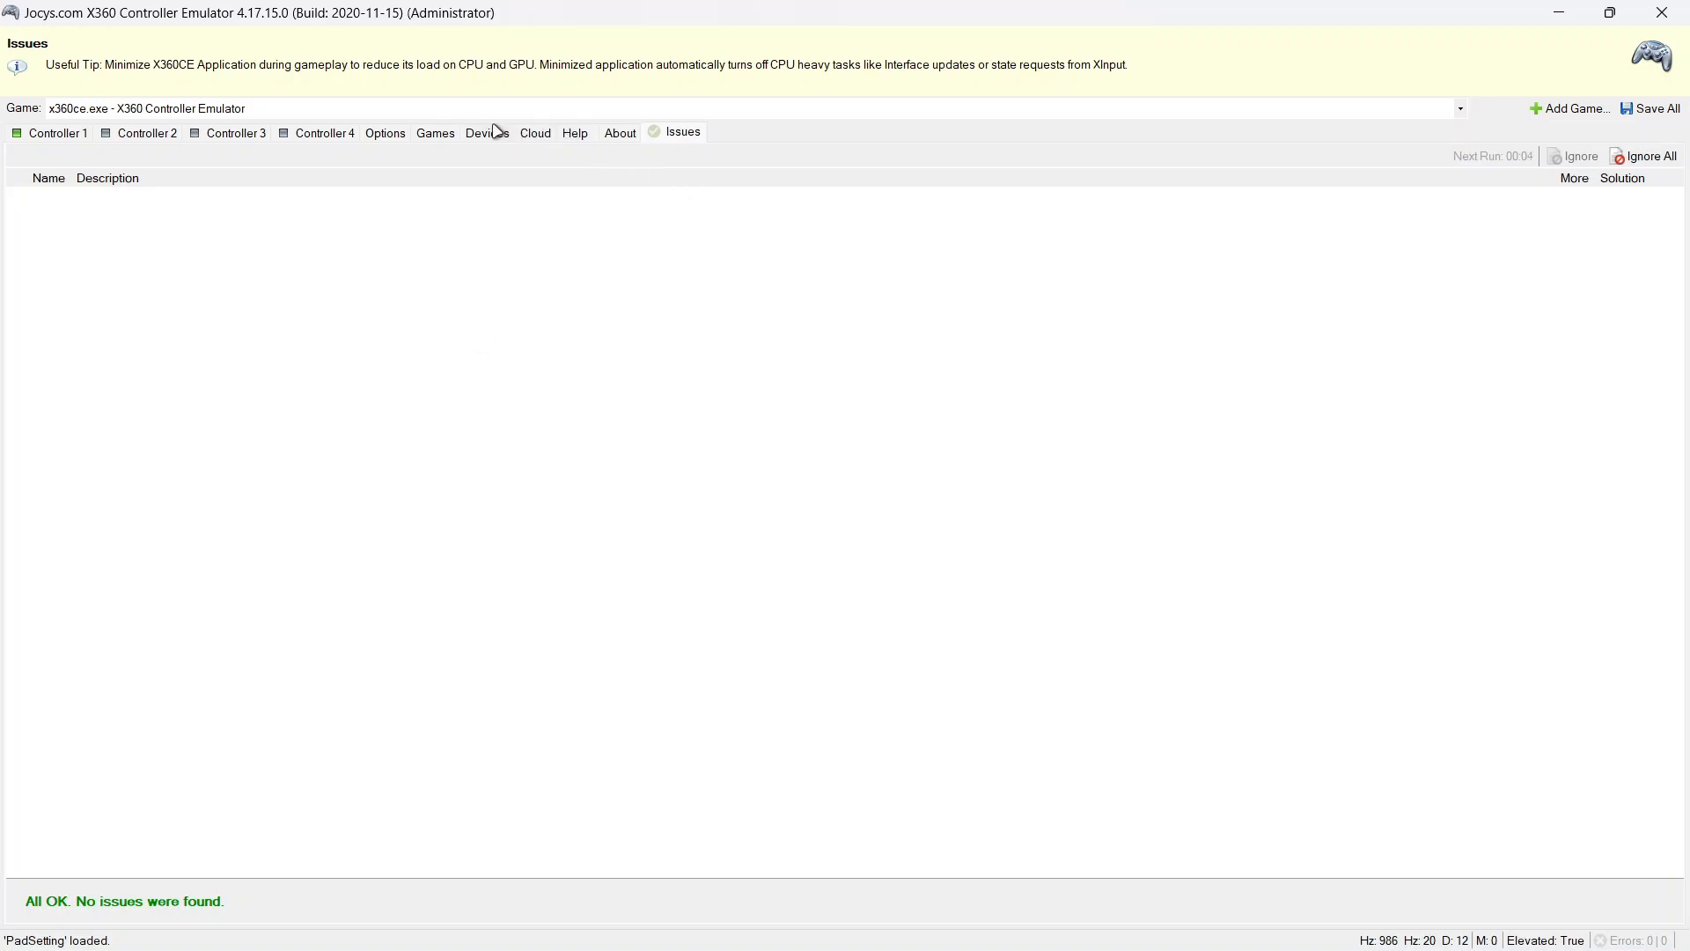
{"action": "left_click", "coordinate": [435, 132]}
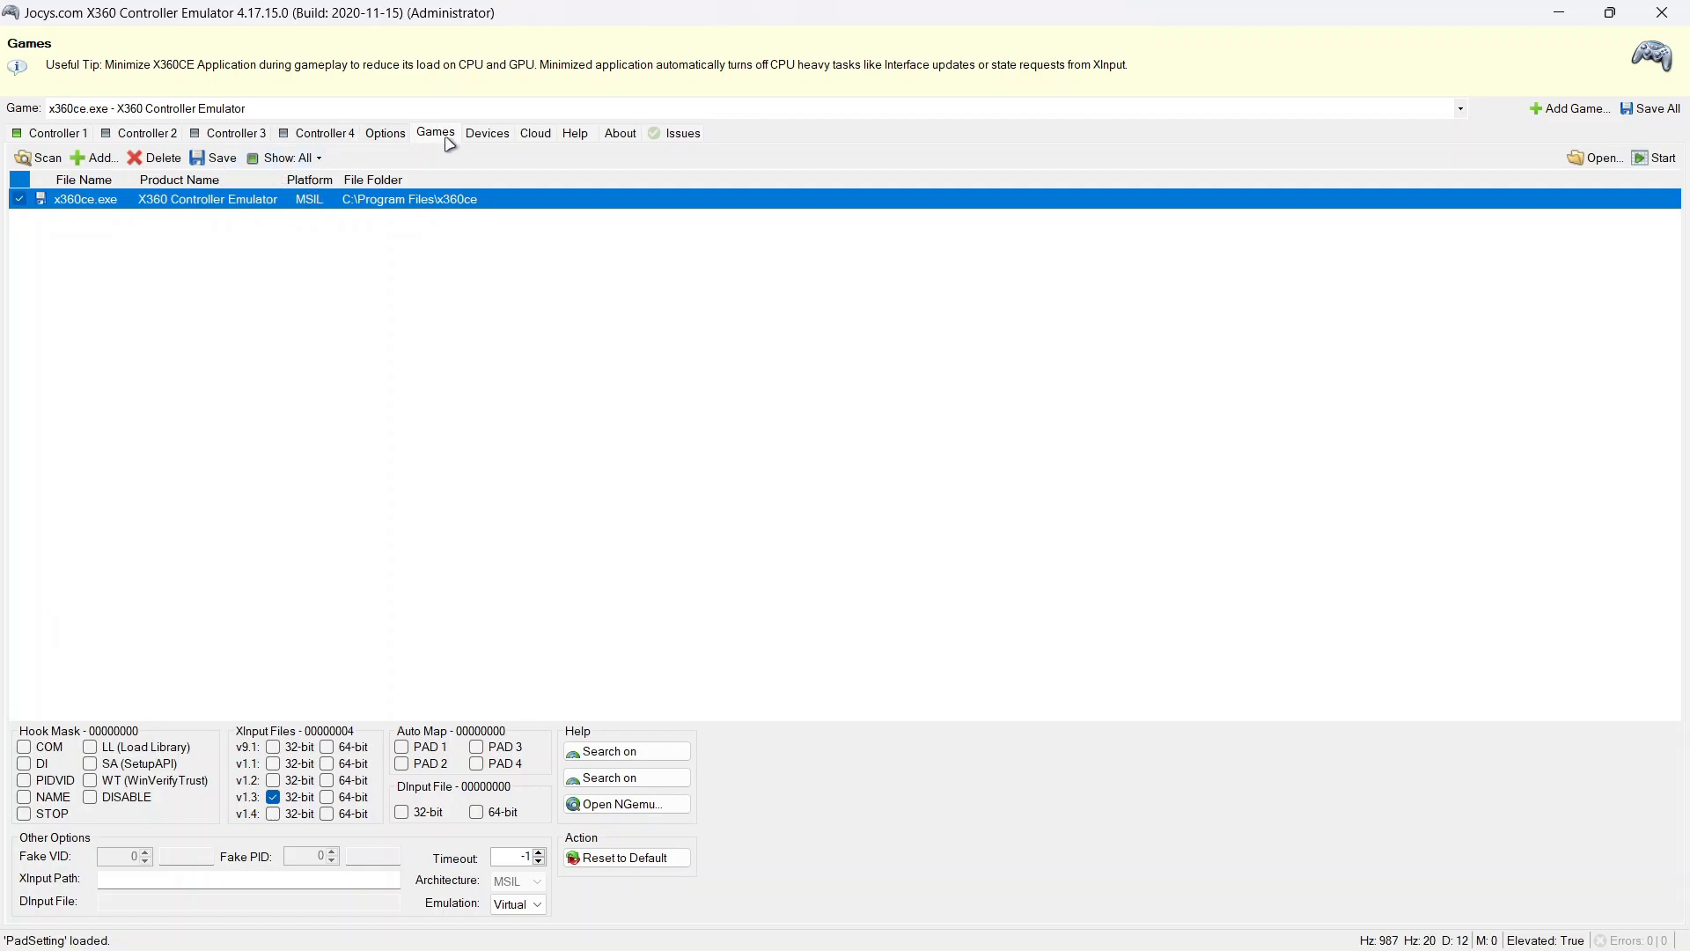
{"action": "left_click", "coordinate": [56, 132]}
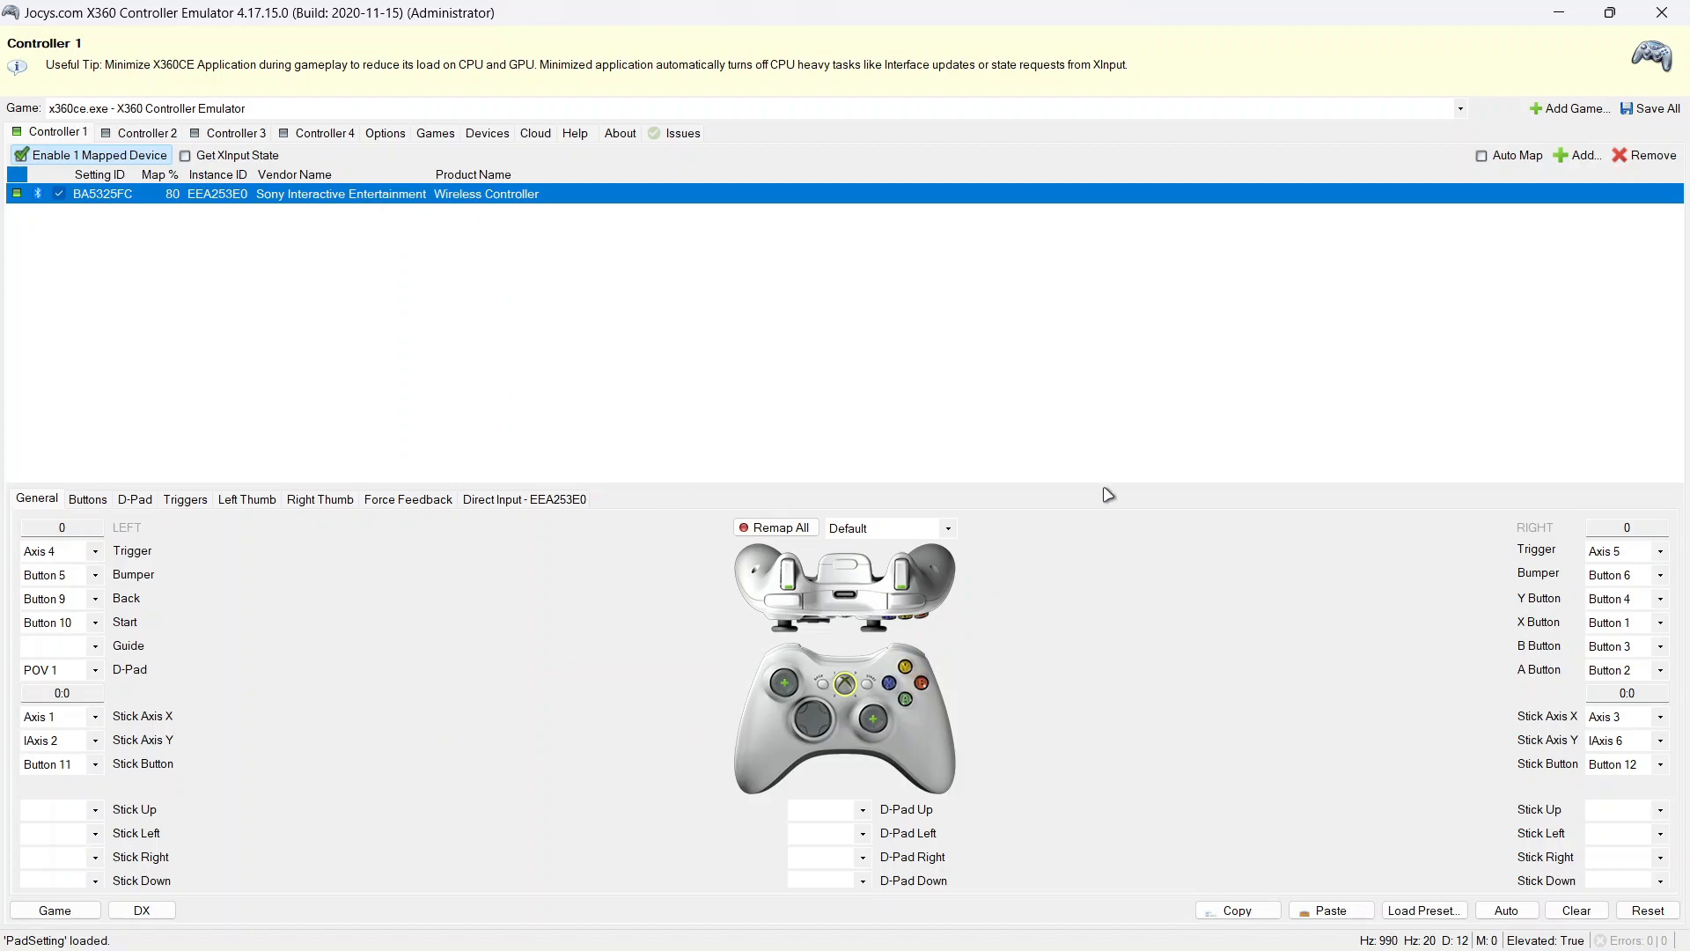
Review the Add device list for Controller 1 and stop applying the currently mapped device
{"action": "left_click", "coordinate": [1581, 155]}
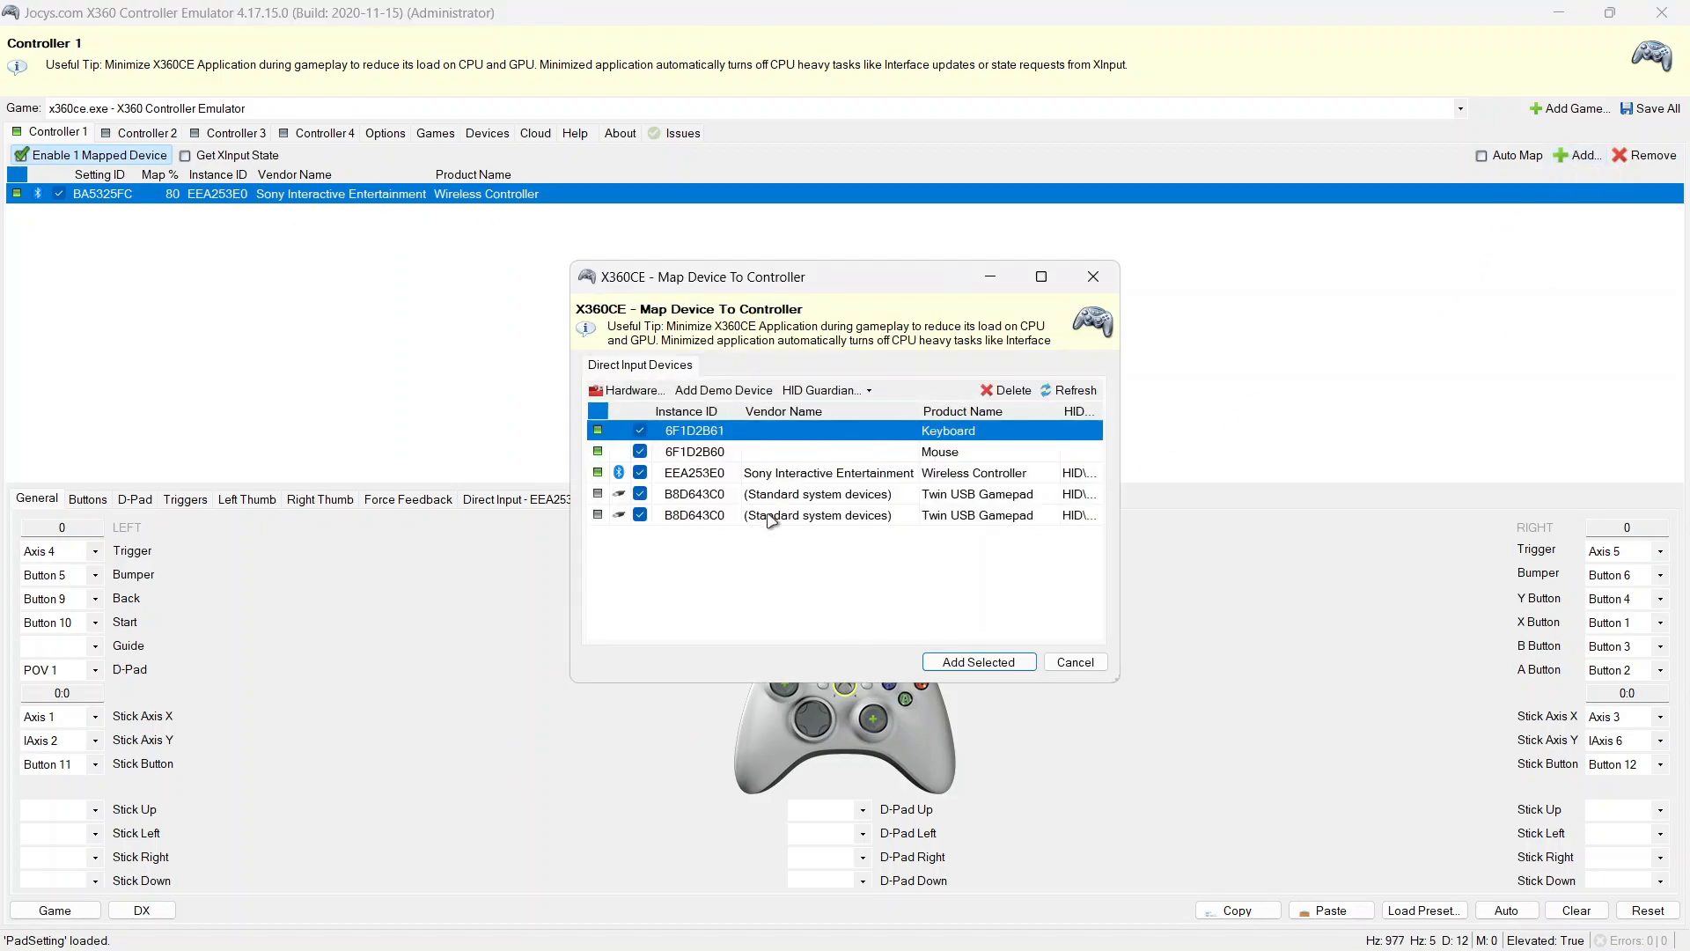
{"action": "mouse_move", "coordinate": [934, 505]}
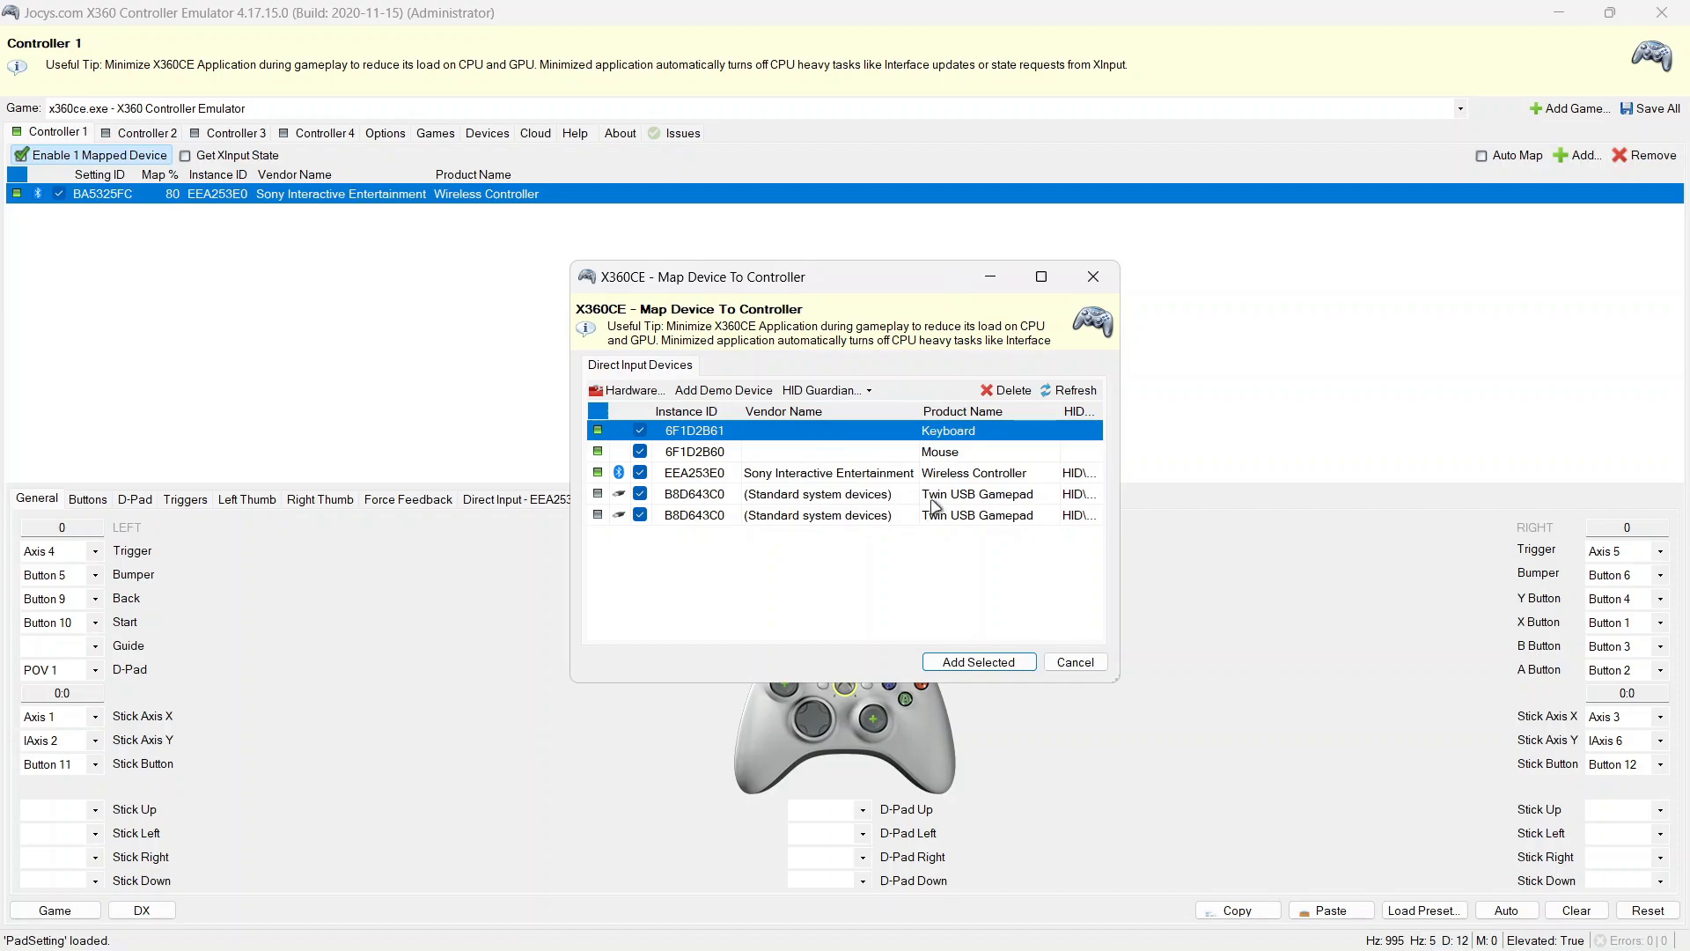
{"action": "mouse_move", "coordinate": [1034, 512]}
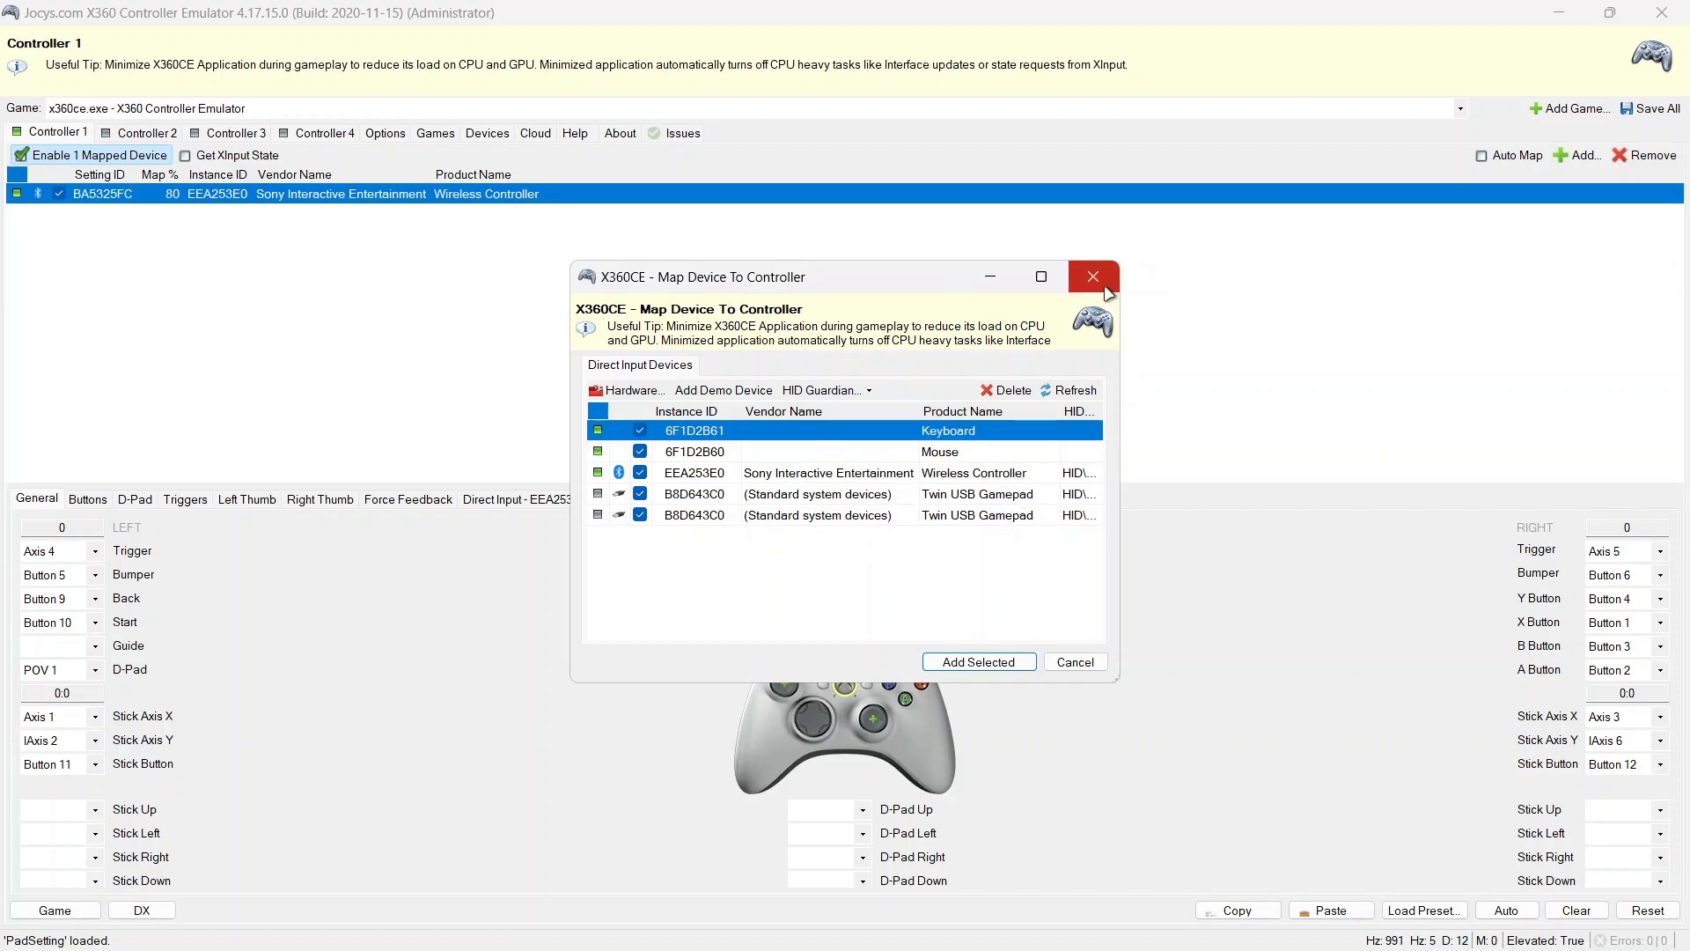
{"action": "left_click", "coordinate": [1091, 276]}
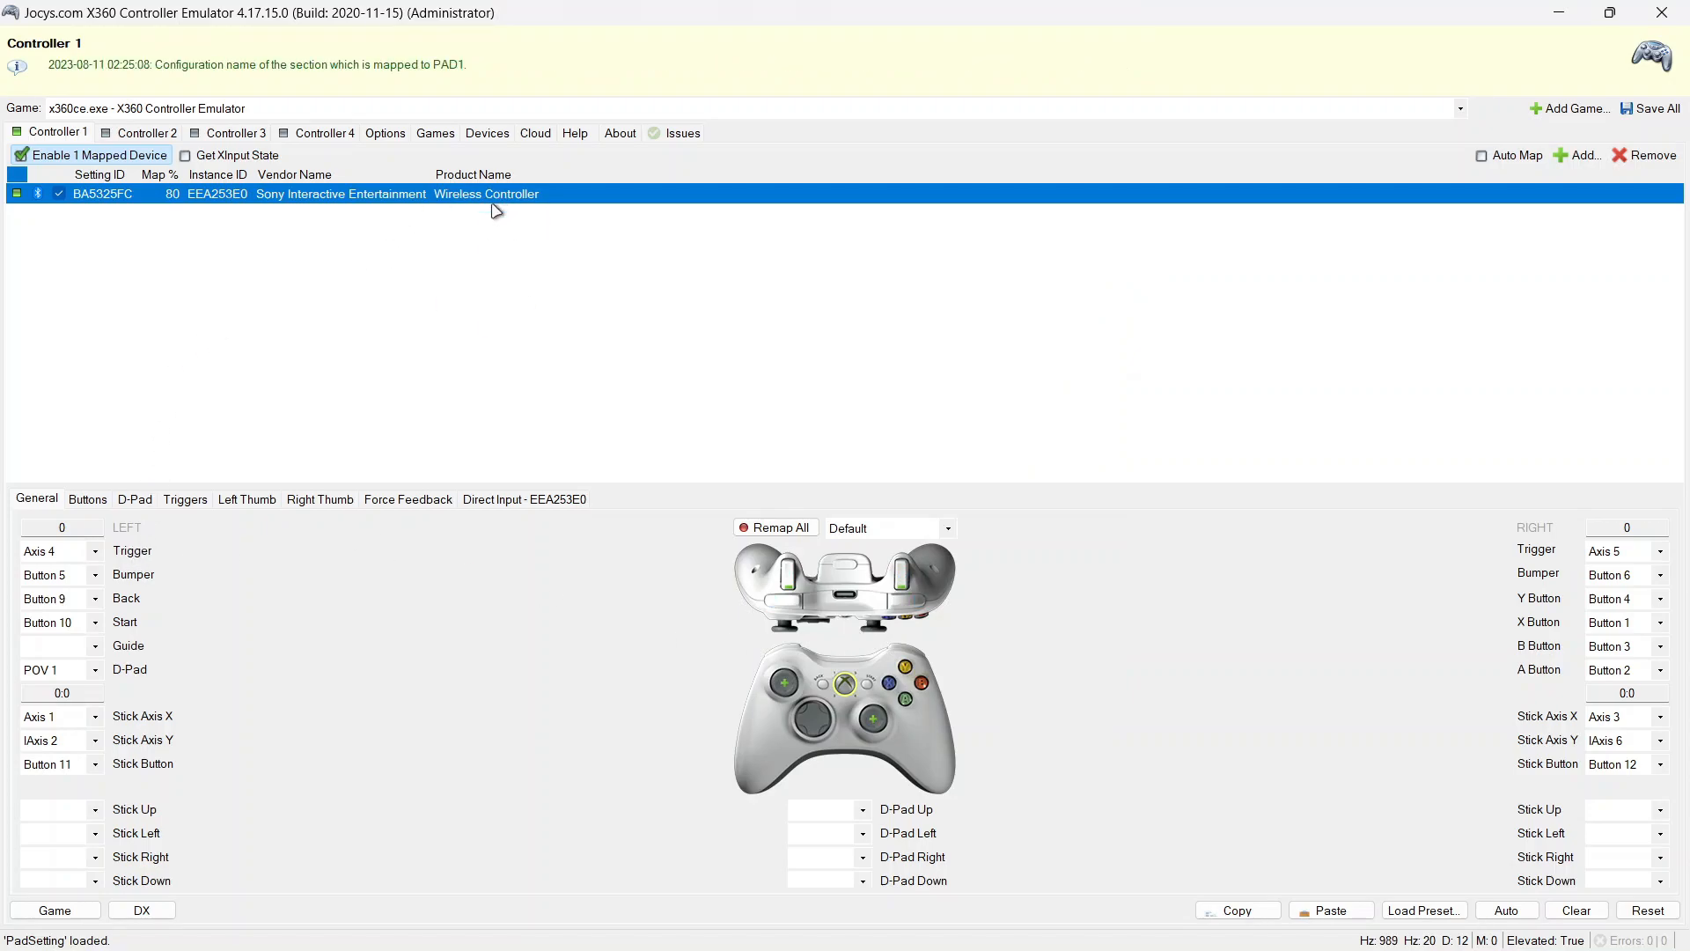
{"action": "mouse_move", "coordinate": [465, 348]}
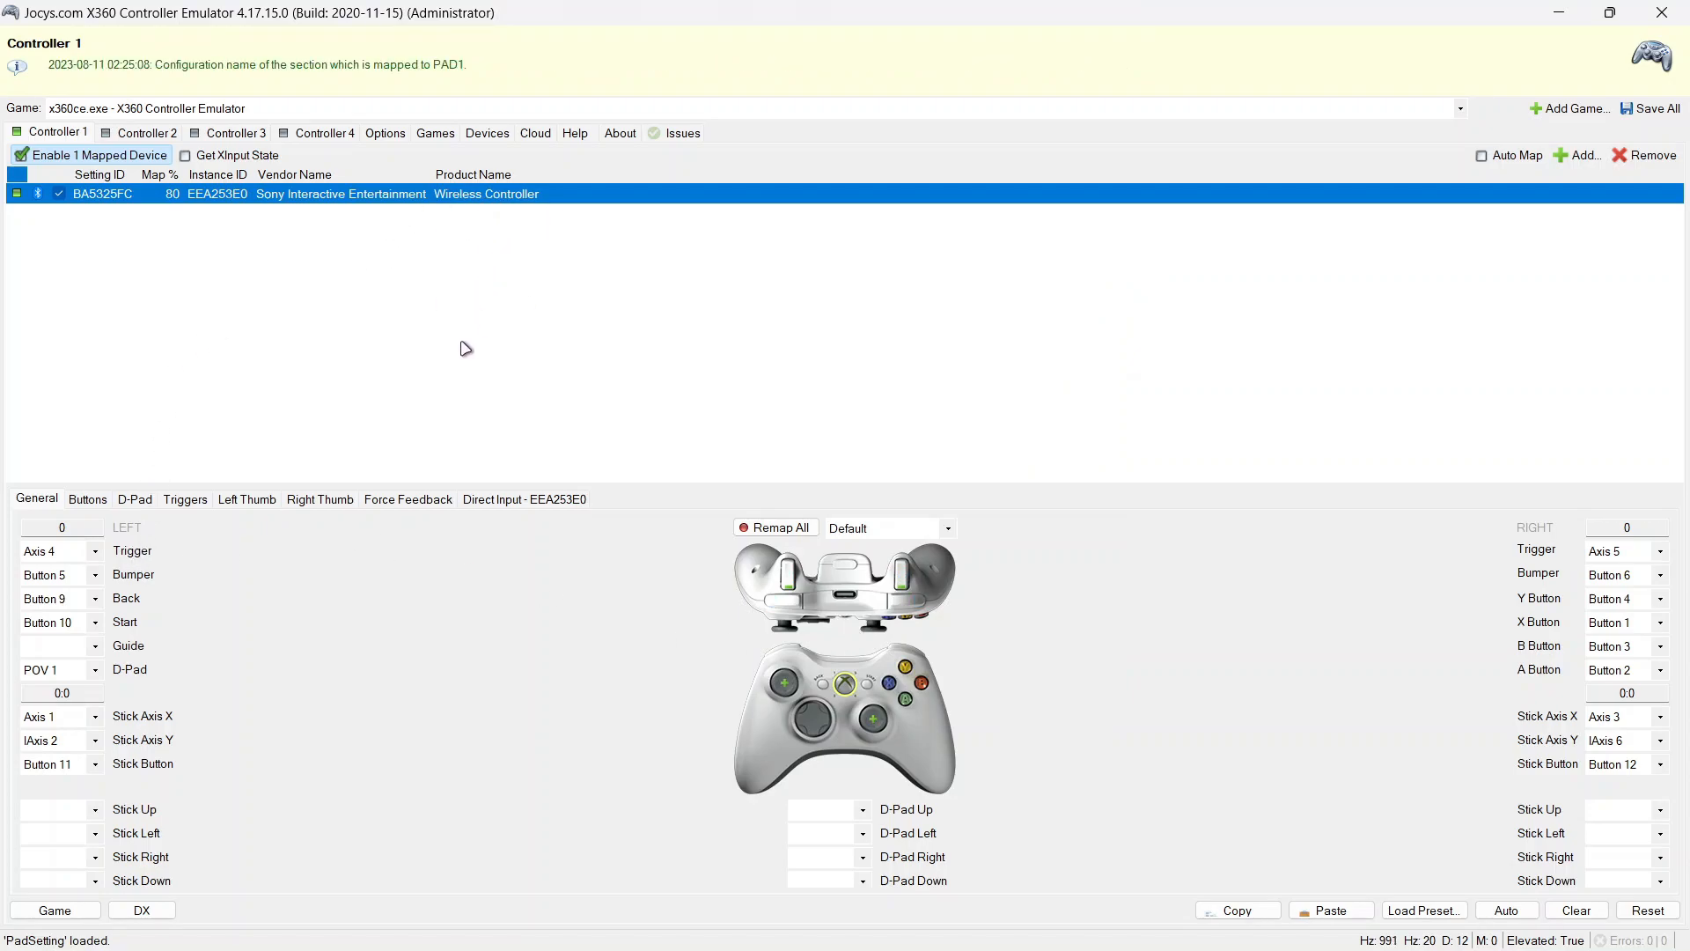
{"action": "left_click", "coordinate": [22, 154]}
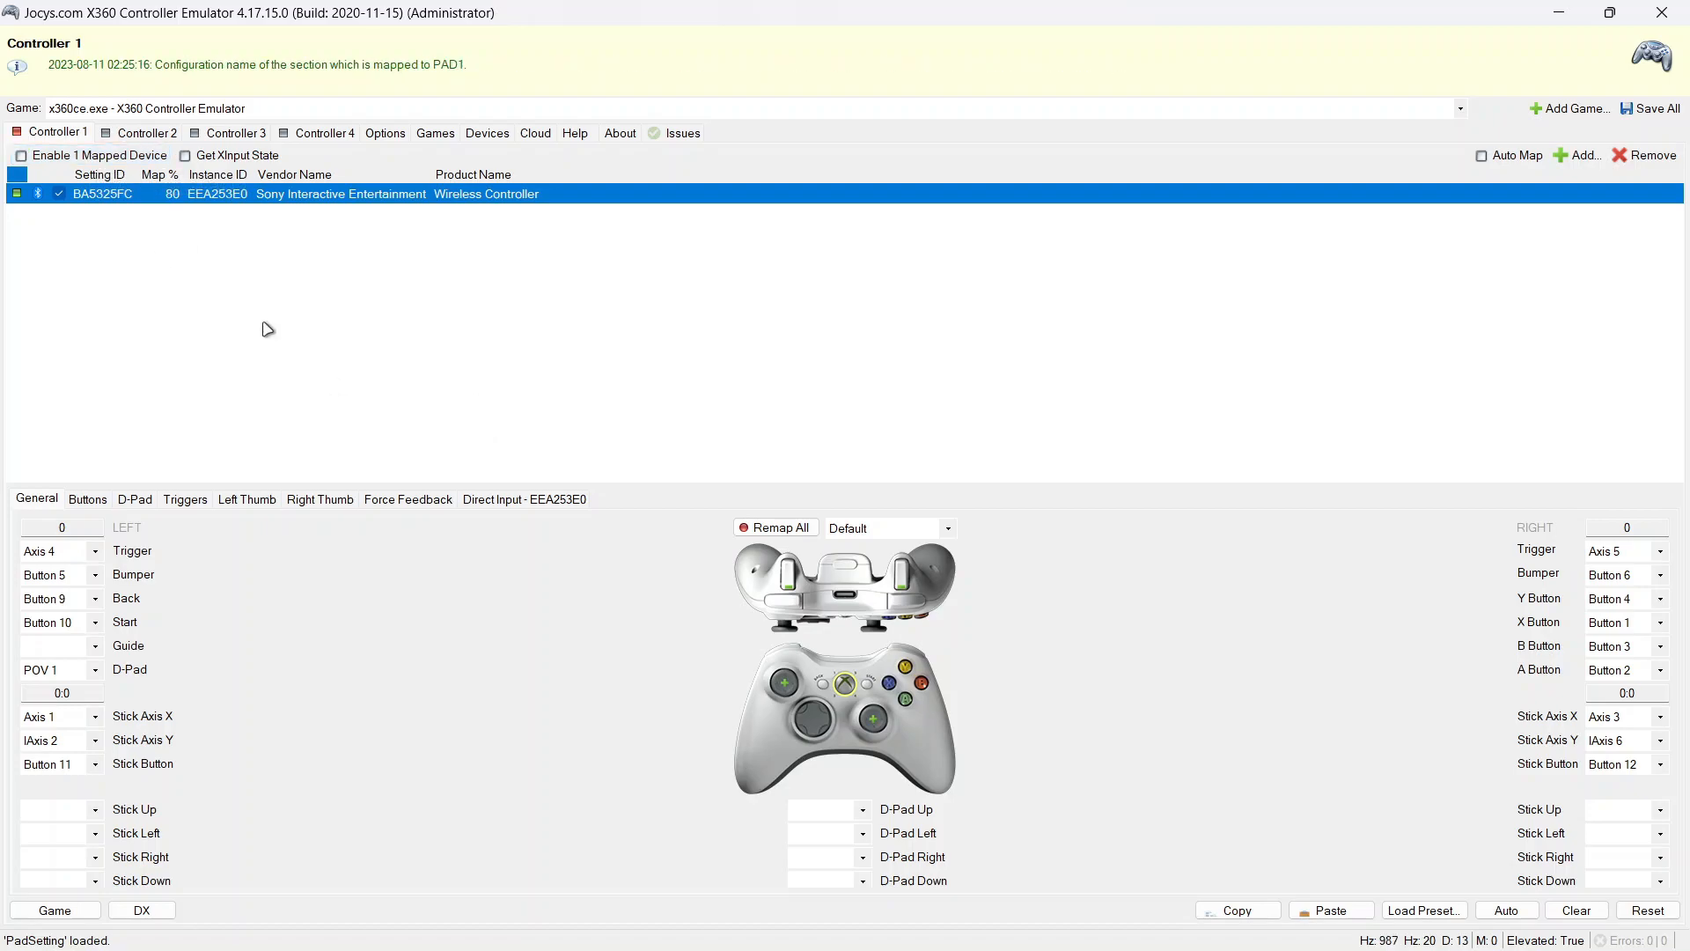
Add the Twin USB Gamepad to Controller 1 alongside the Wireless Controller and return to its device list
{"action": "left_click", "coordinate": [1581, 155]}
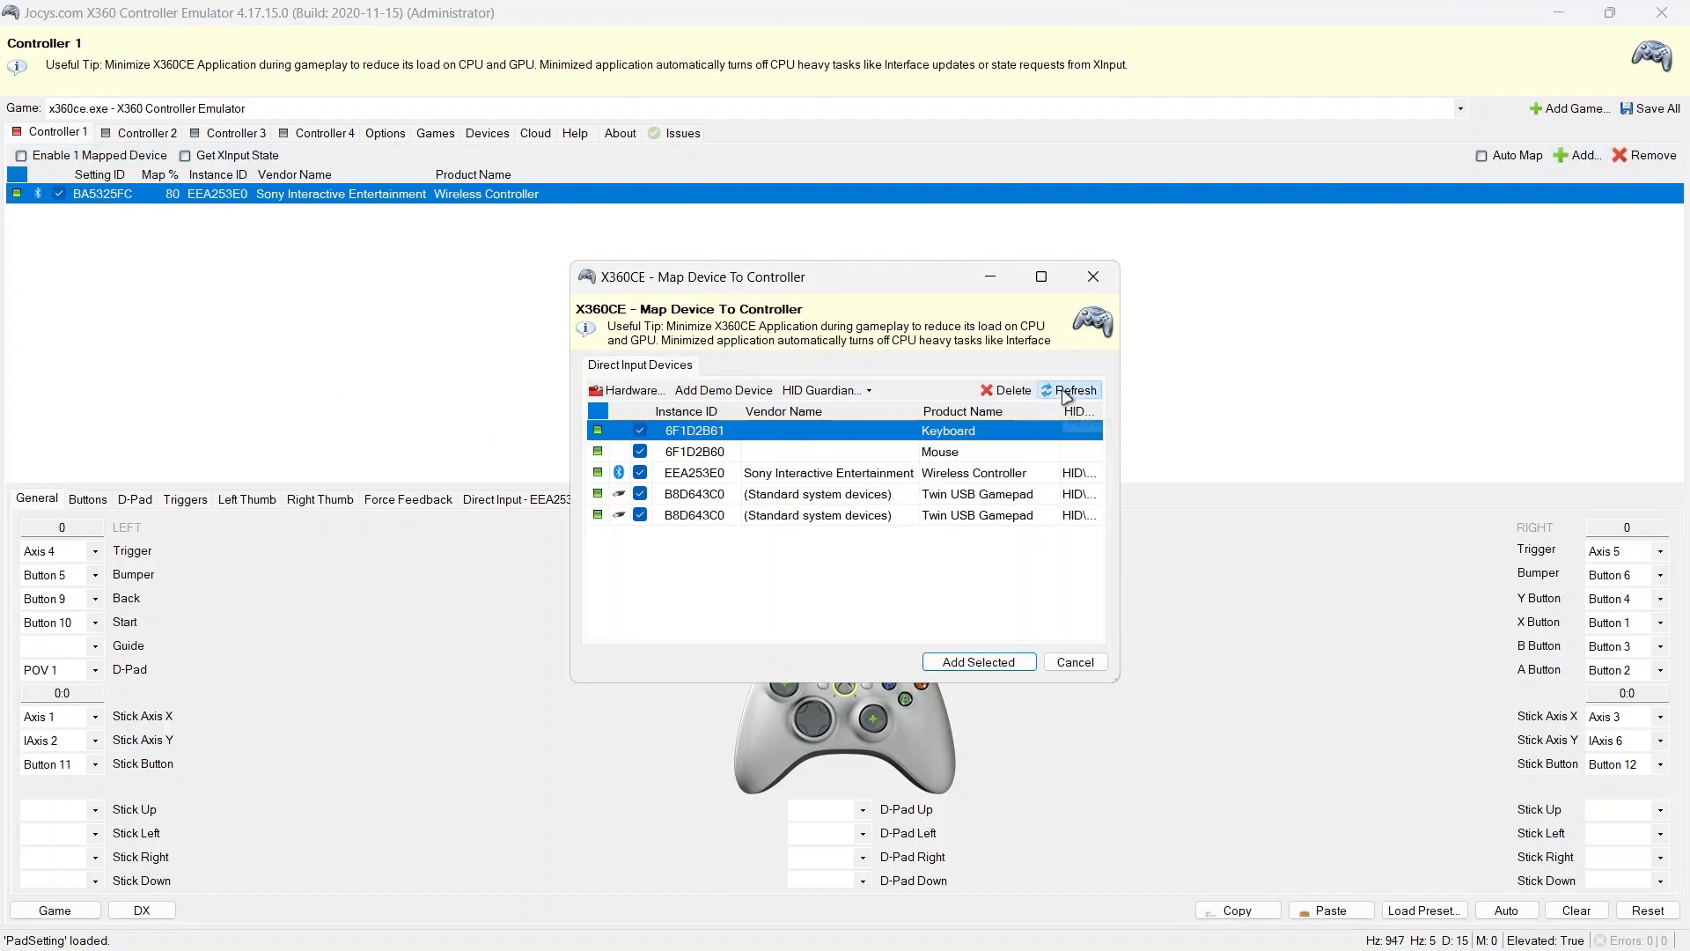
{"action": "left_click", "coordinate": [977, 662]}
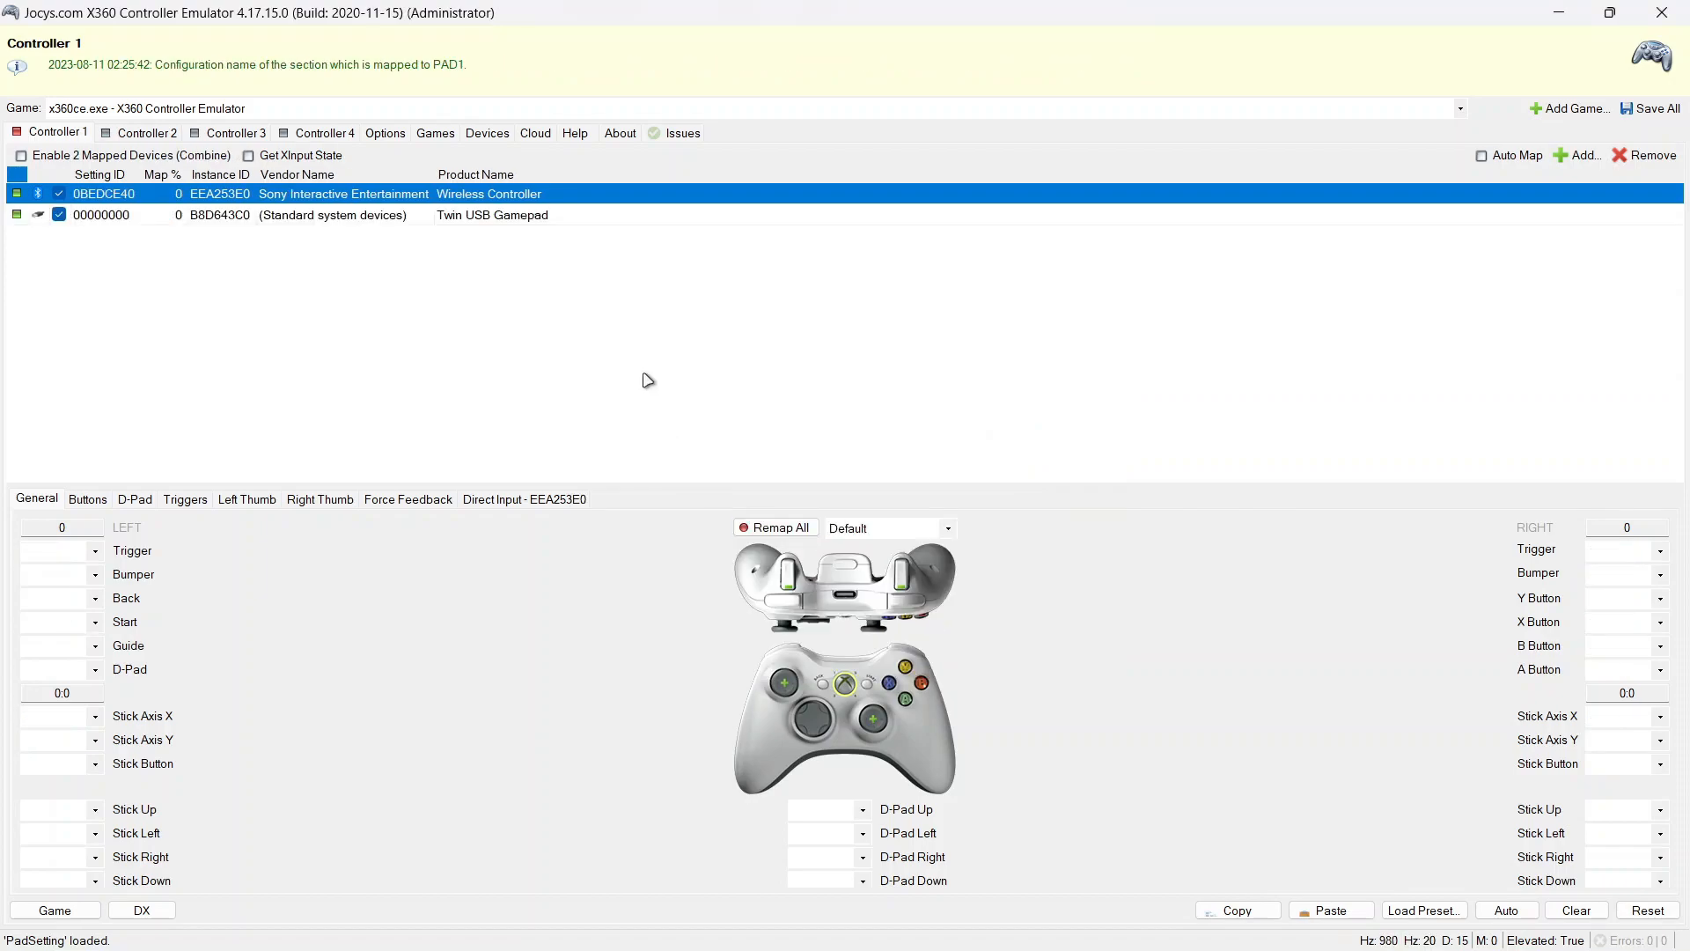
{"action": "left_click", "coordinate": [775, 526]}
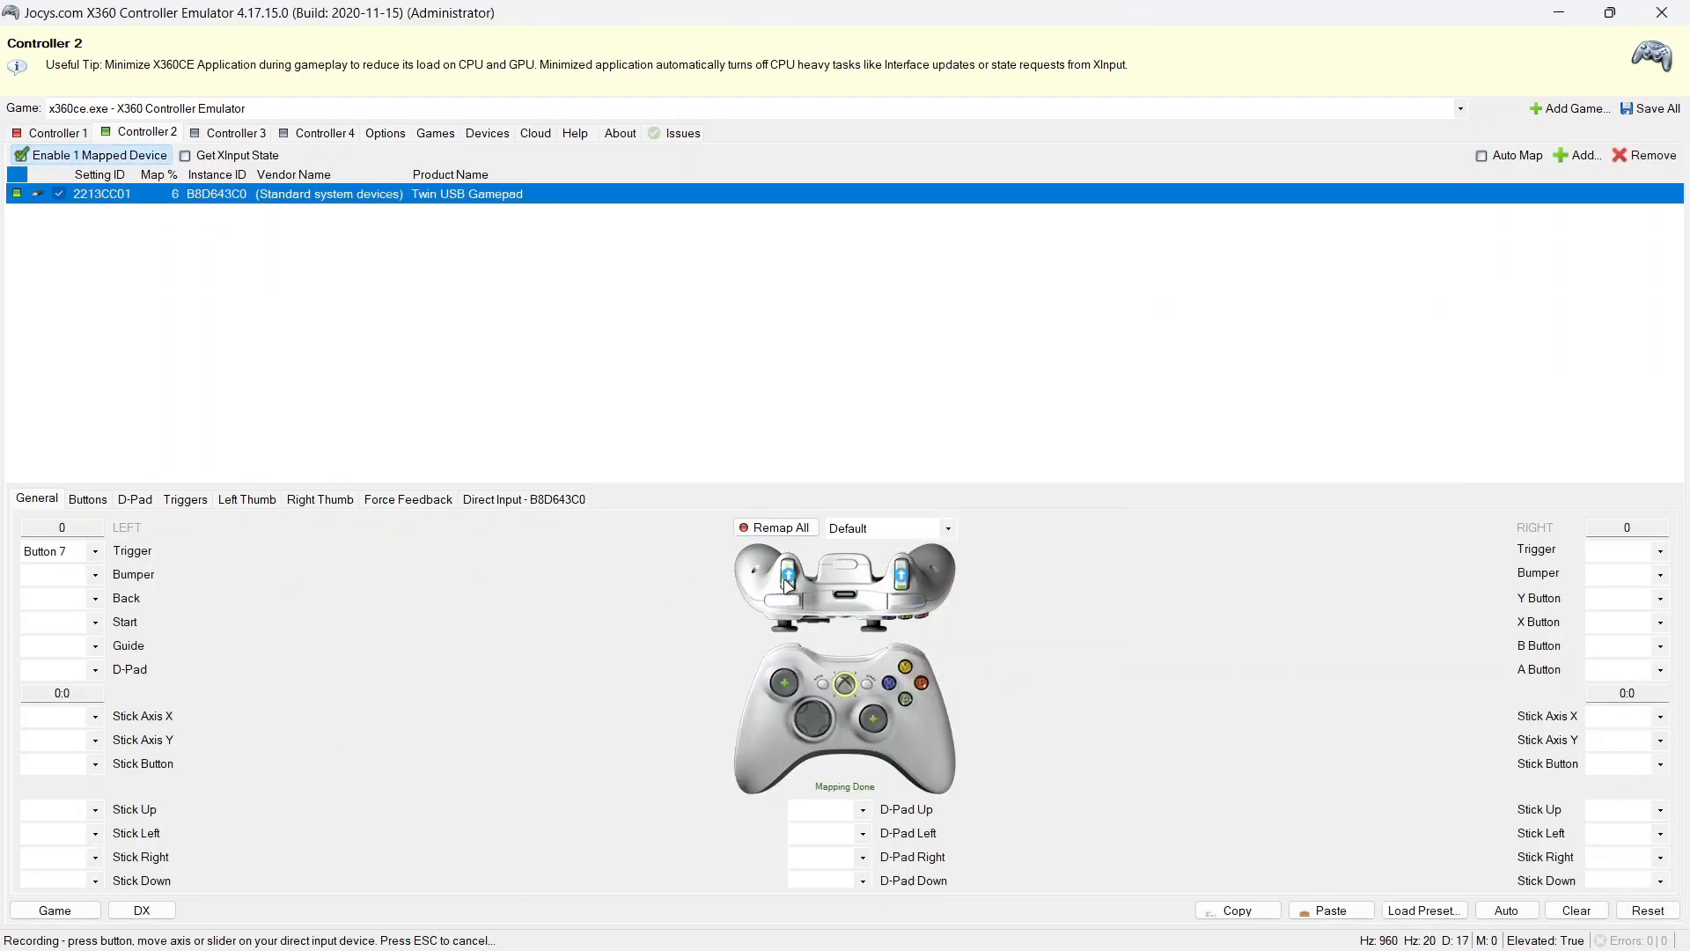
{"action": "left_click", "coordinate": [57, 132]}
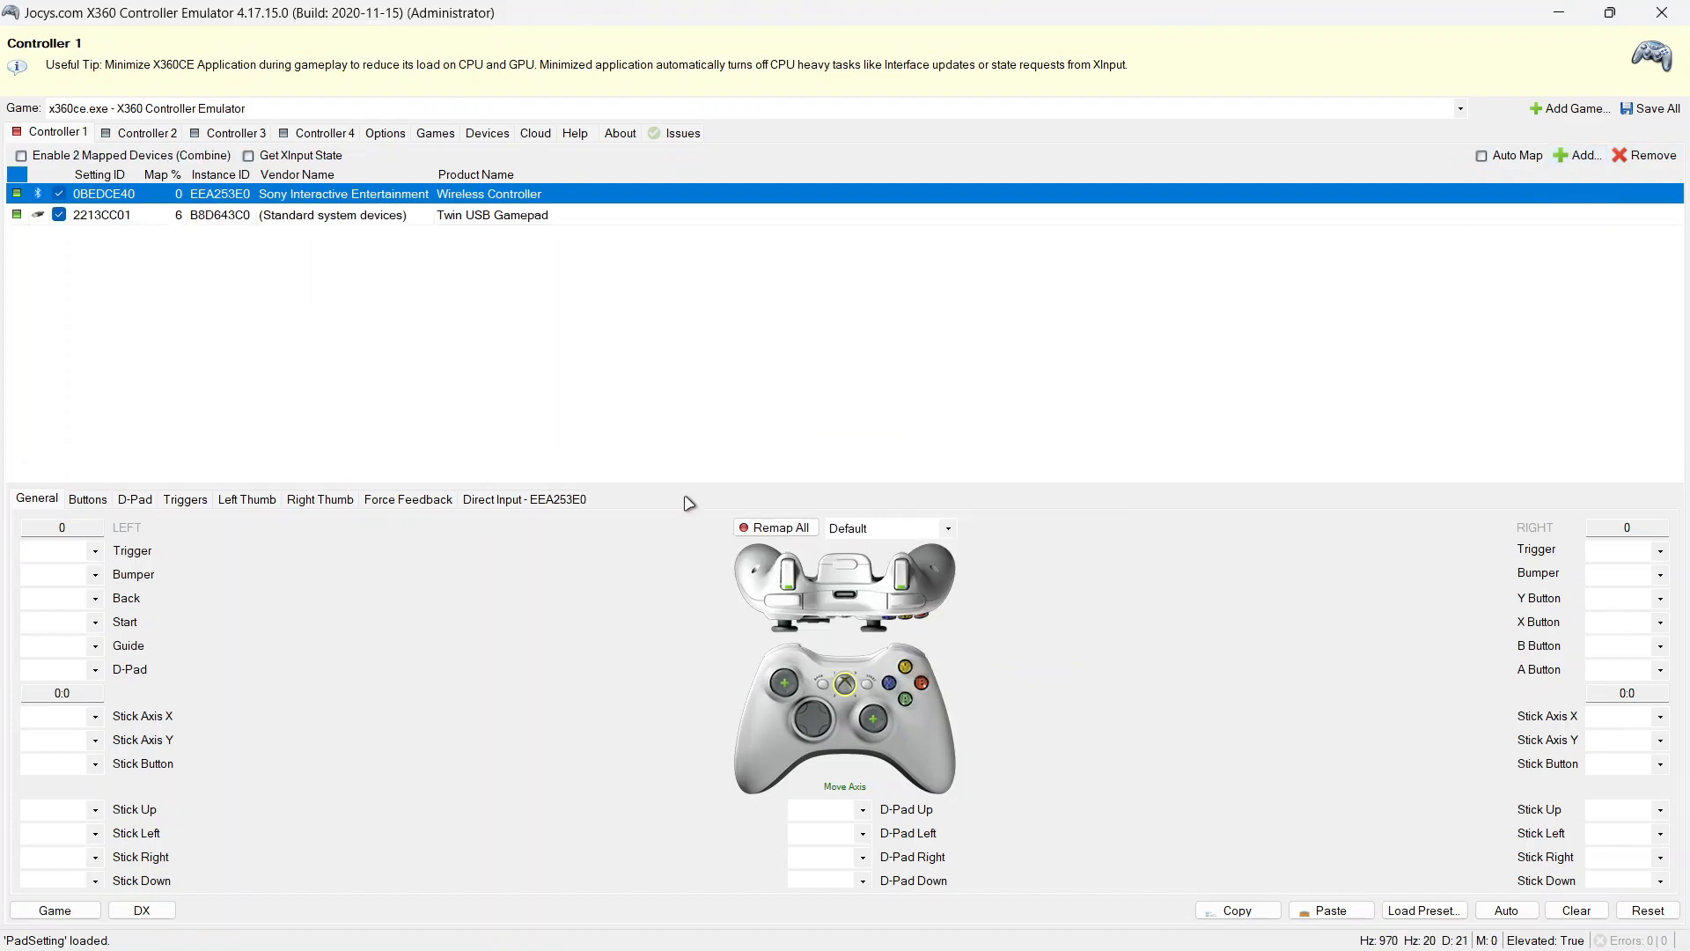
Remap All on the Twin USB Gamepad, assigning triggers, bumpers, face buttons, sticks and D-pad, then shrink the window
{"action": "left_click", "coordinate": [774, 527]}
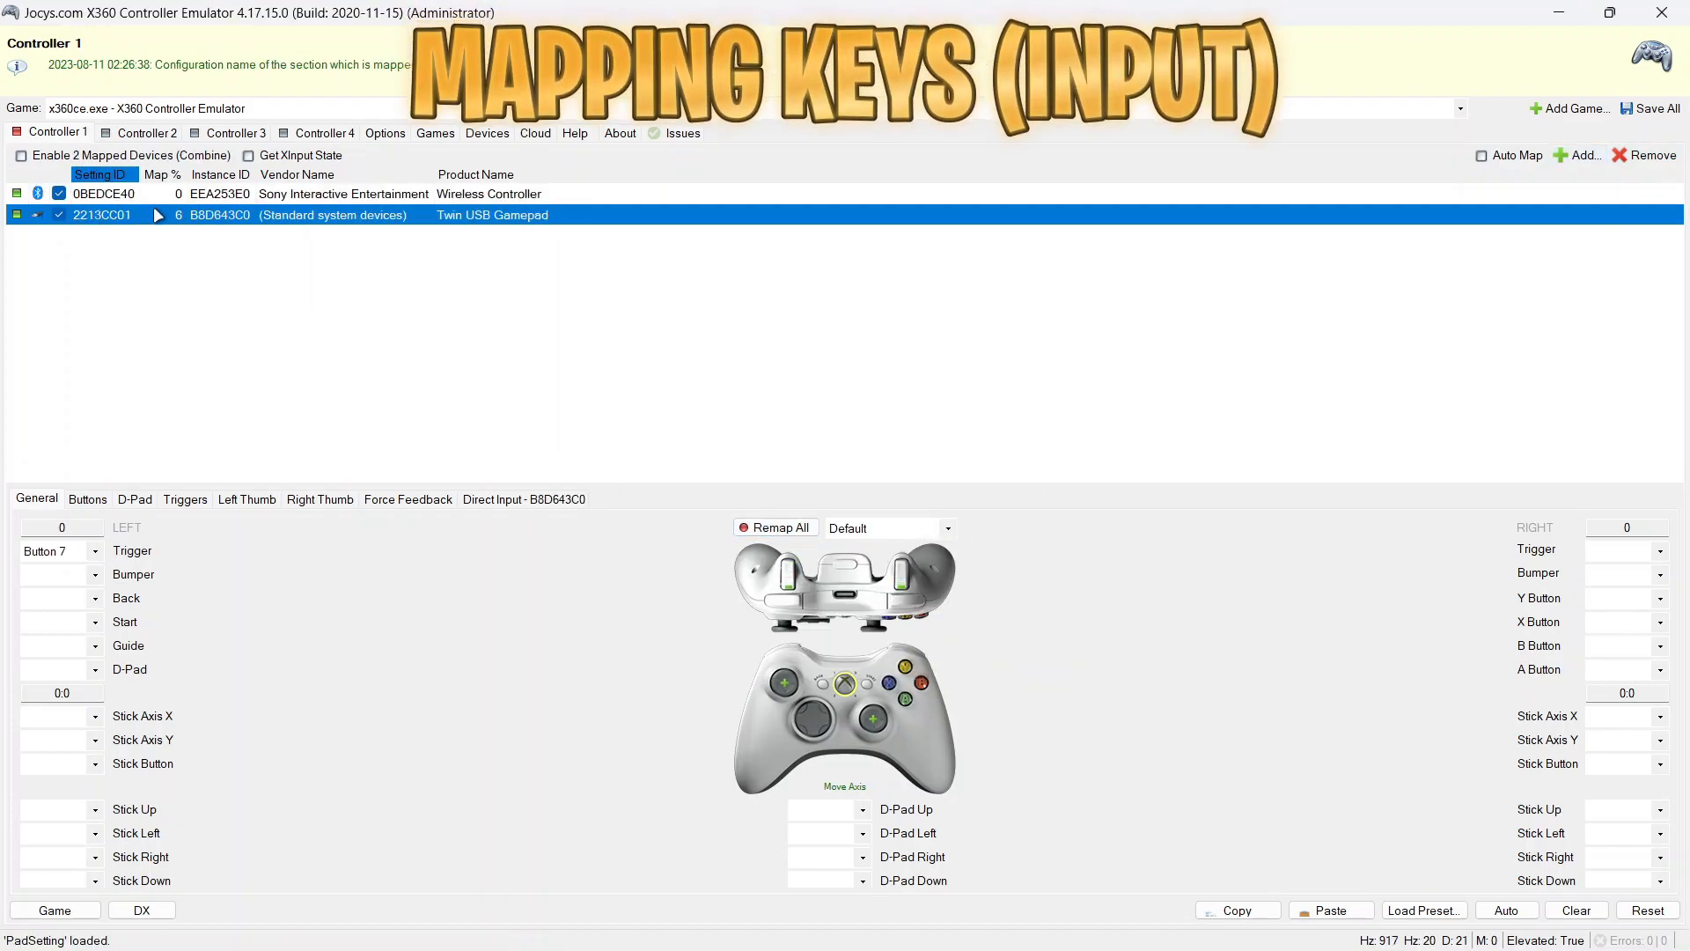
{"action": "left_click", "coordinate": [775, 526]}
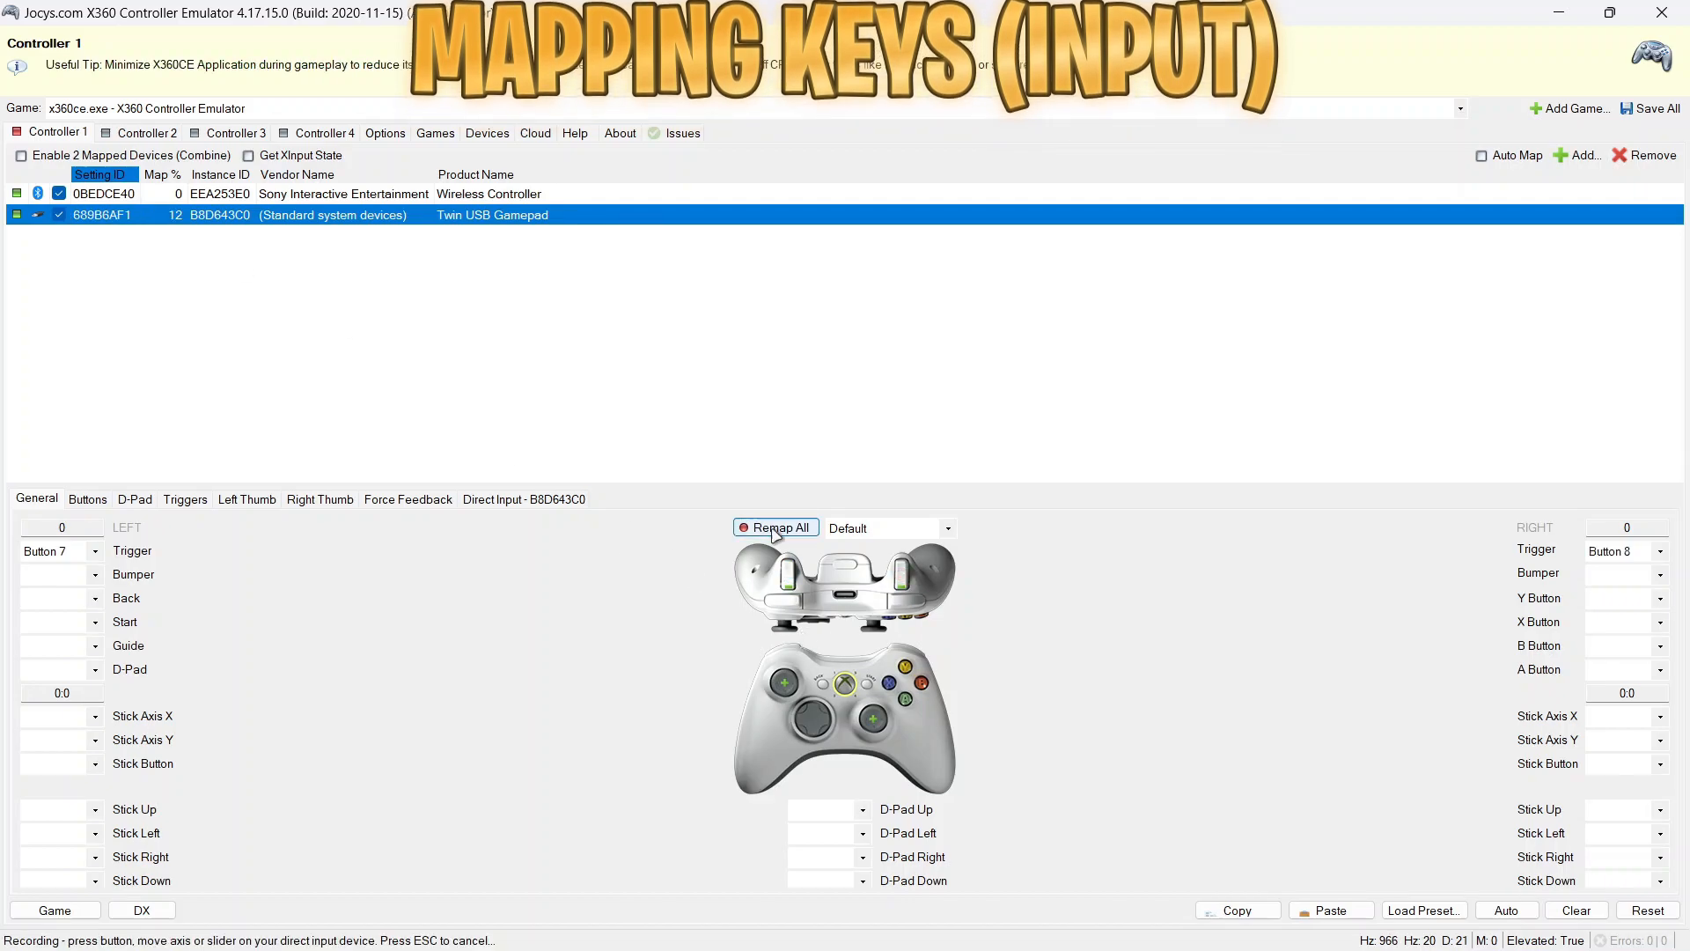
{"action": "left_click", "coordinate": [774, 526]}
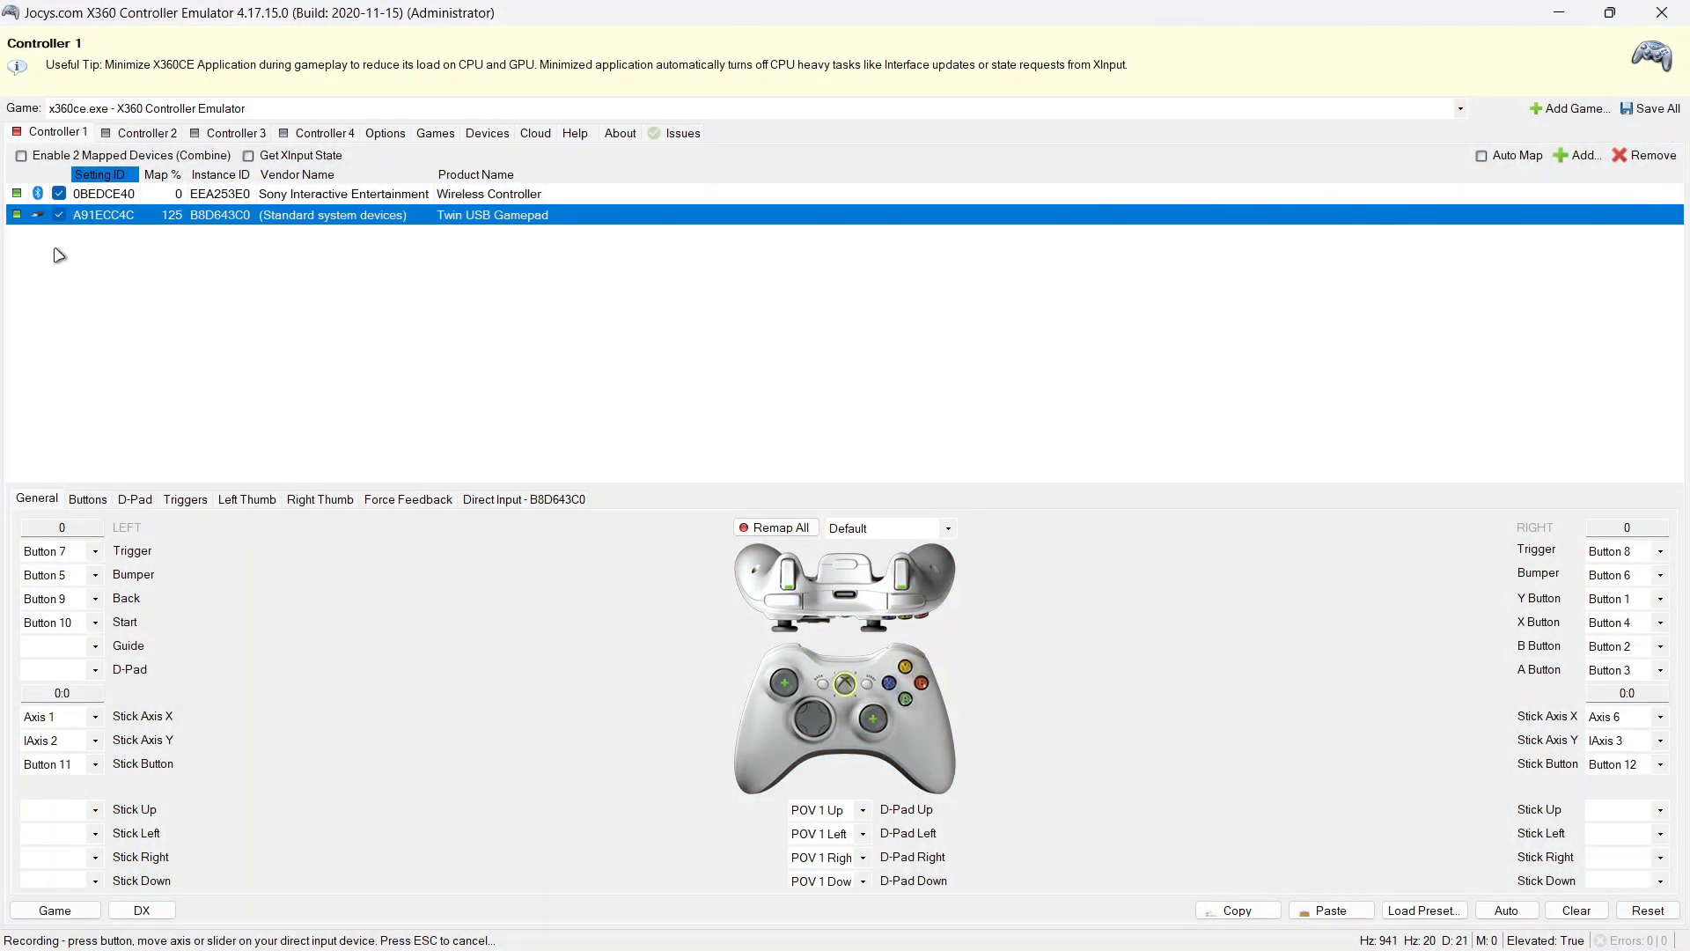
{"action": "left_click", "coordinate": [1611, 13]}
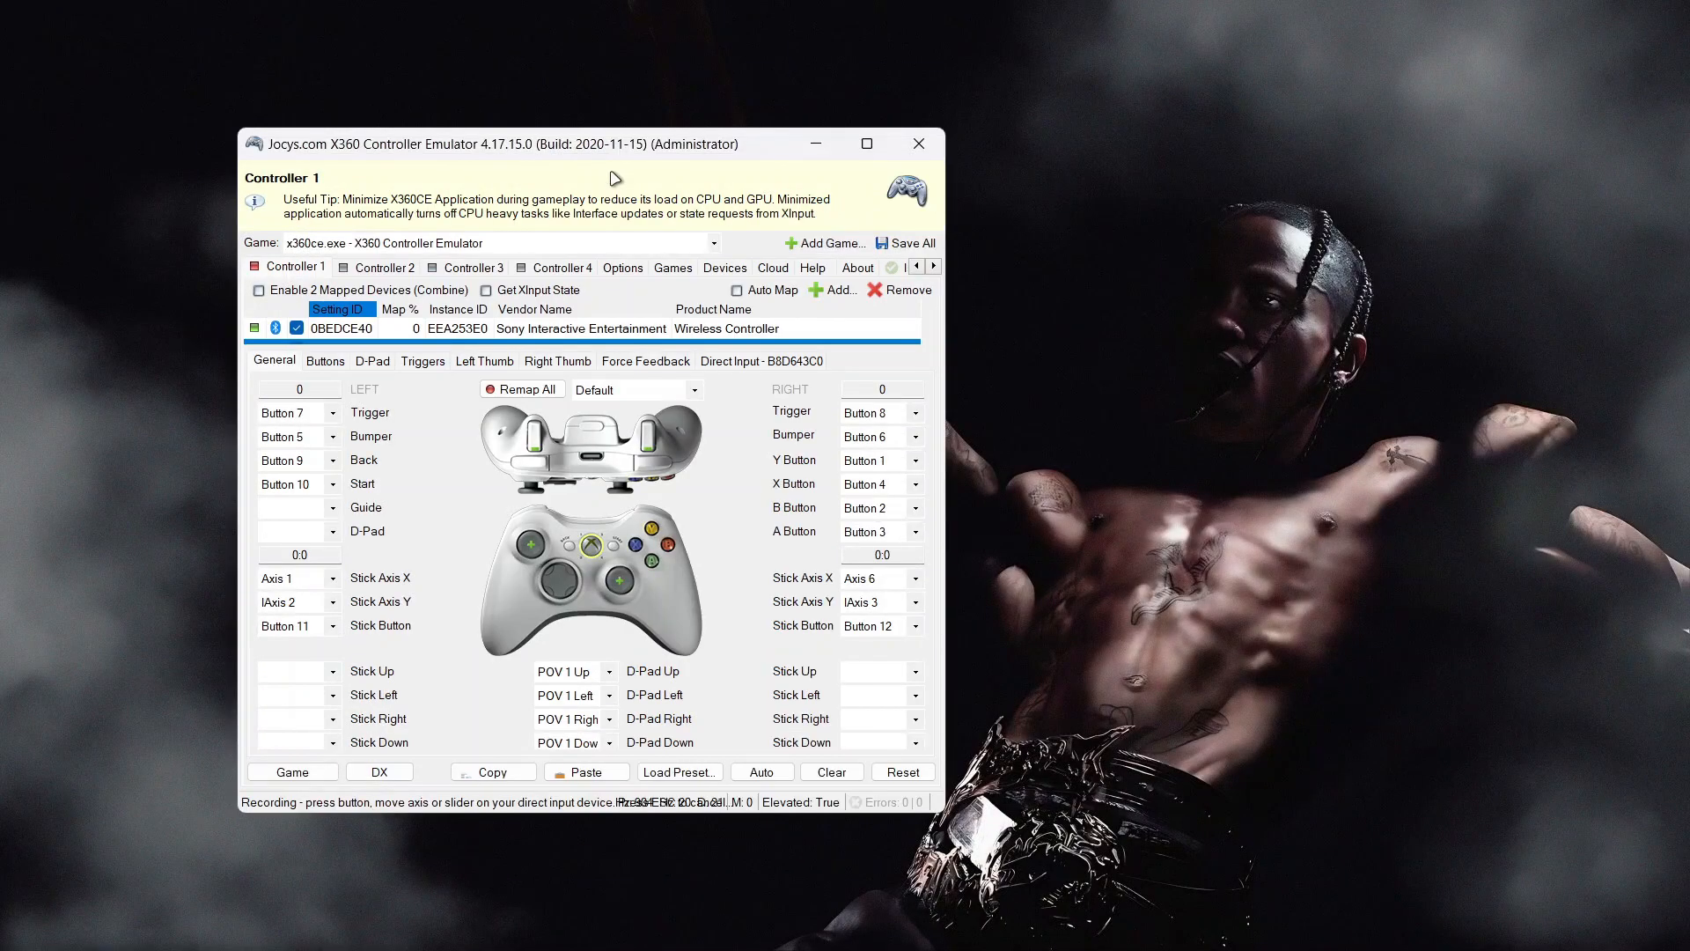
Launch GTA V beside the emulator and reach its Gamepad settings with both devices mapped
{"action": "left_click_drag", "start_coordinate": [612, 143], "coordinate": [1298, 120]}
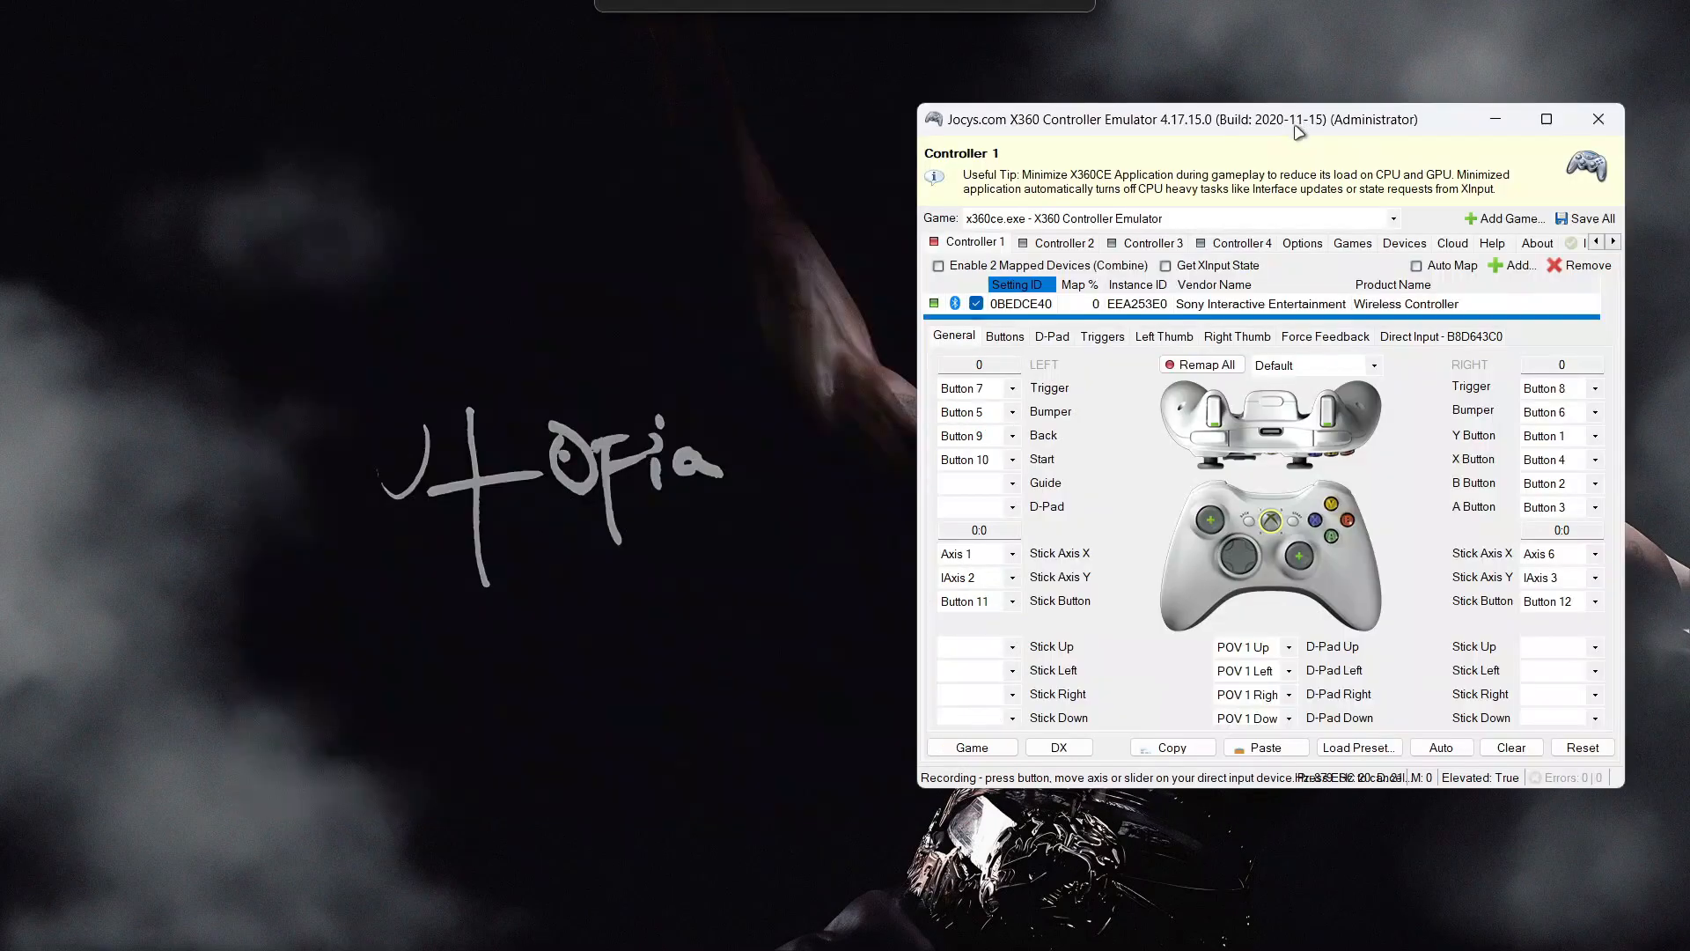
{"action": "type", "text": "gta"}
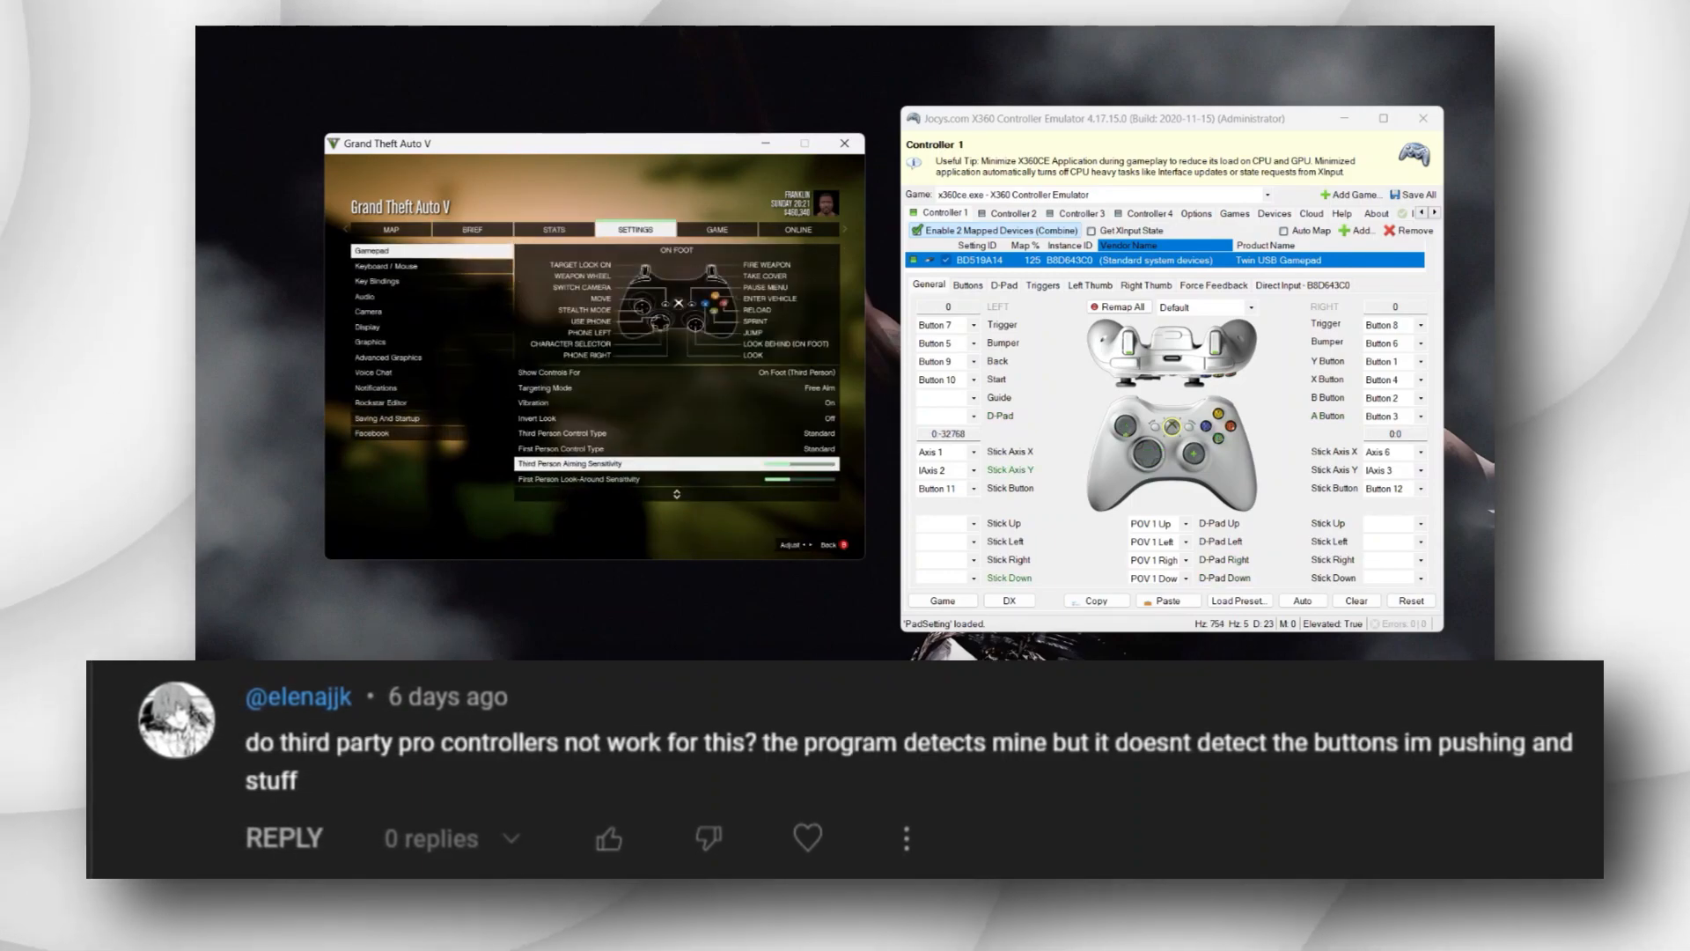
{"action": "scroll", "scroll_direction": "down", "scroll_amount": 3}
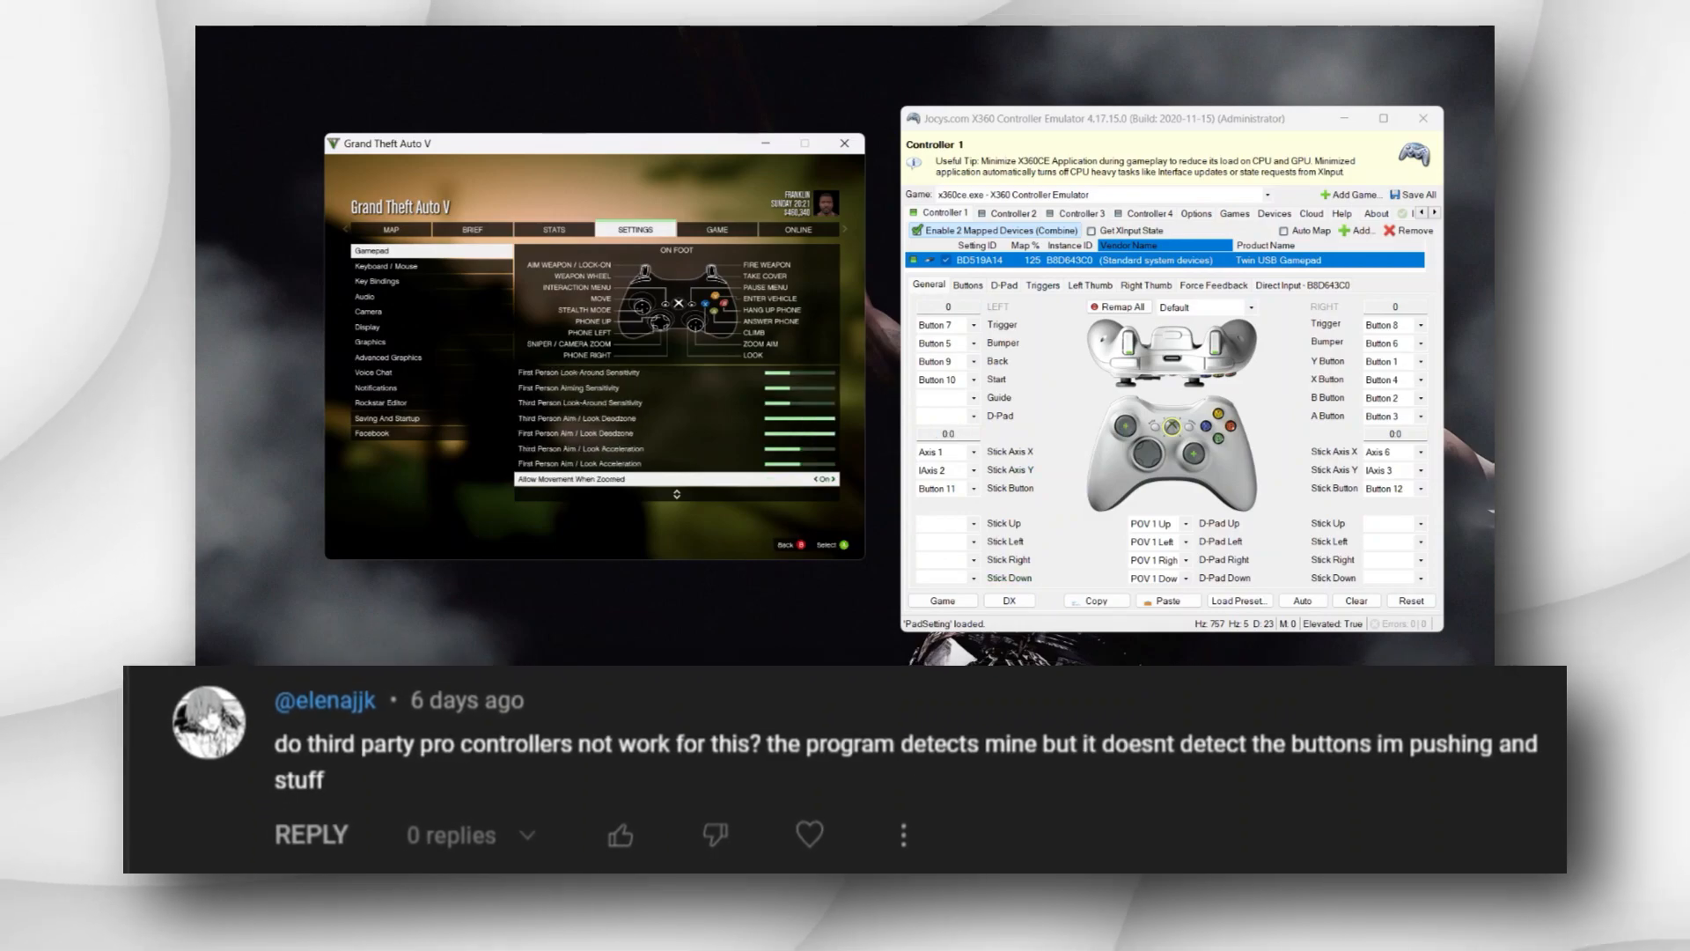